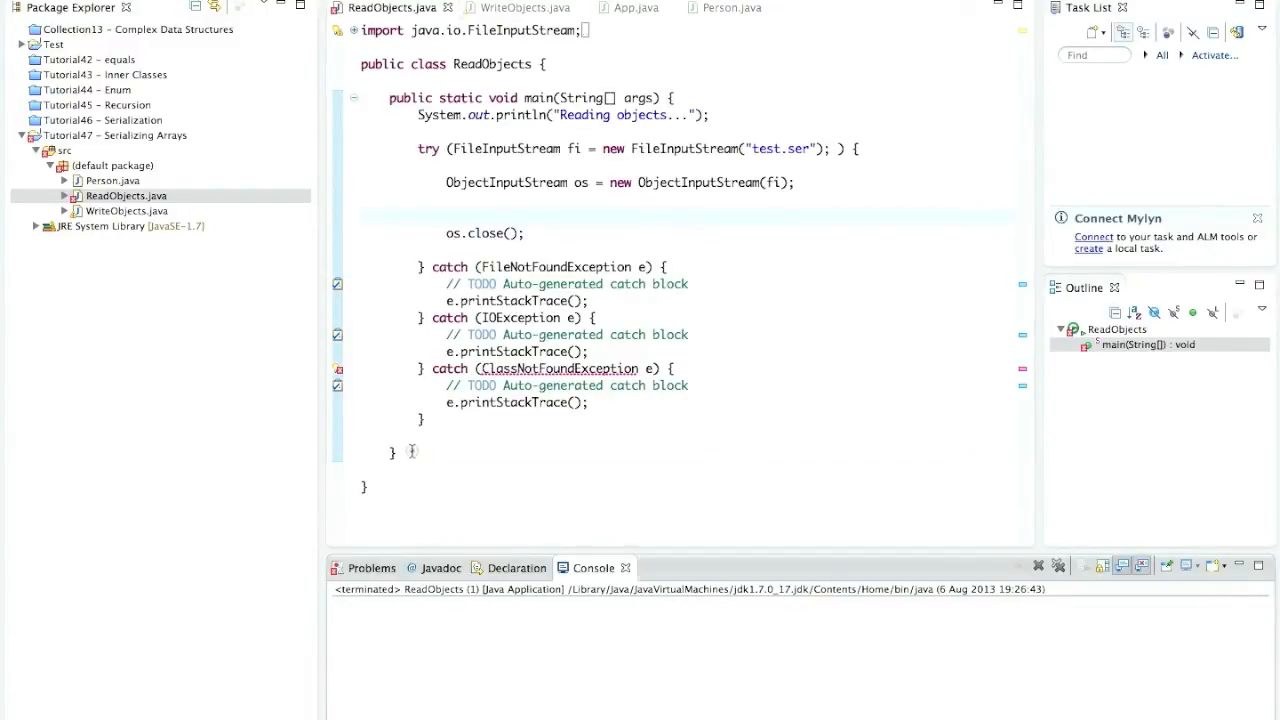
Review ReadObjects and the Serializable Person class, then bring WriteObjects into the editor
key(ctrl+a)
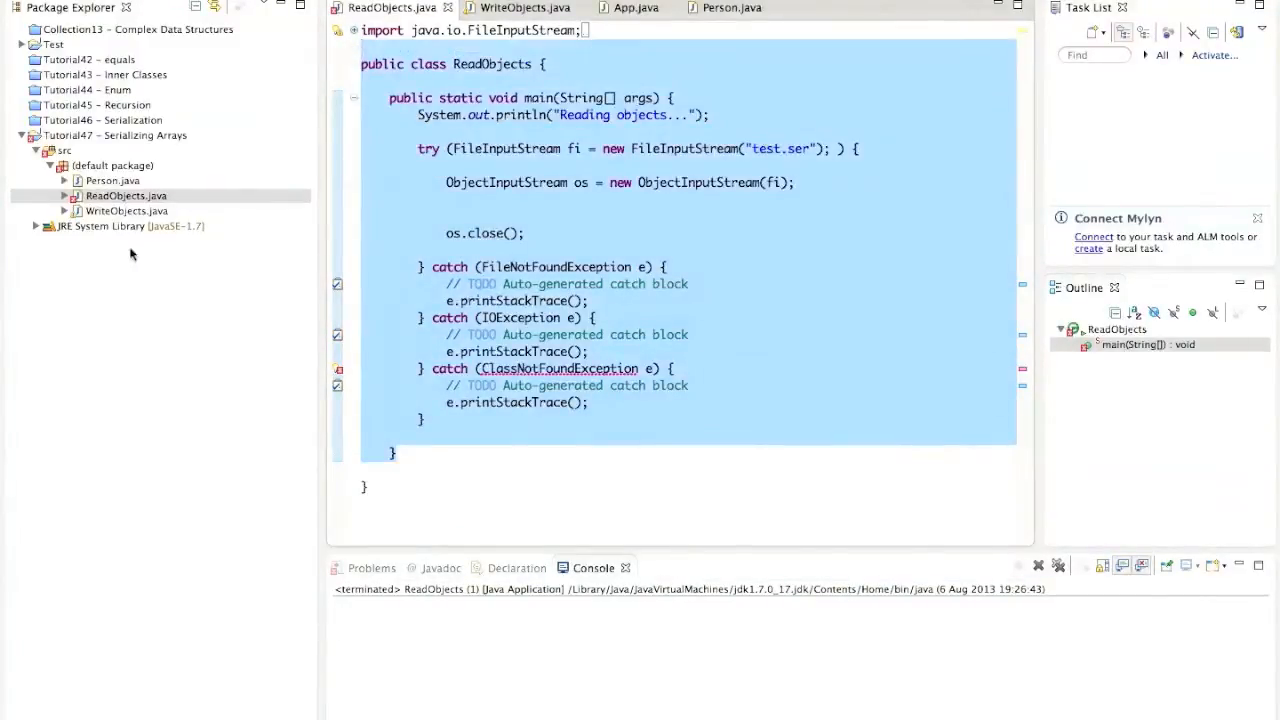
mouse_move(96, 206)
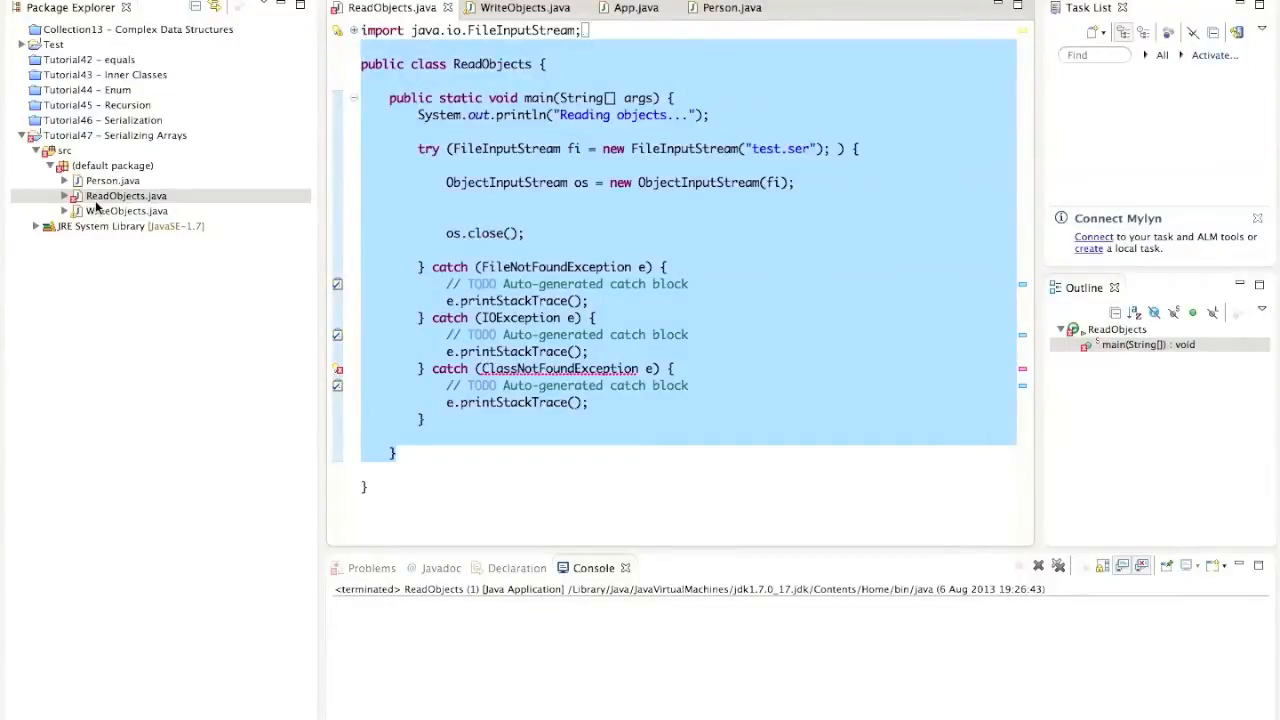
click(124, 212)
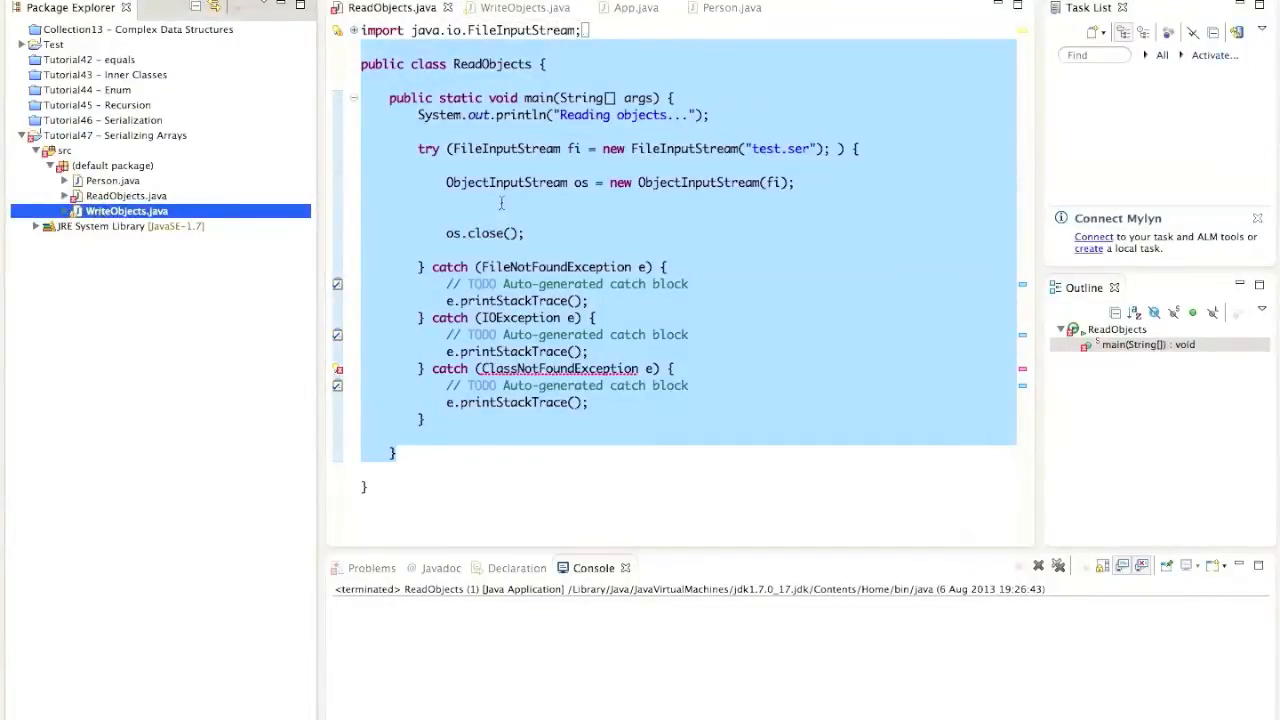
click(448, 200)
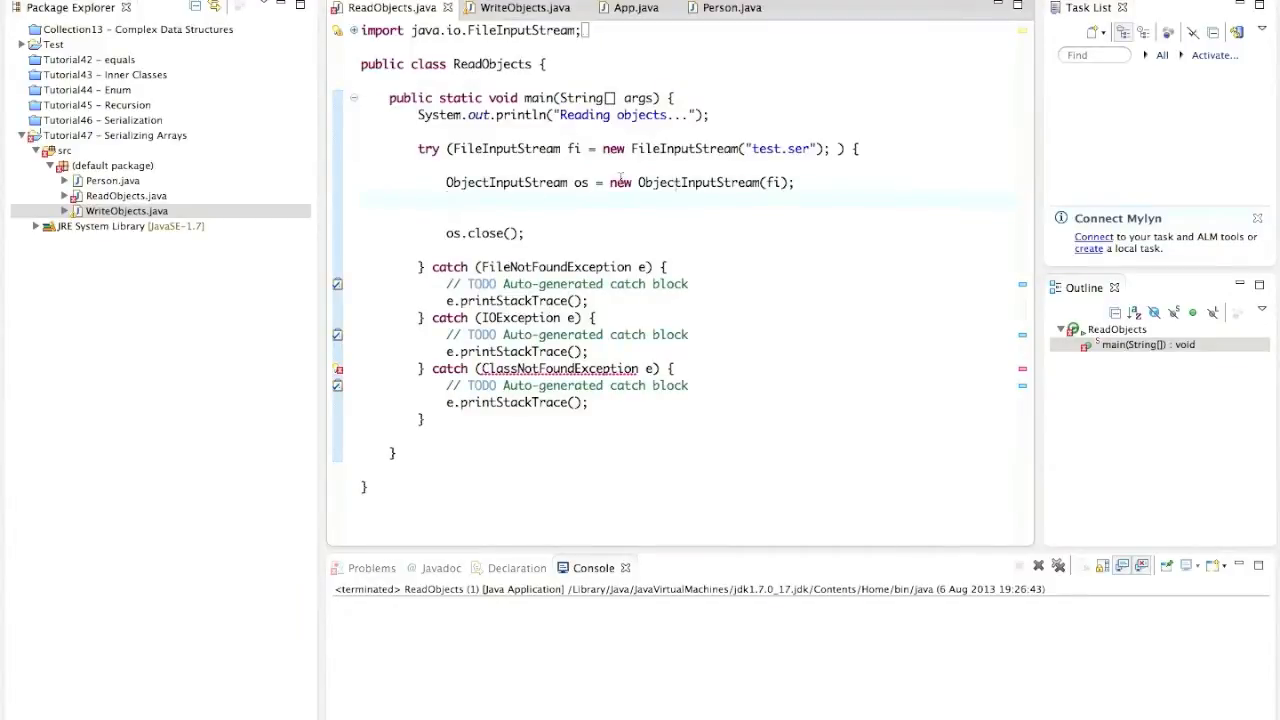
mouse_move(544, 208)
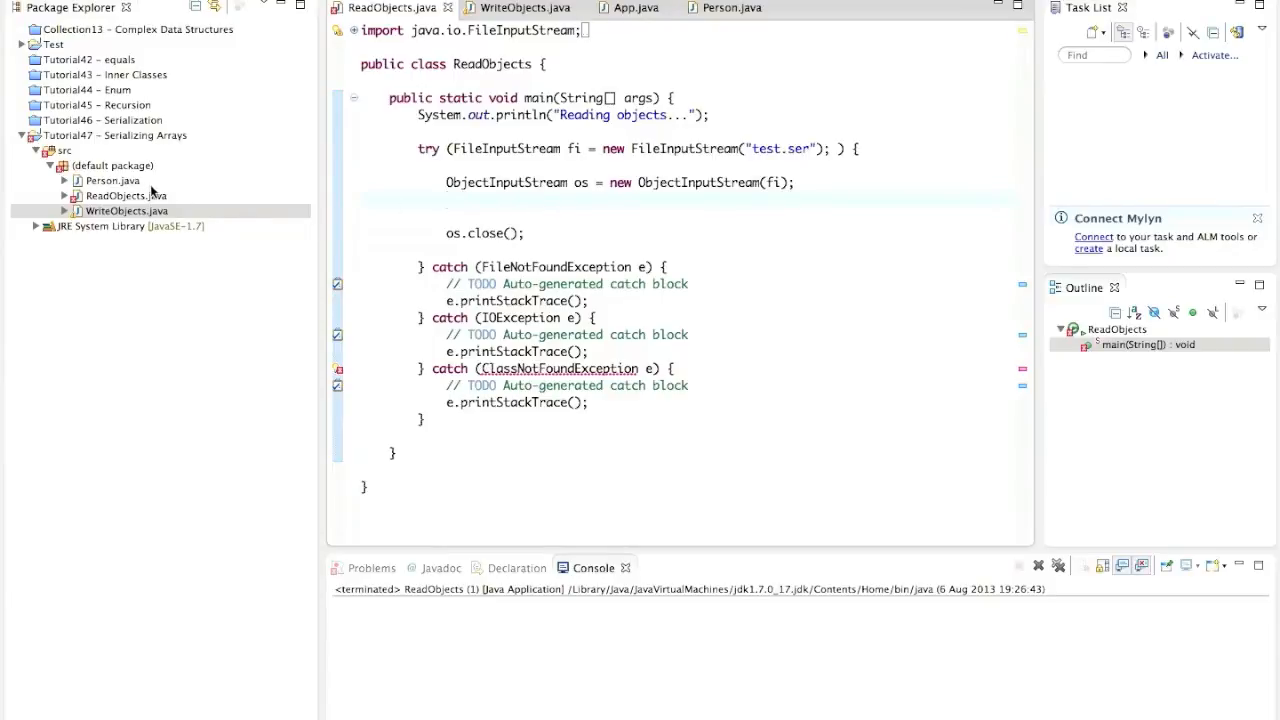
click(732, 8)
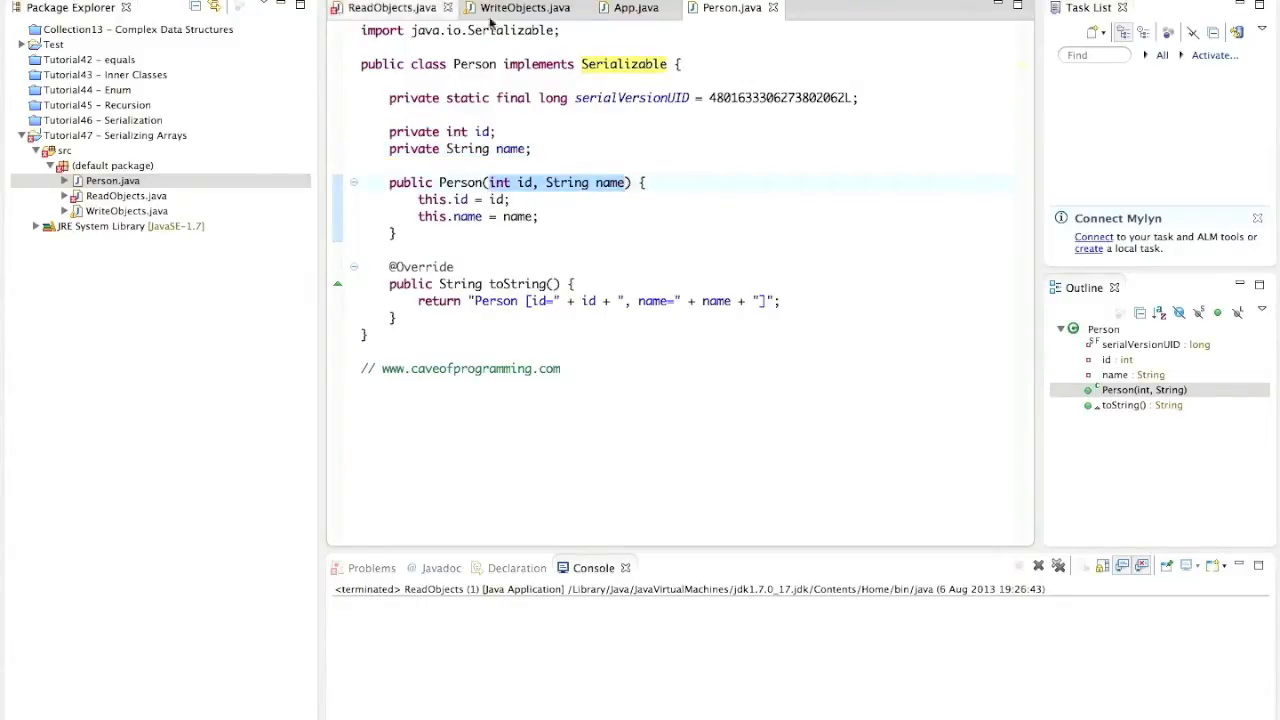
click(524, 8)
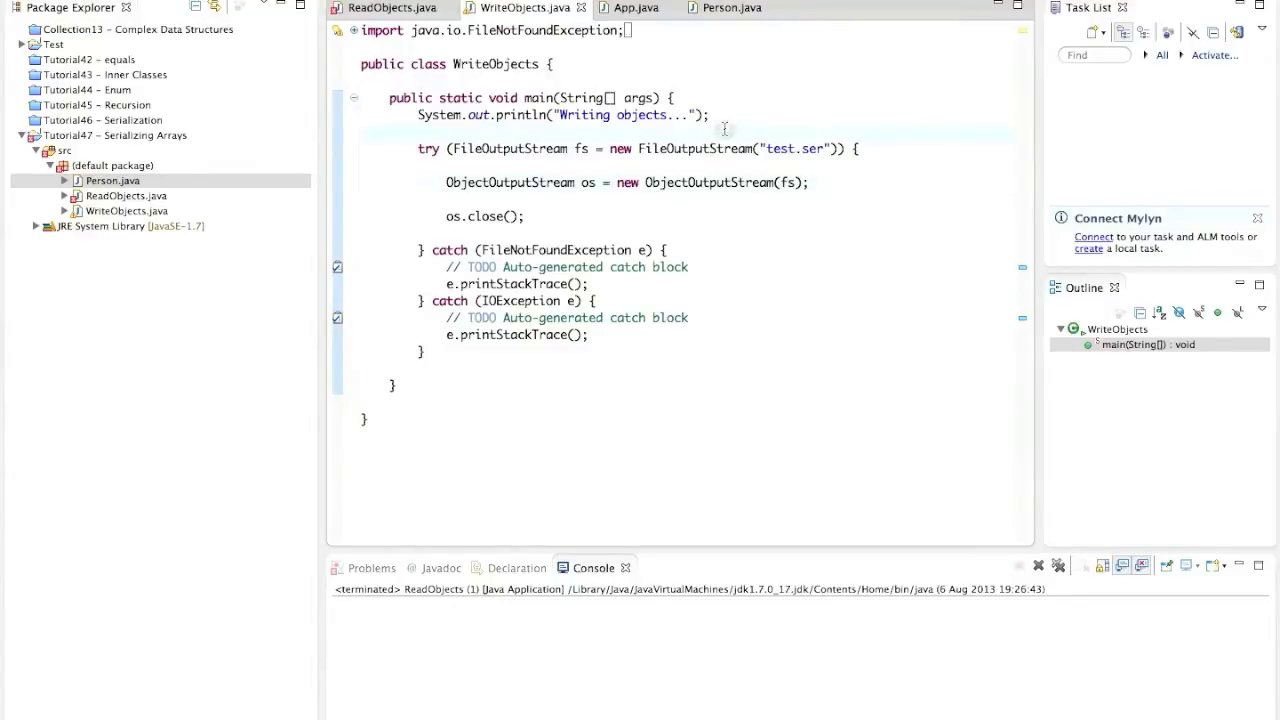
Start the Person[] people array initializer with new Person(1, "Sue")
key(Return)
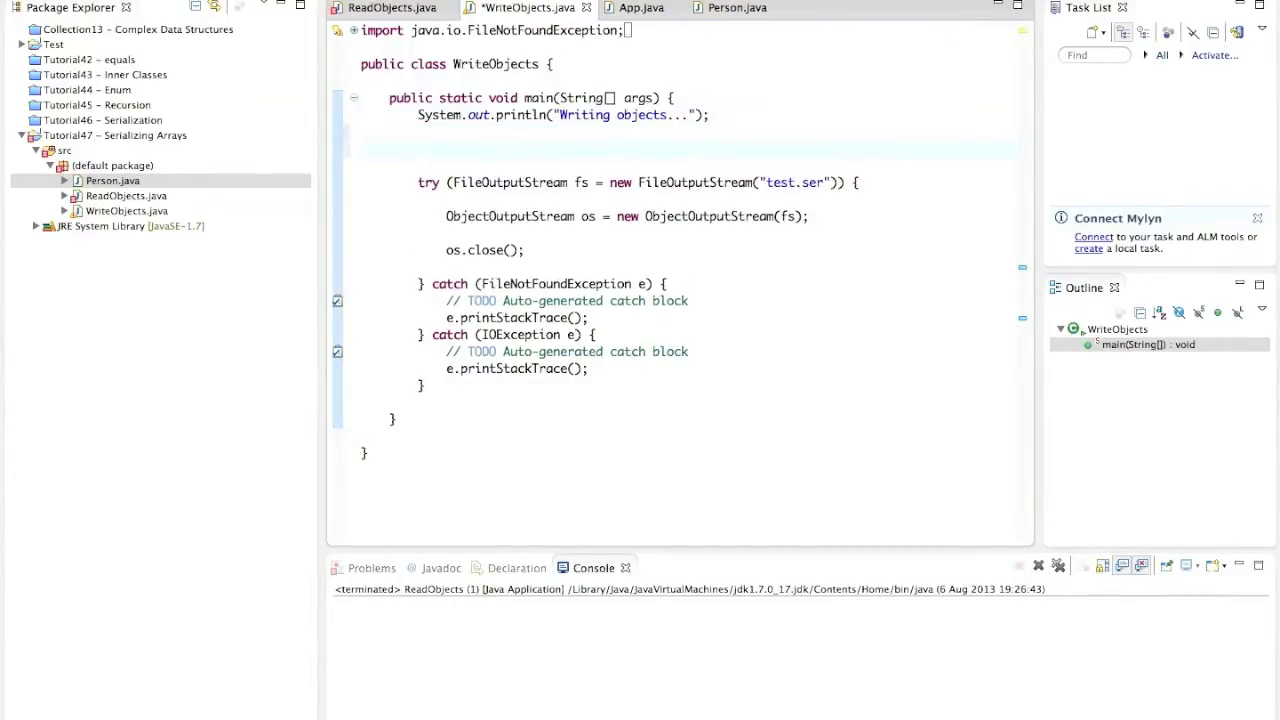
text(Person)
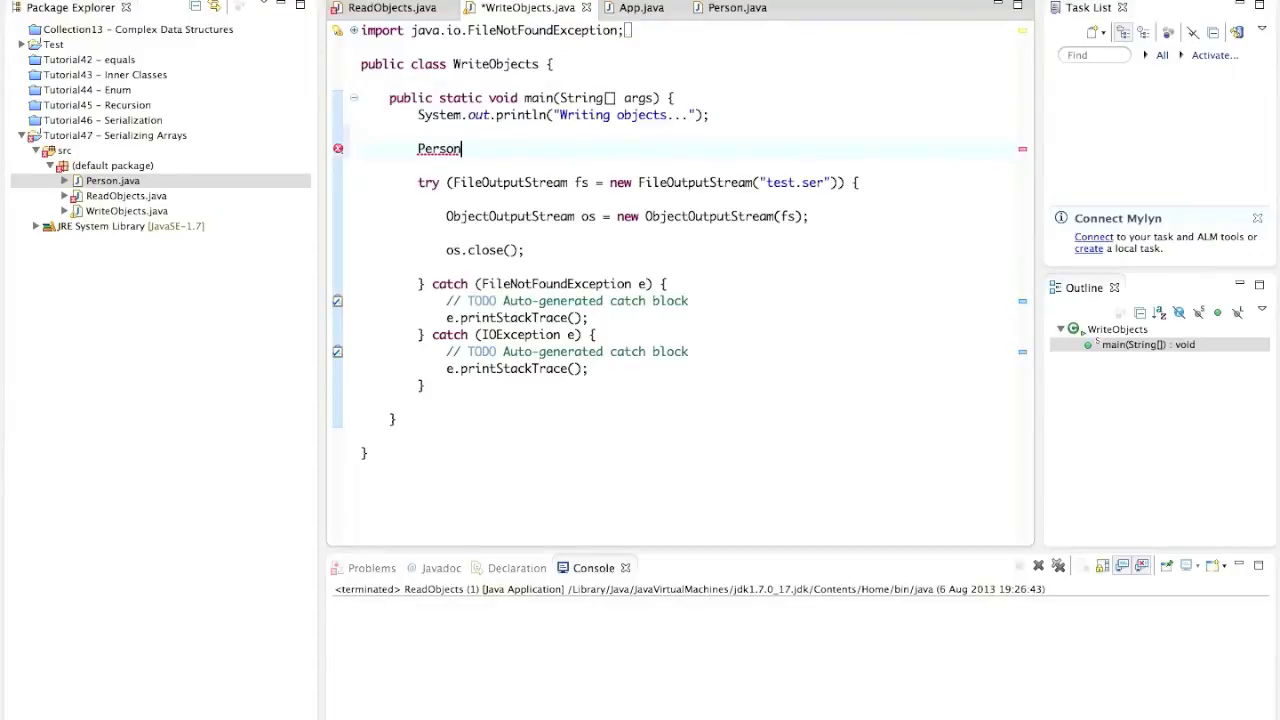
text([])
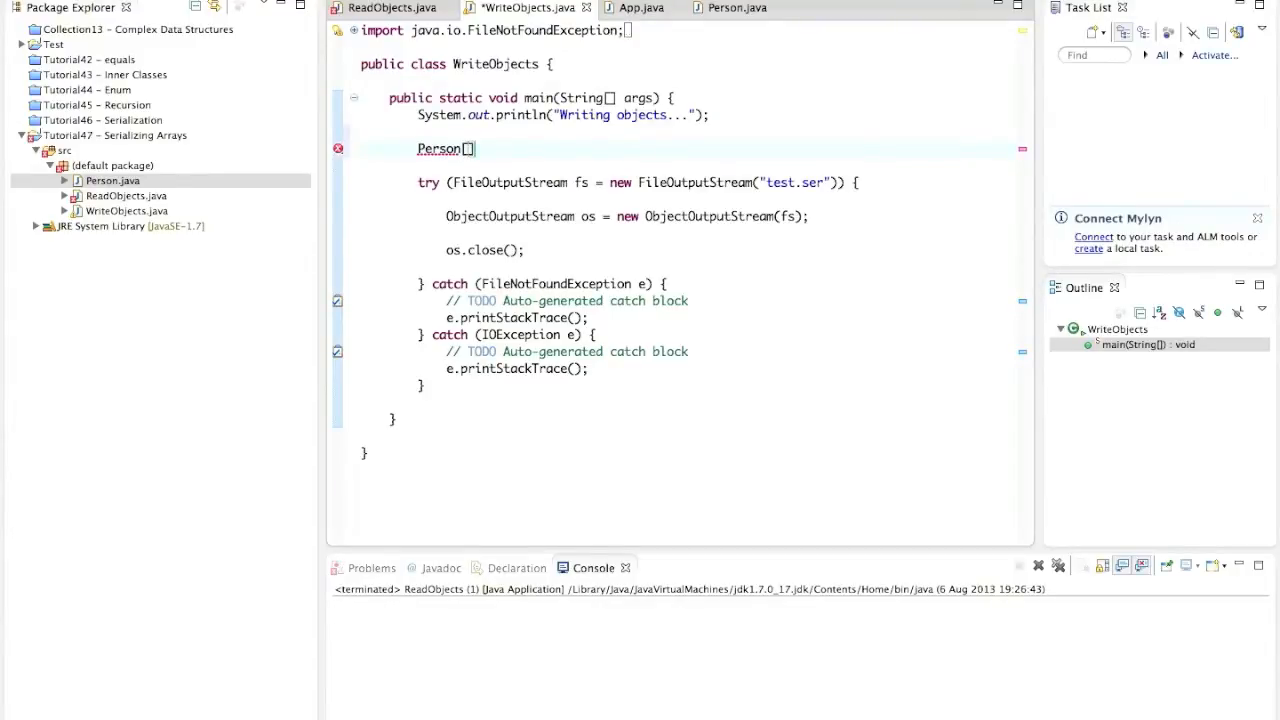
text(people =)
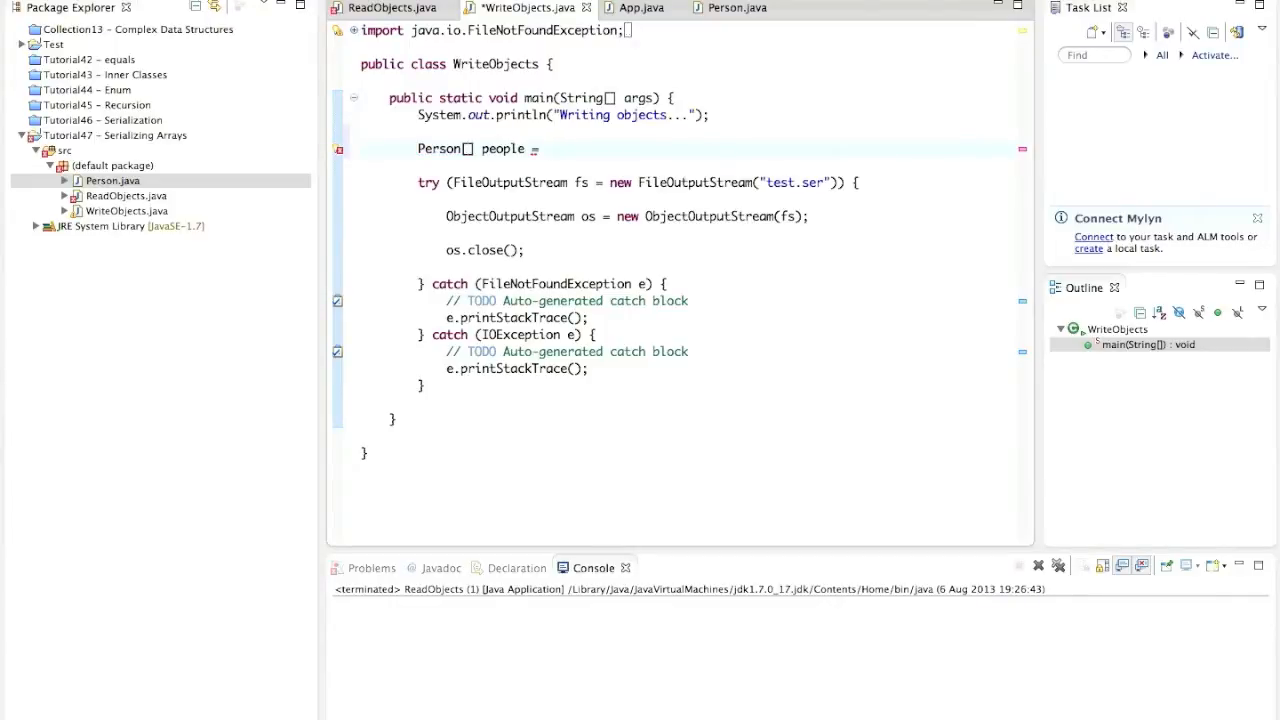
text({)
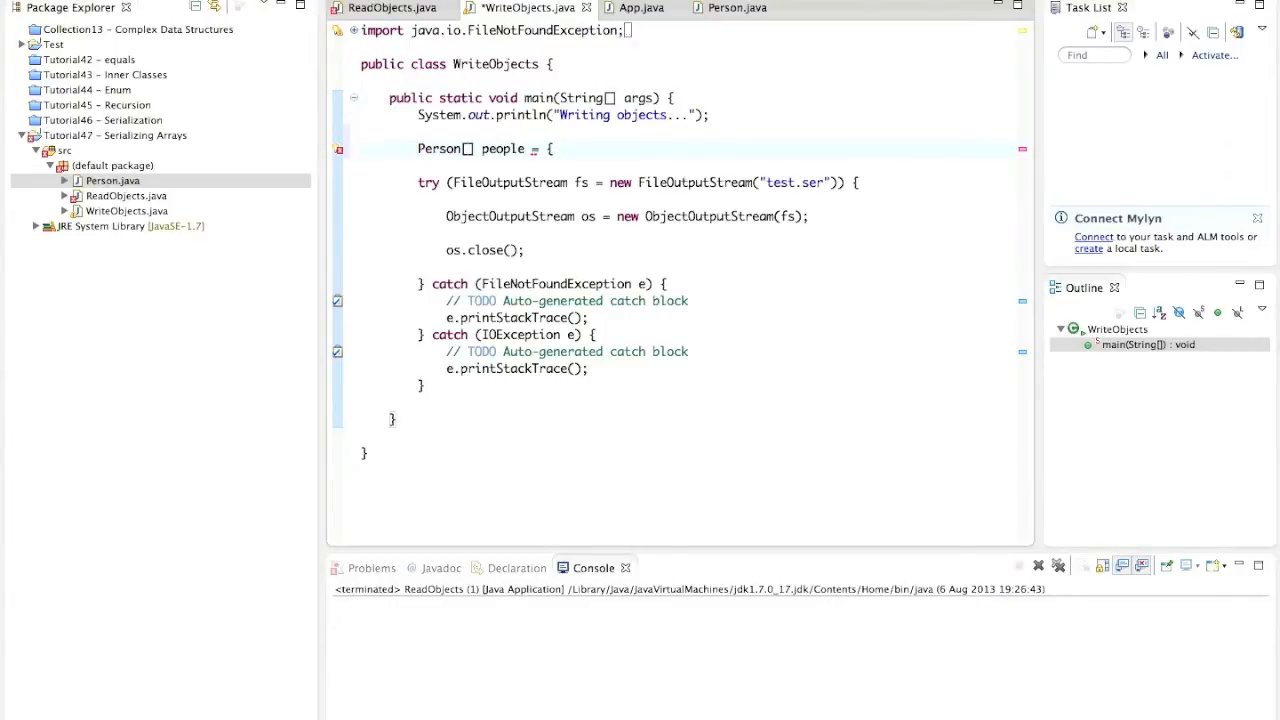
text({};)
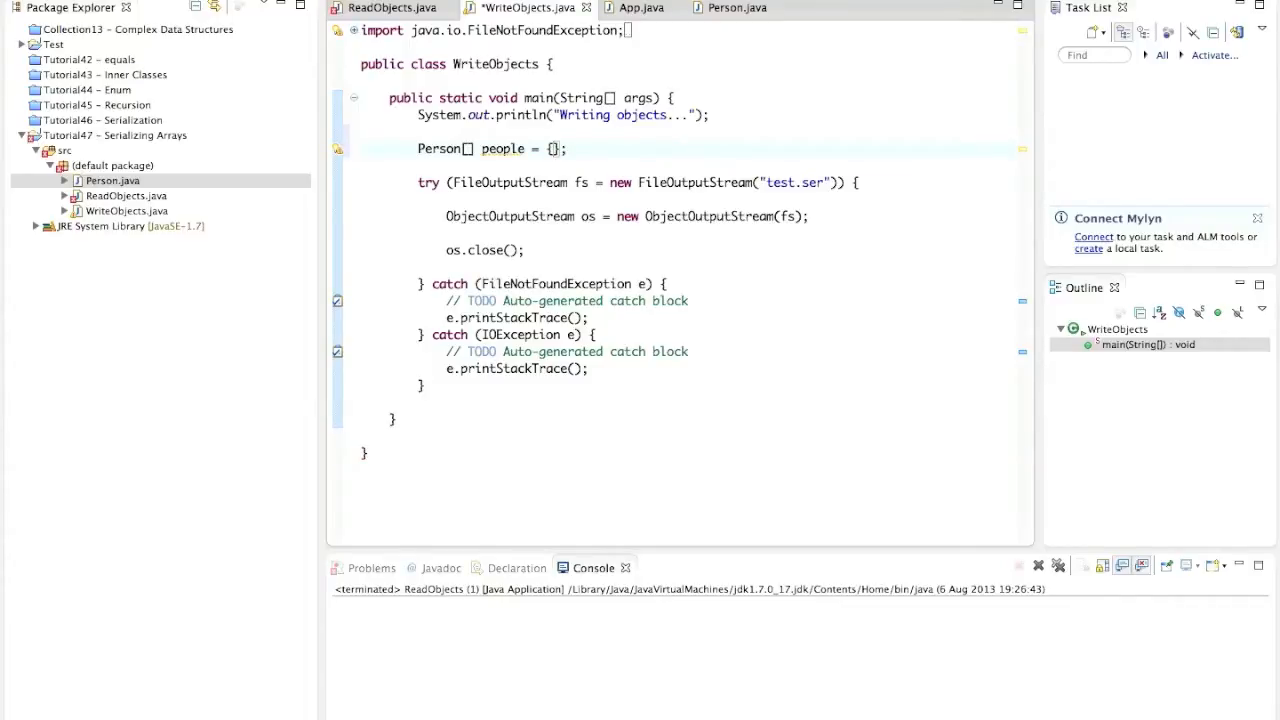
text(new Person())
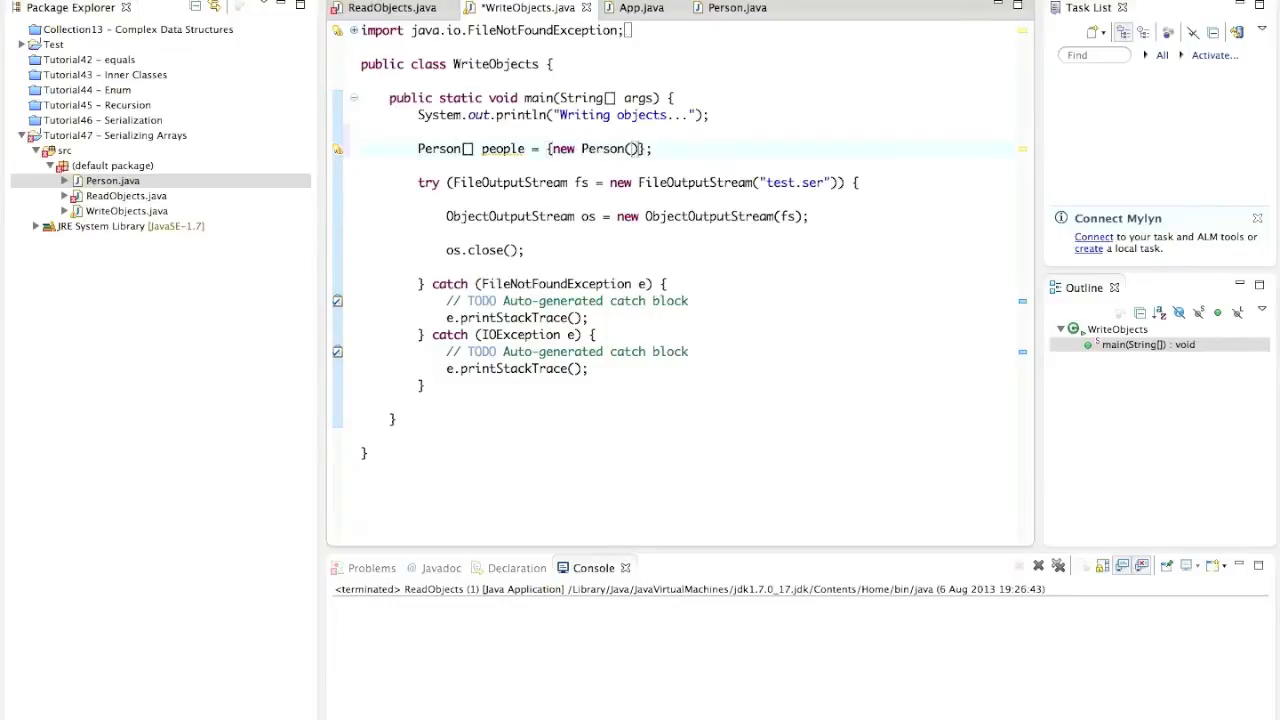
text("Sue")
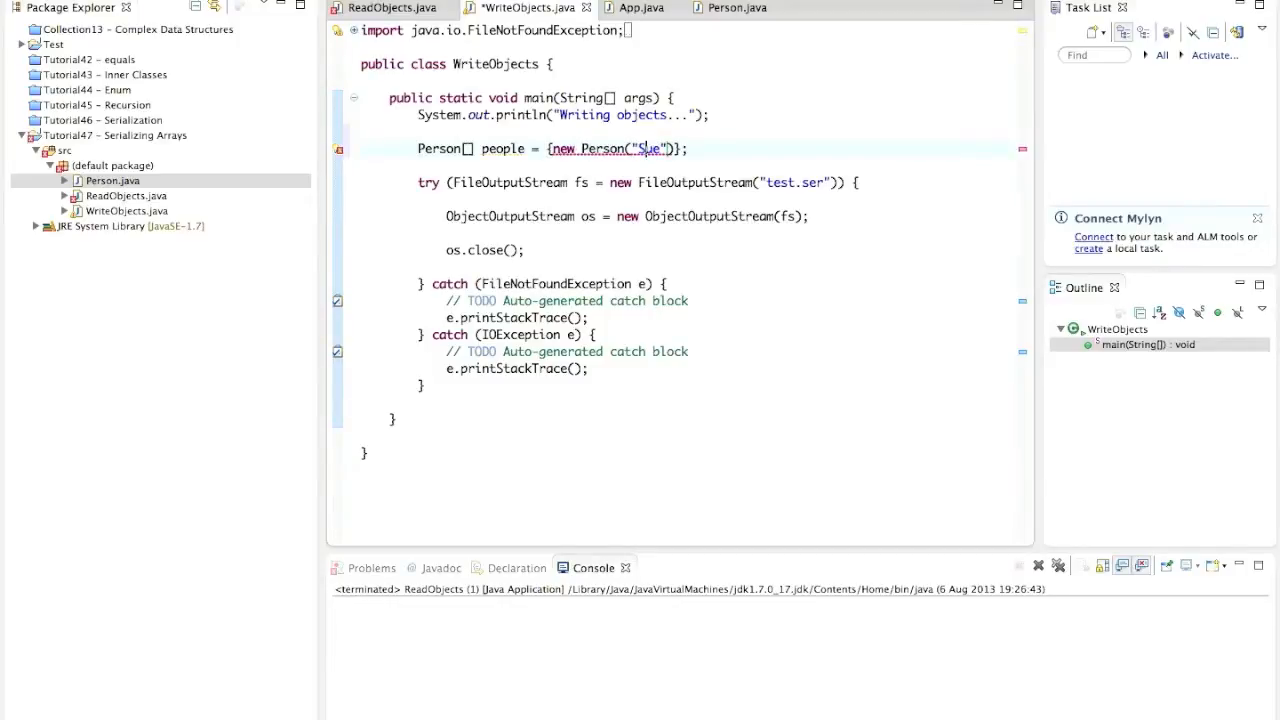
text(1,)
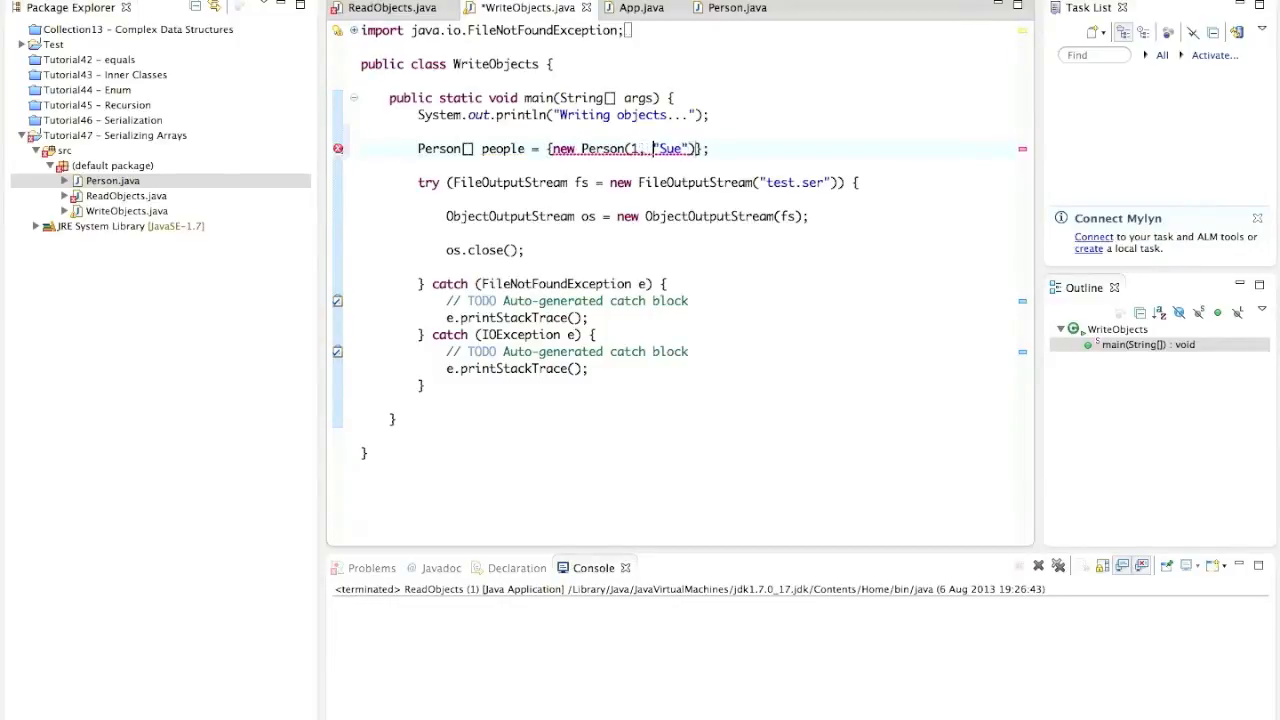
Complete the array with new Person(99, "Mike") and new Person(7, "Bob") and save
text(, new Person()
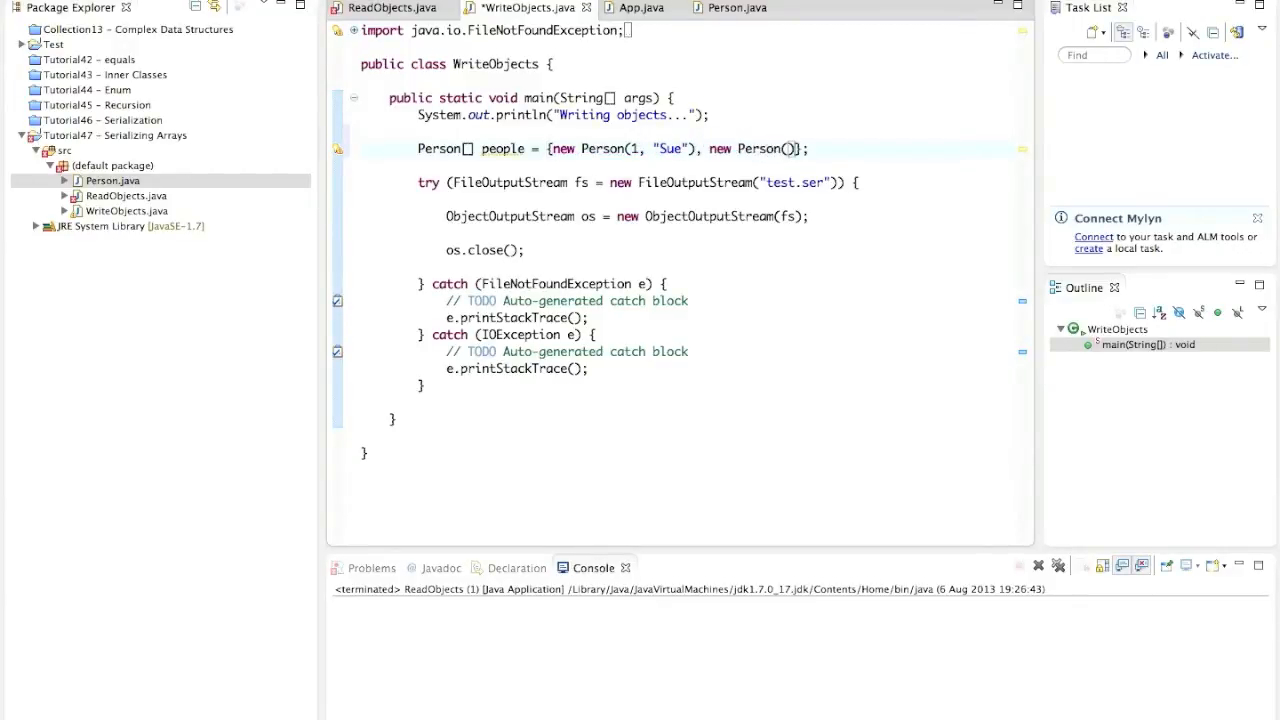
text(99, "Mik")
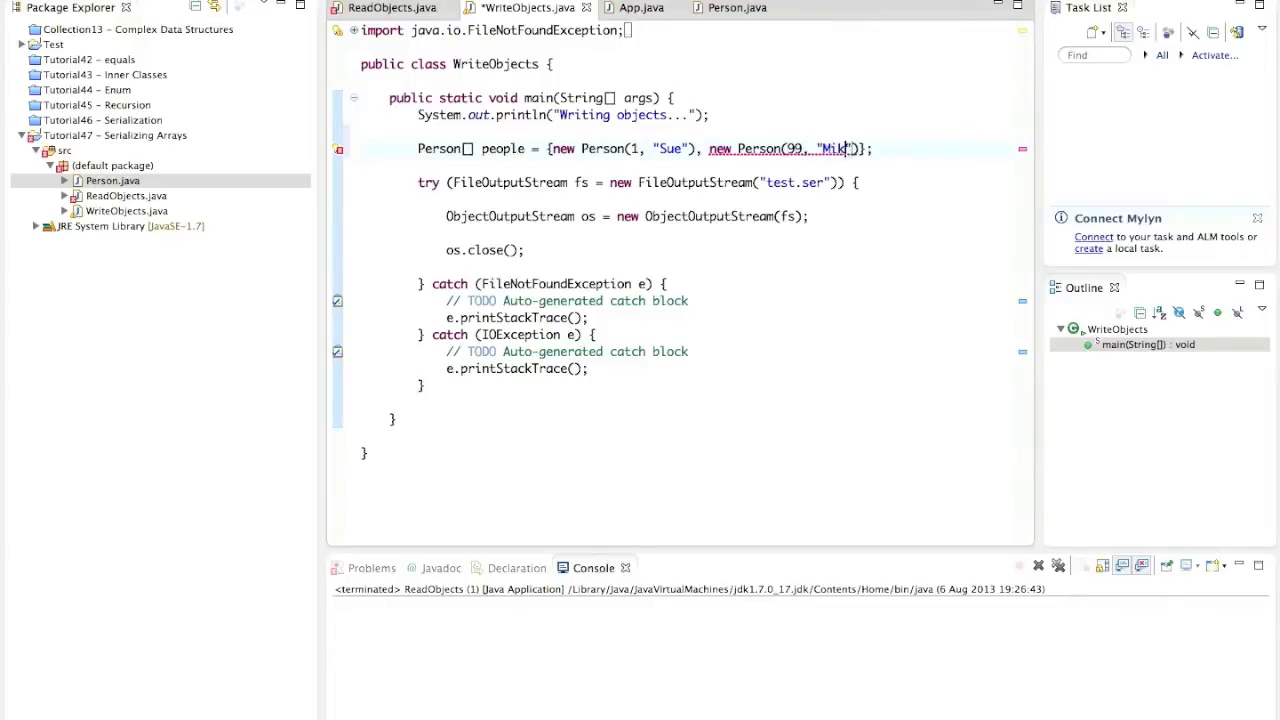
text(, new P)
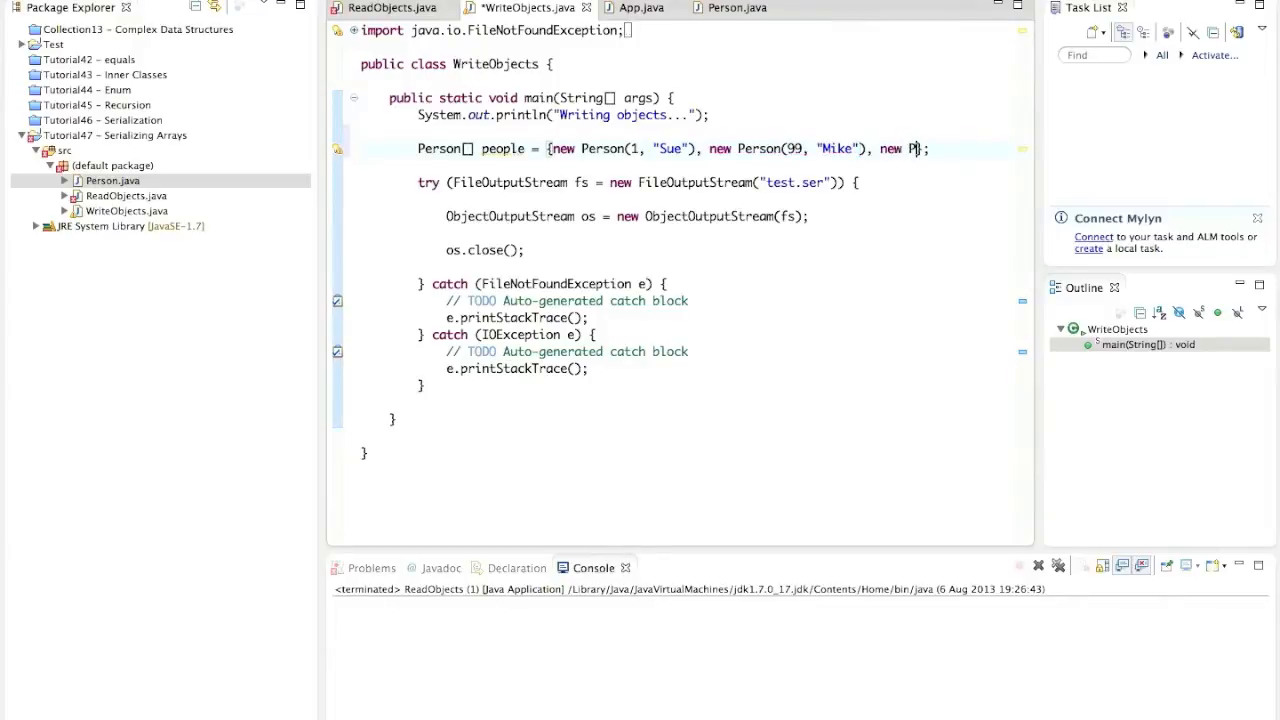
text(erson(7)
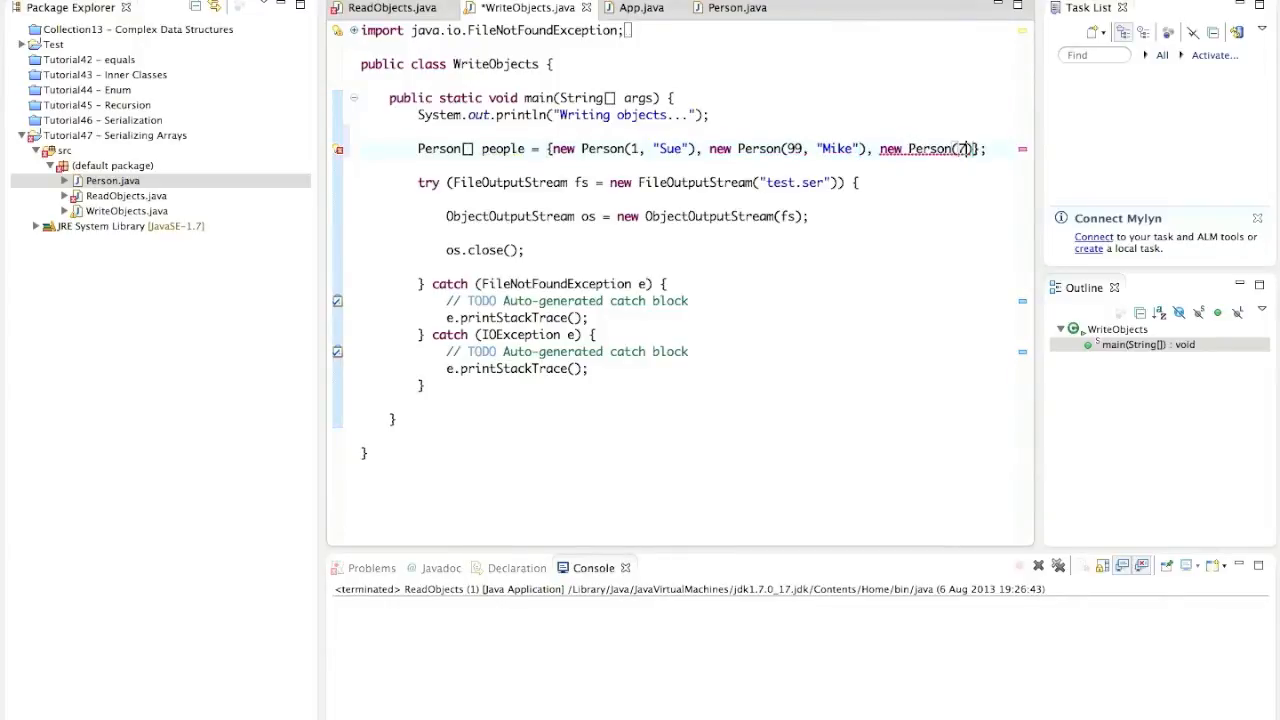
text(, "Bob")
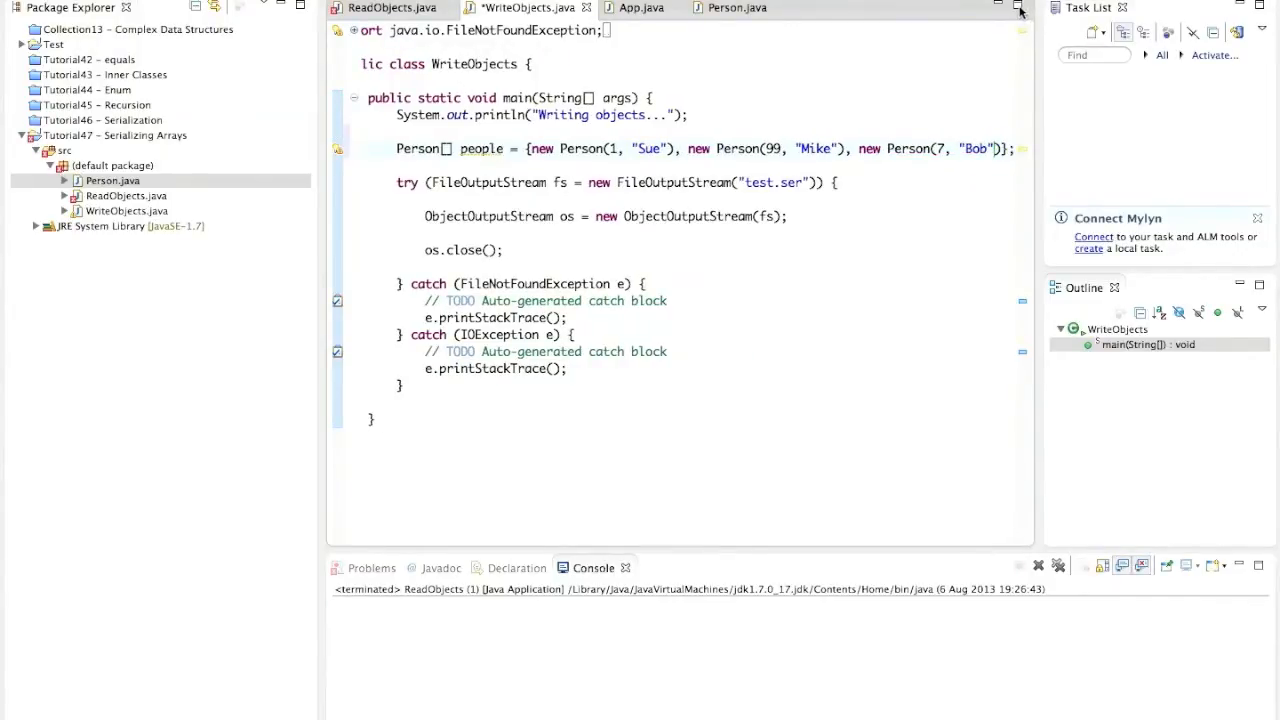
click(1018, 8)
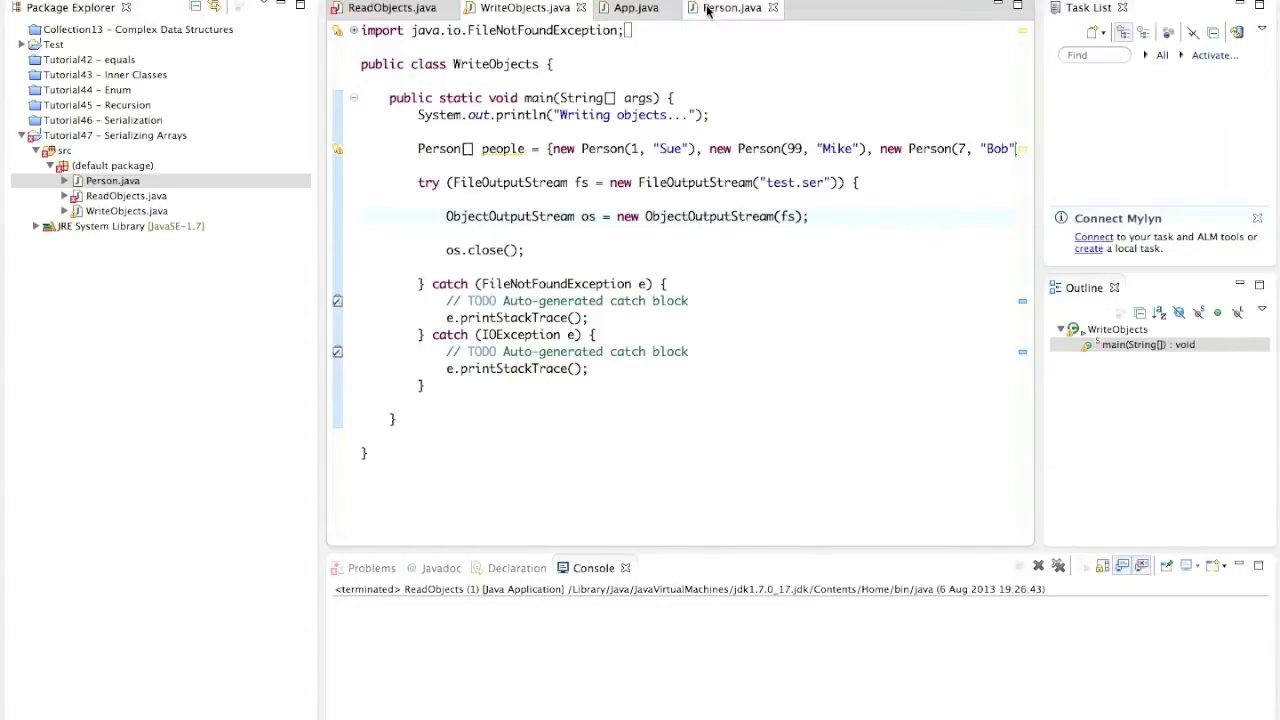
Review the Person class declaration and constructor, then return to ReadObjects
click(732, 8)
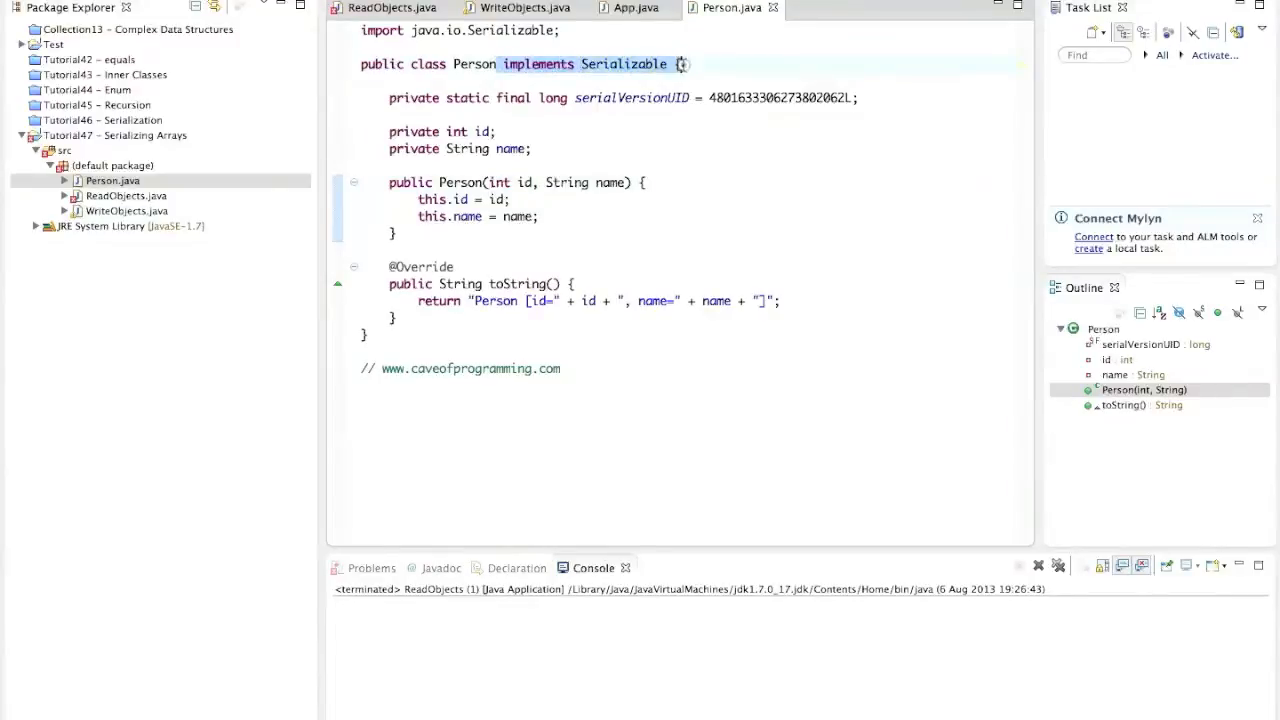
mouse_move(624, 64)
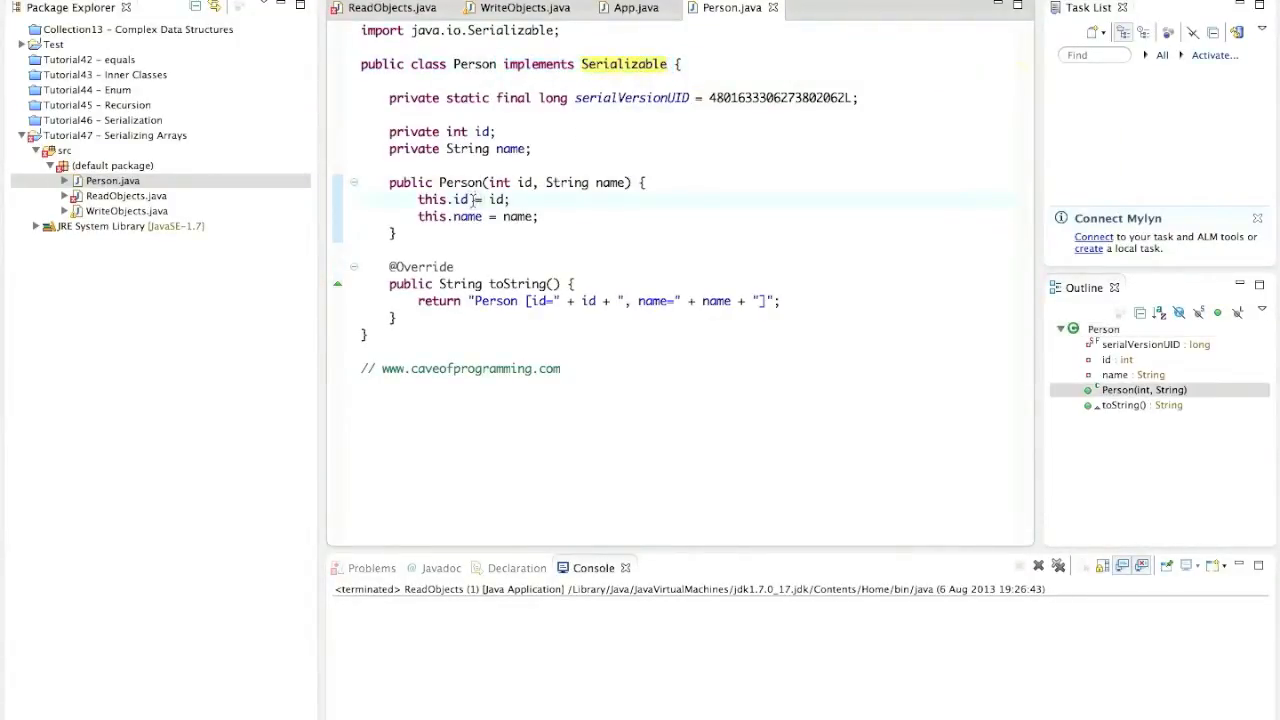
click(390, 8)
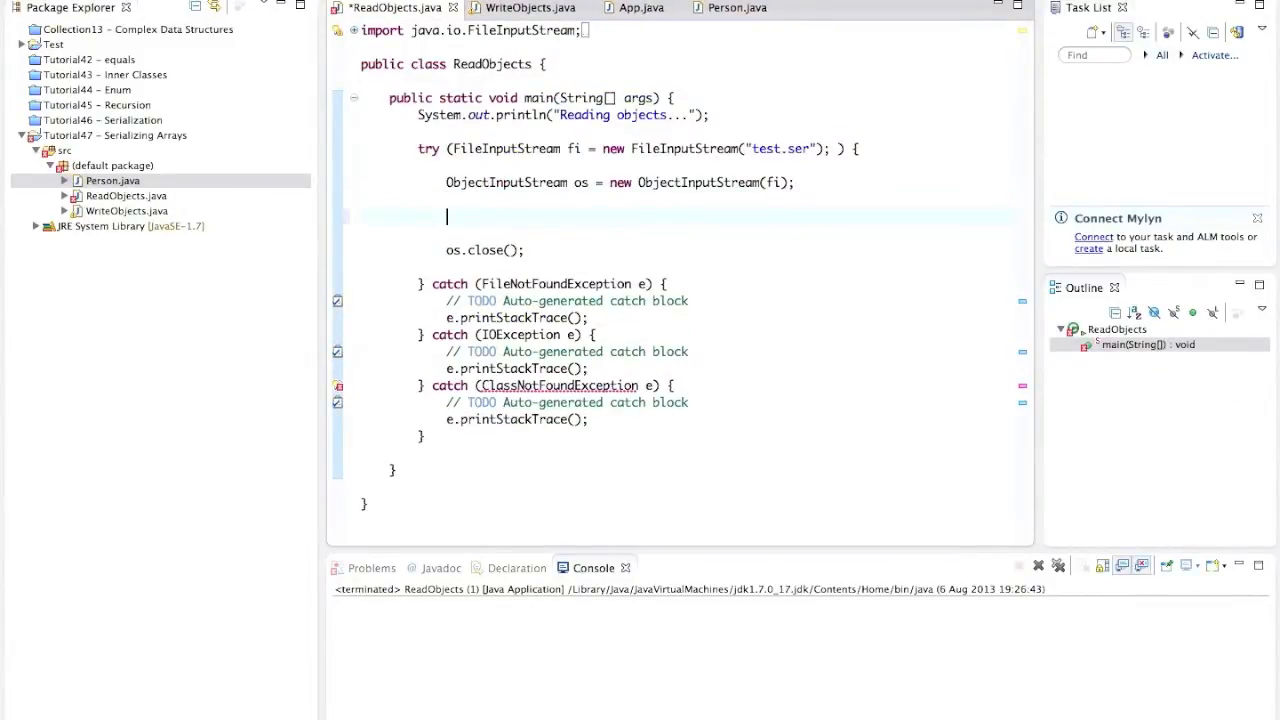
Add os.writeObject(people) before os.close() in WriteObjects
text(os.writeO)
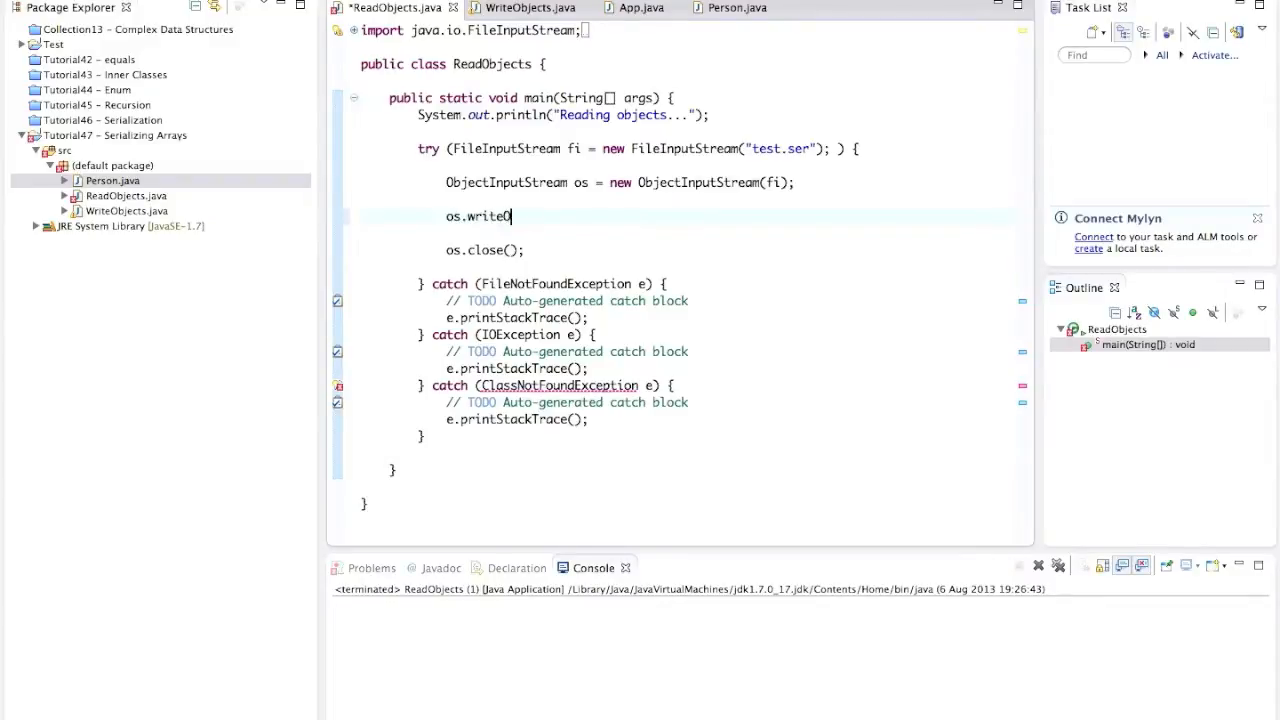
text(bject())
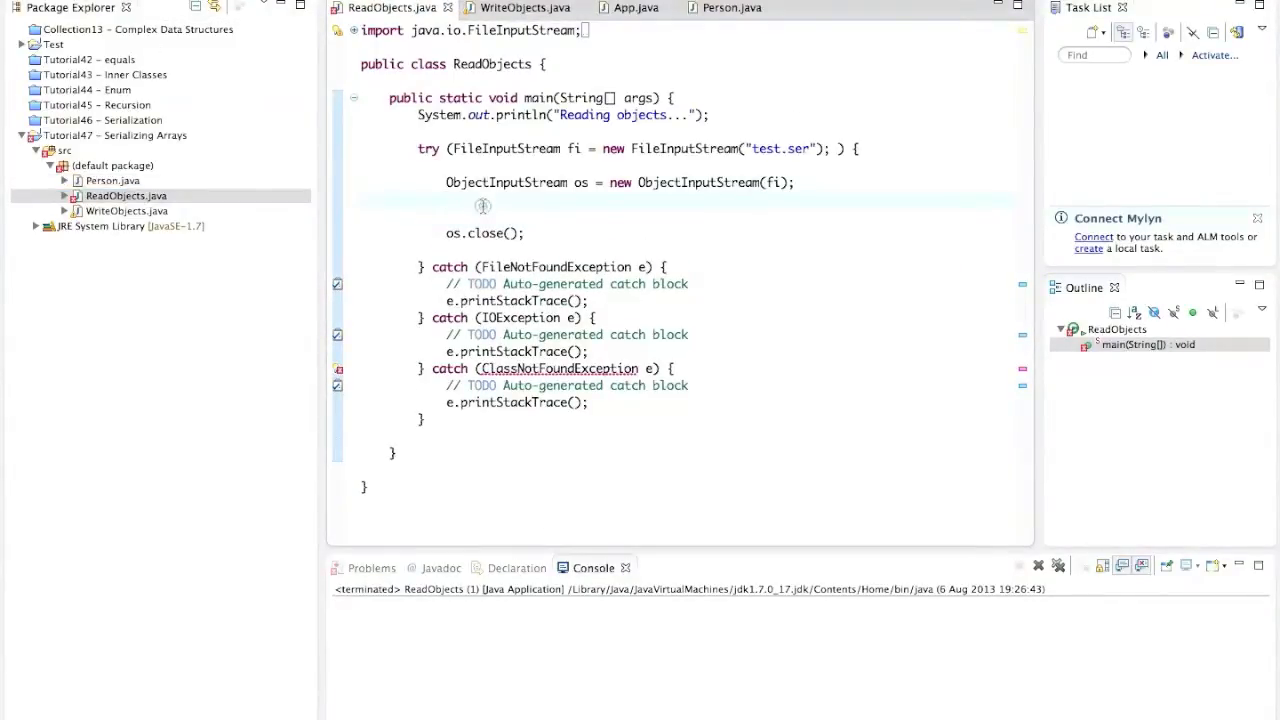
click(524, 8)
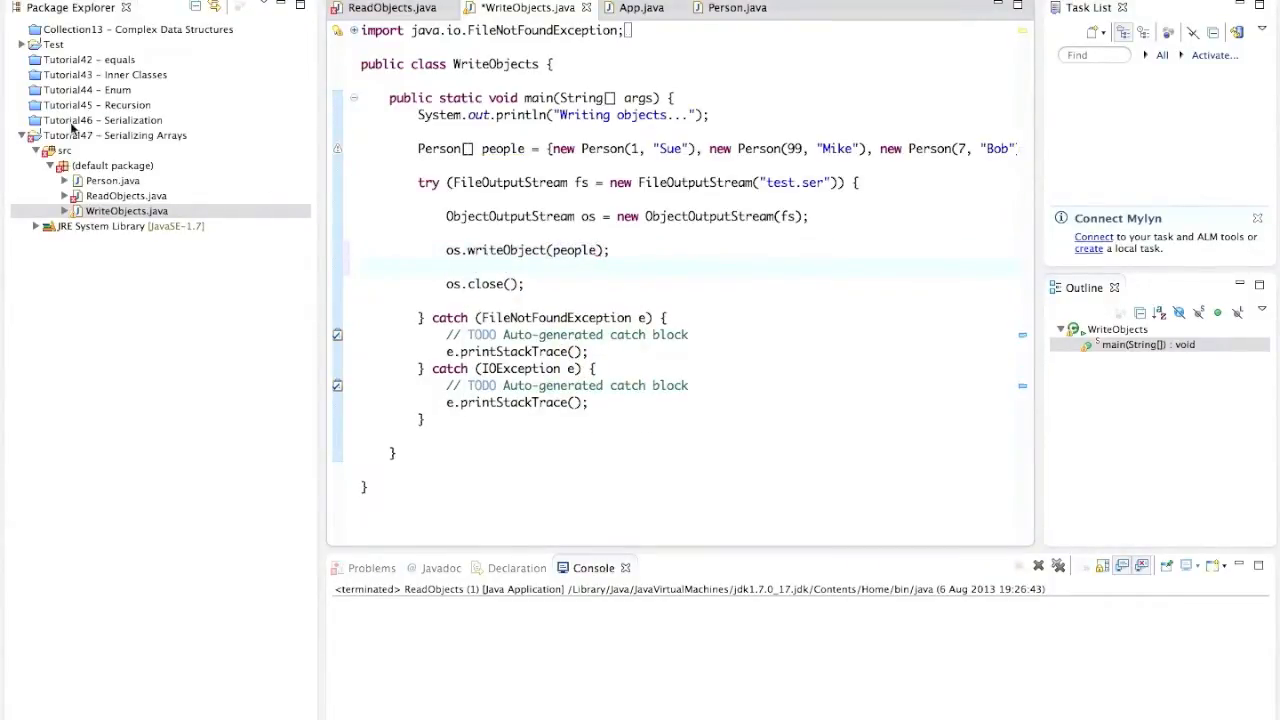
In ReadObjects, read Person[] people = (Person[]) os.readObject(); from the stream
click(392, 8)
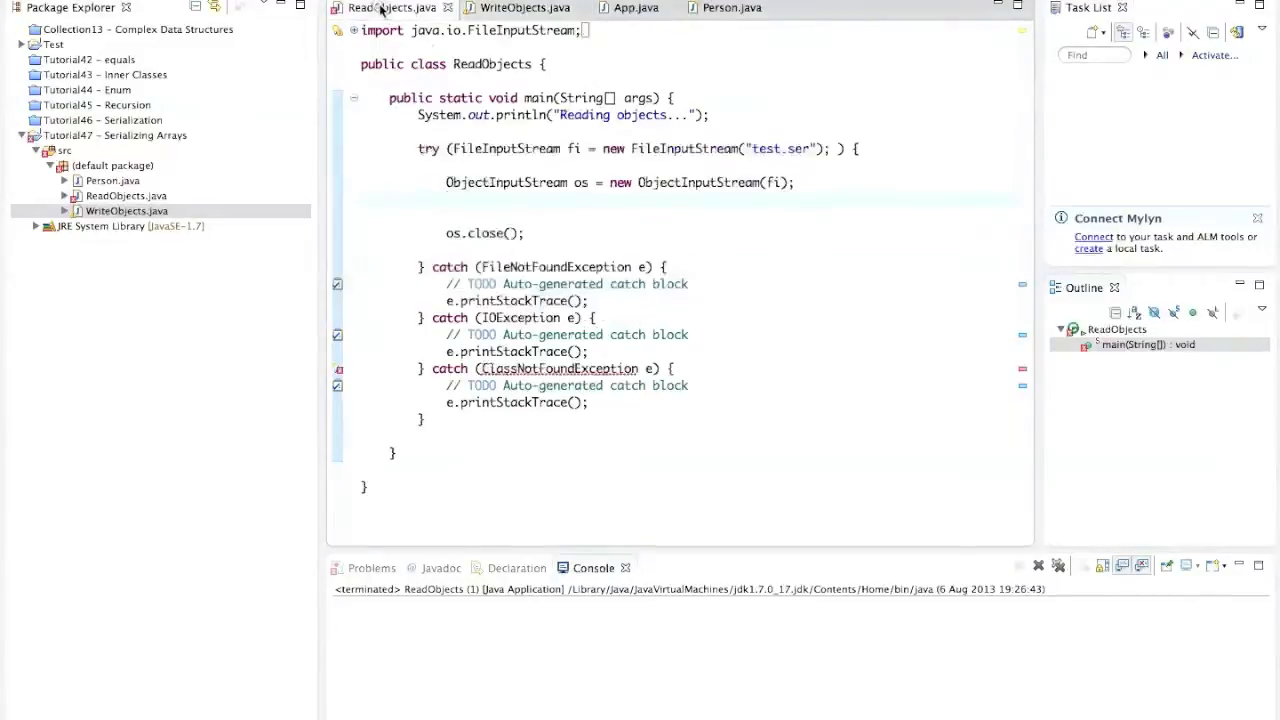
text(Peop)
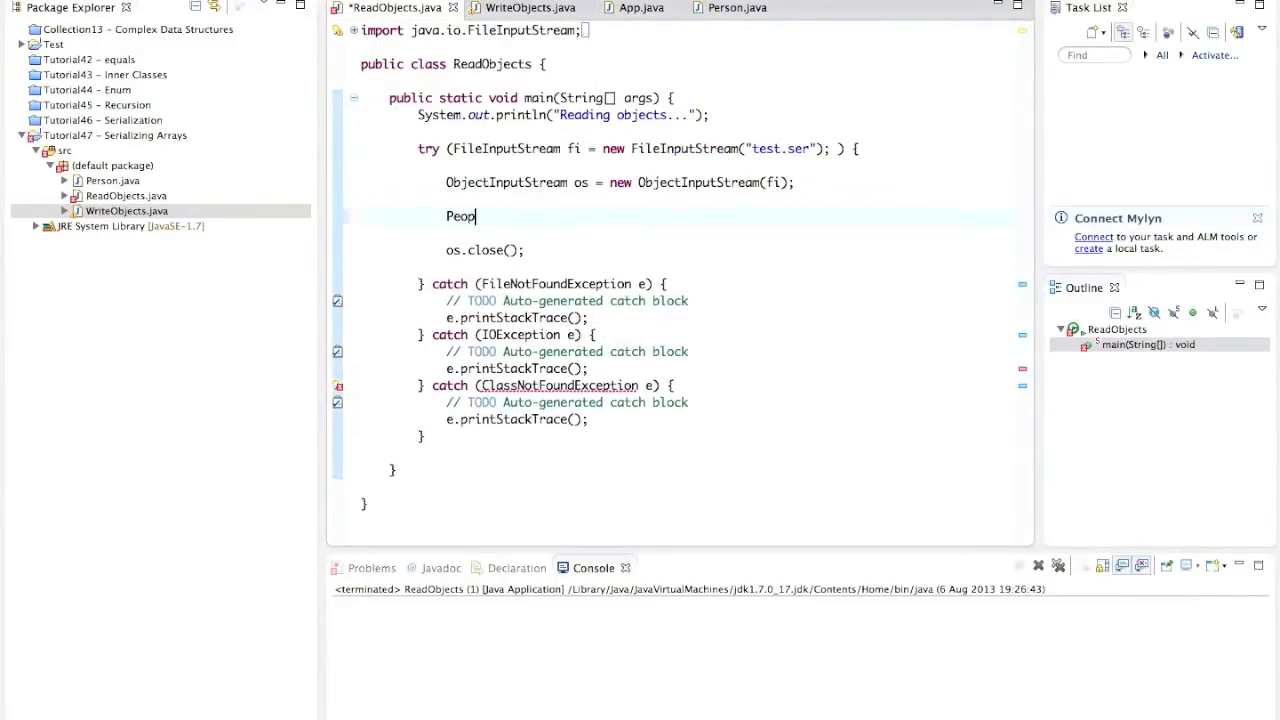
text(le)
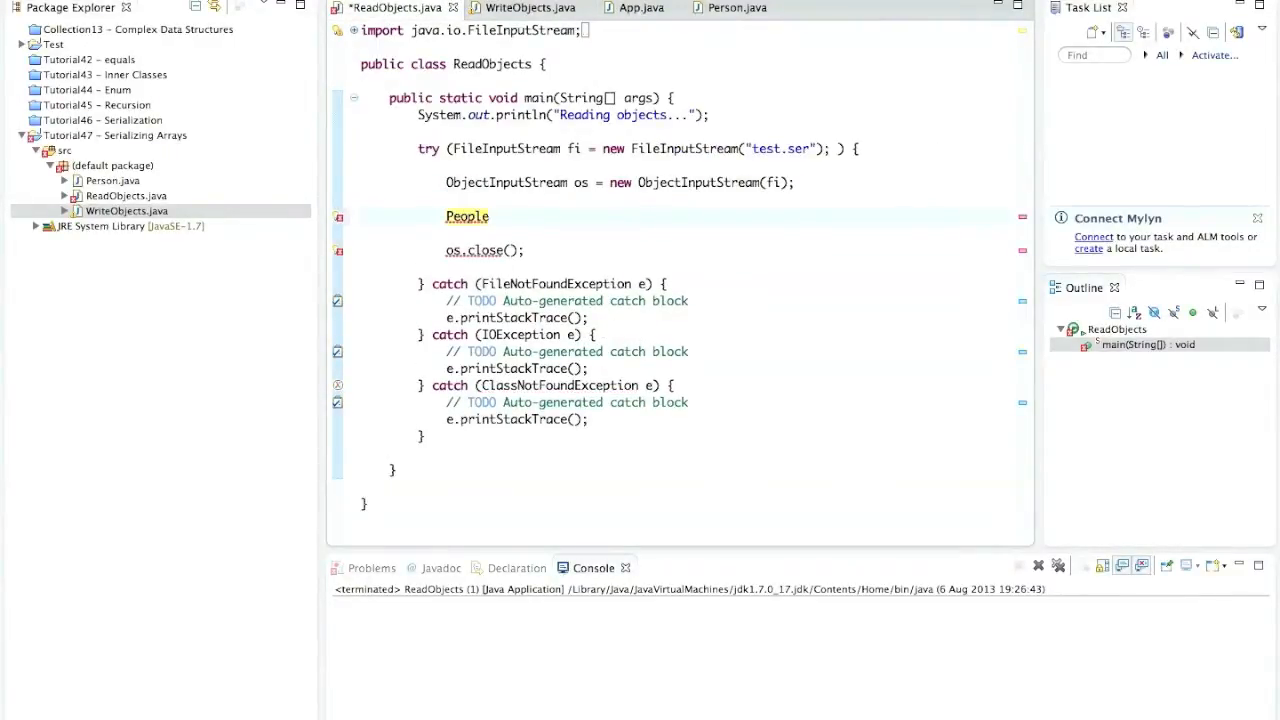
text([] people)
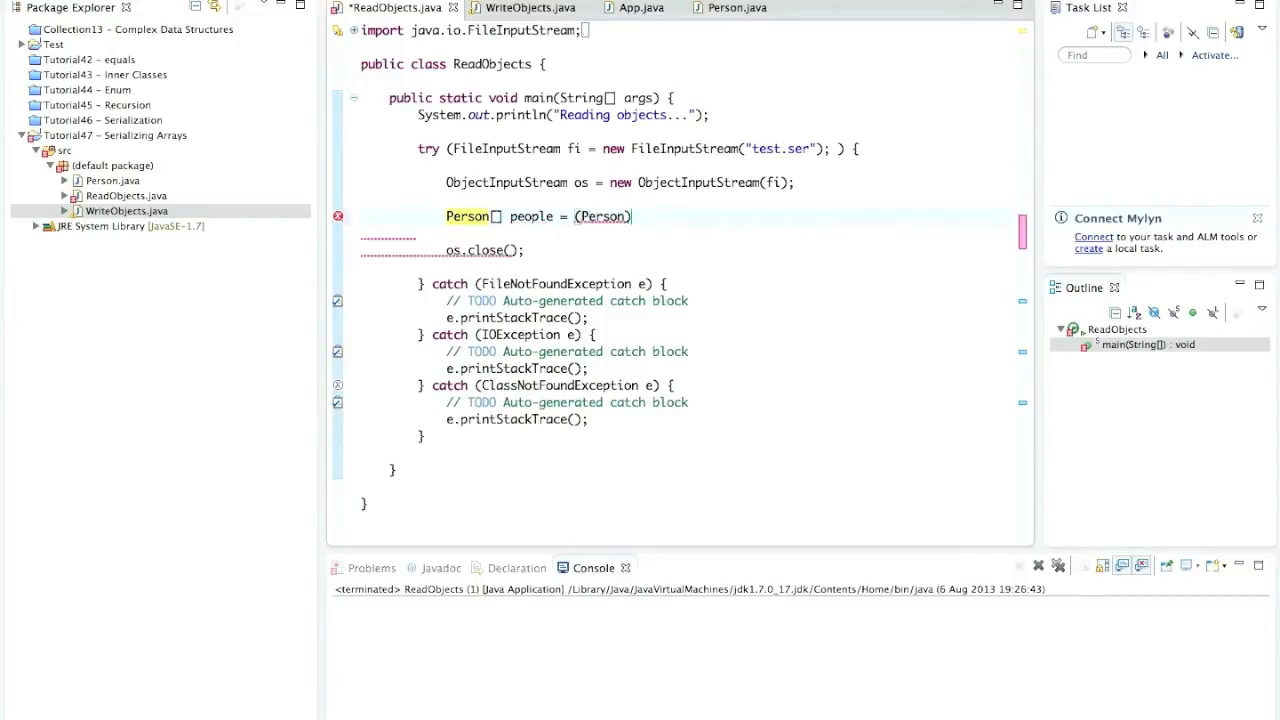
text([])
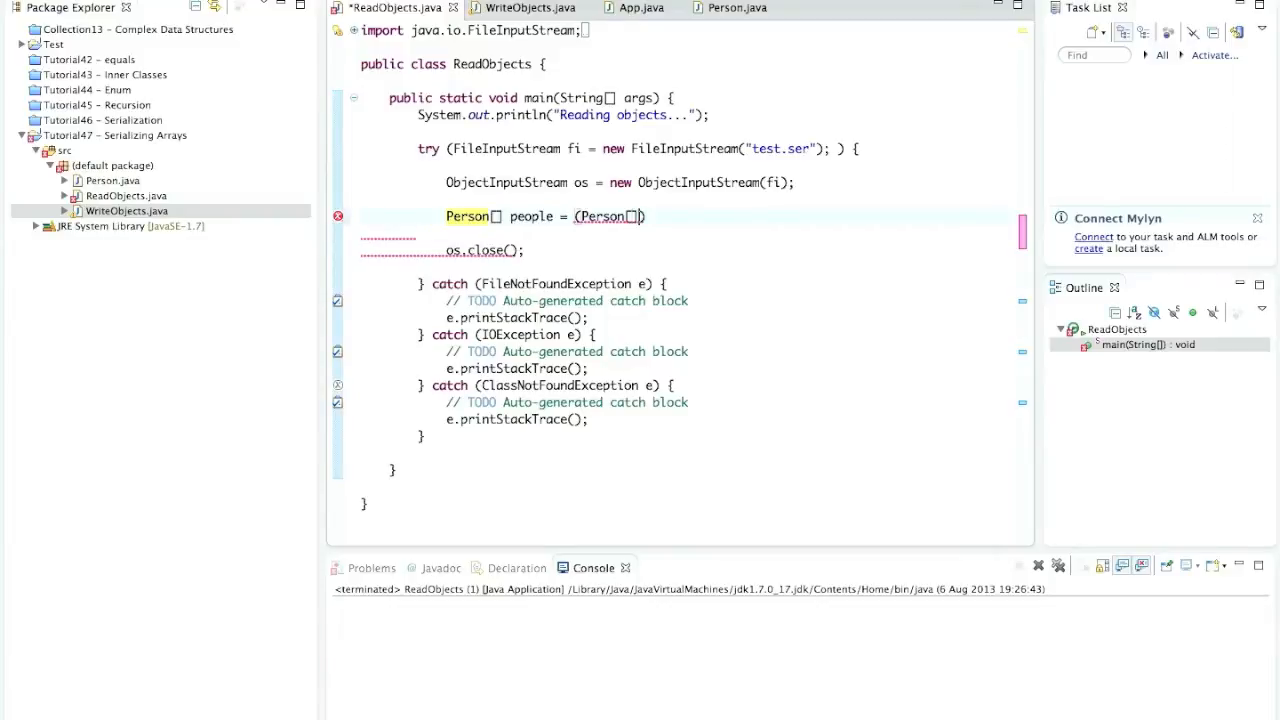
text(os.readObject()
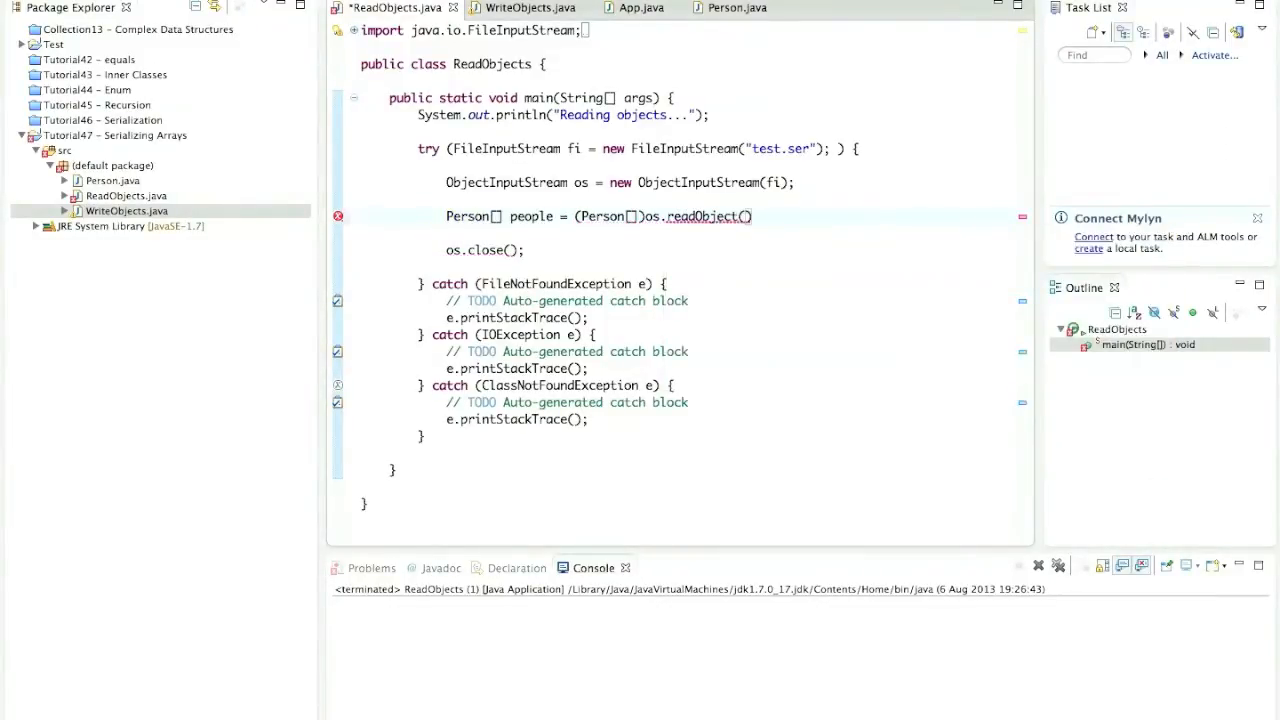
text(;)
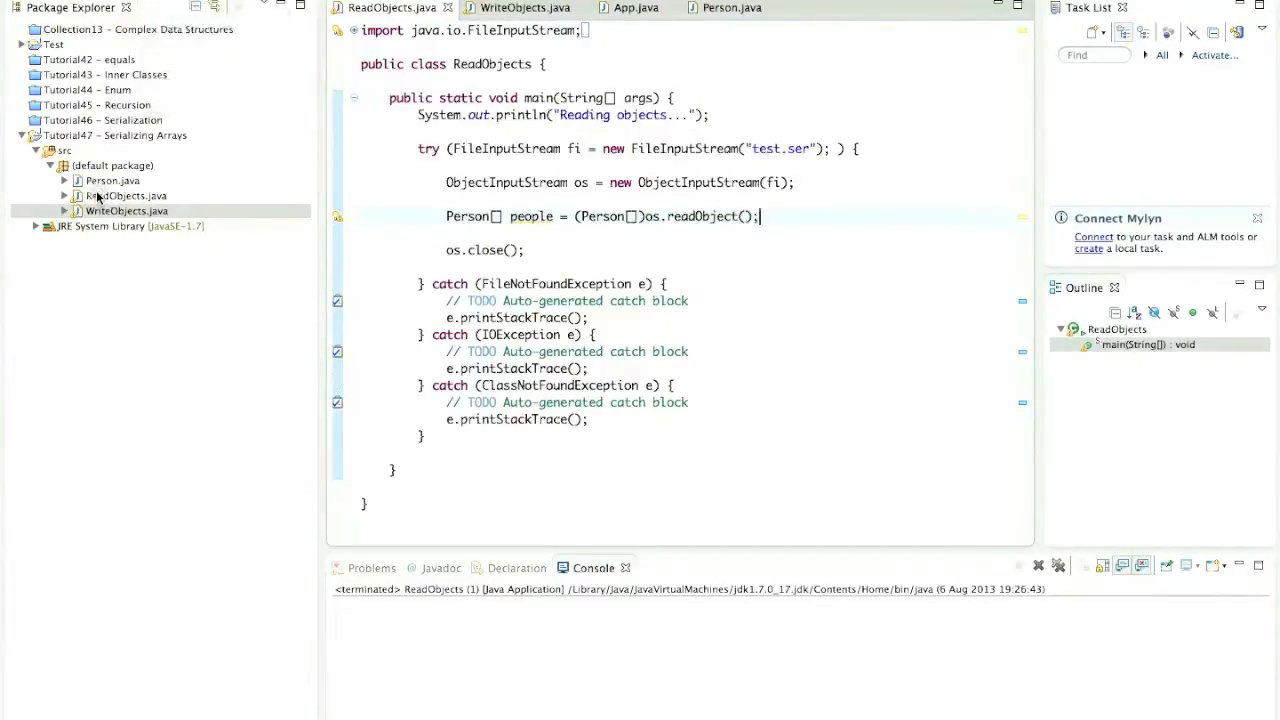
Run WriteObjects and then ReadObjects as Java applications
right_click(126, 212)
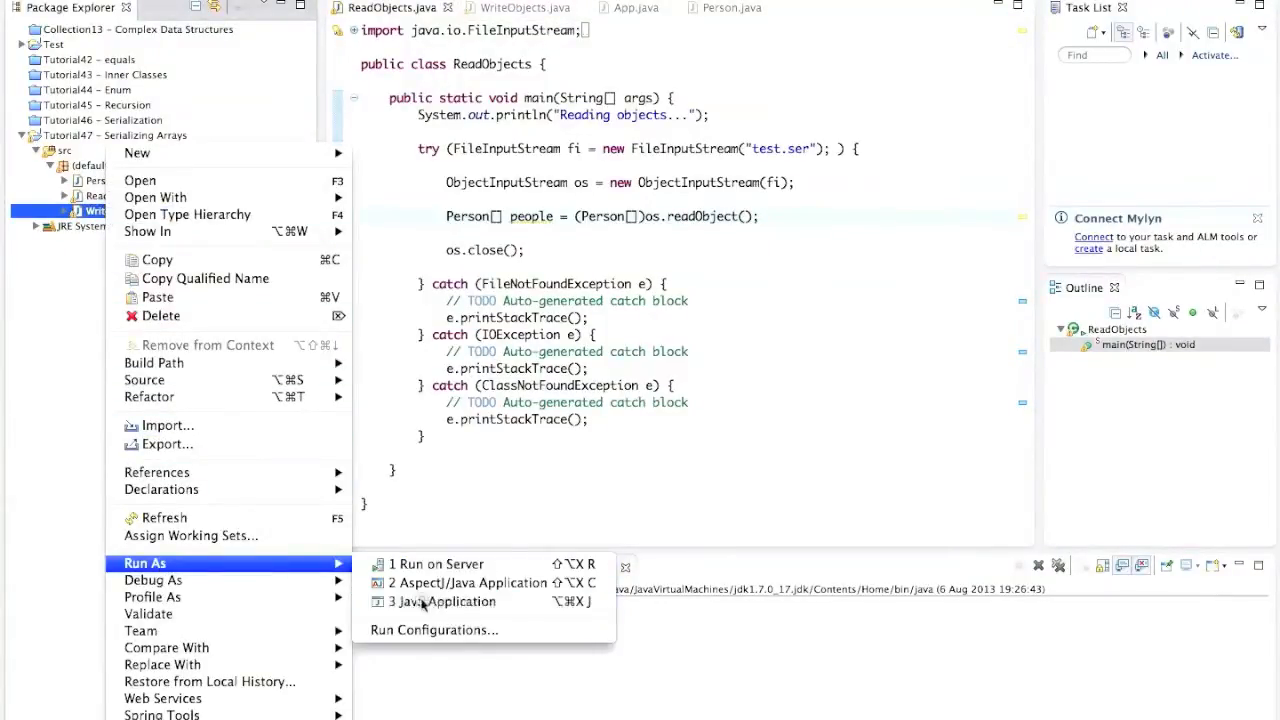
click(444, 600)
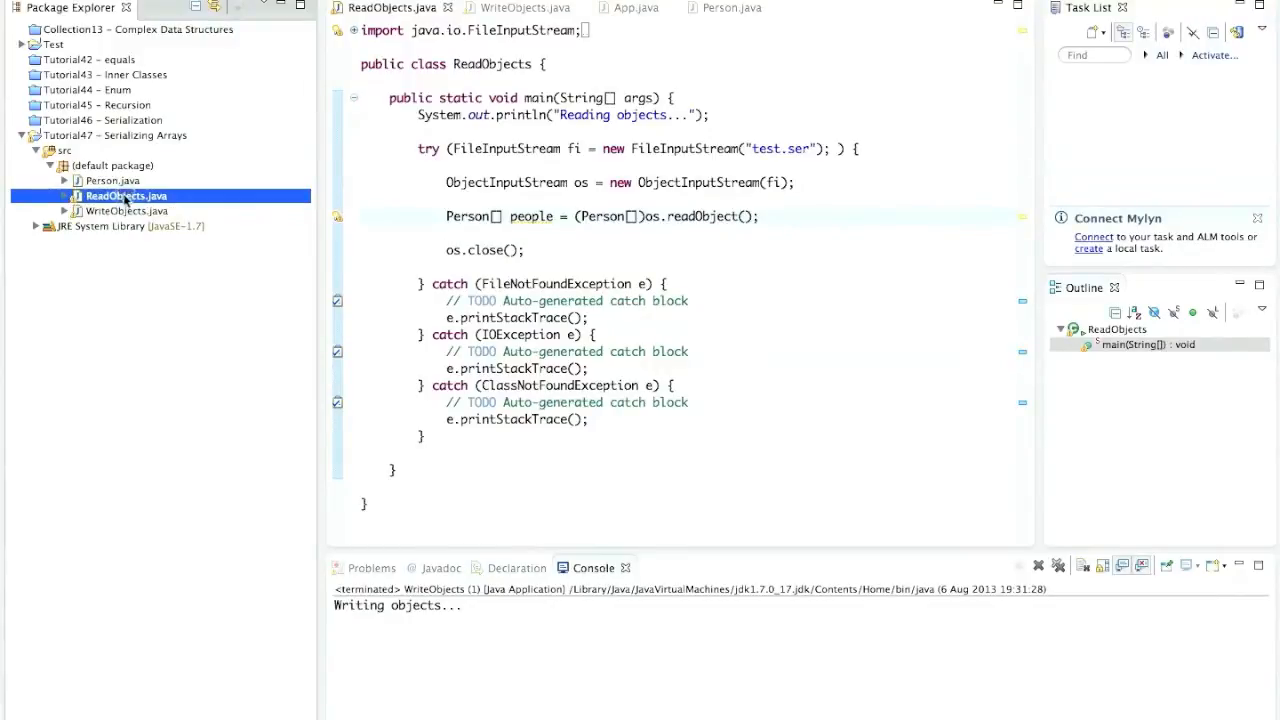
right_click(124, 196)
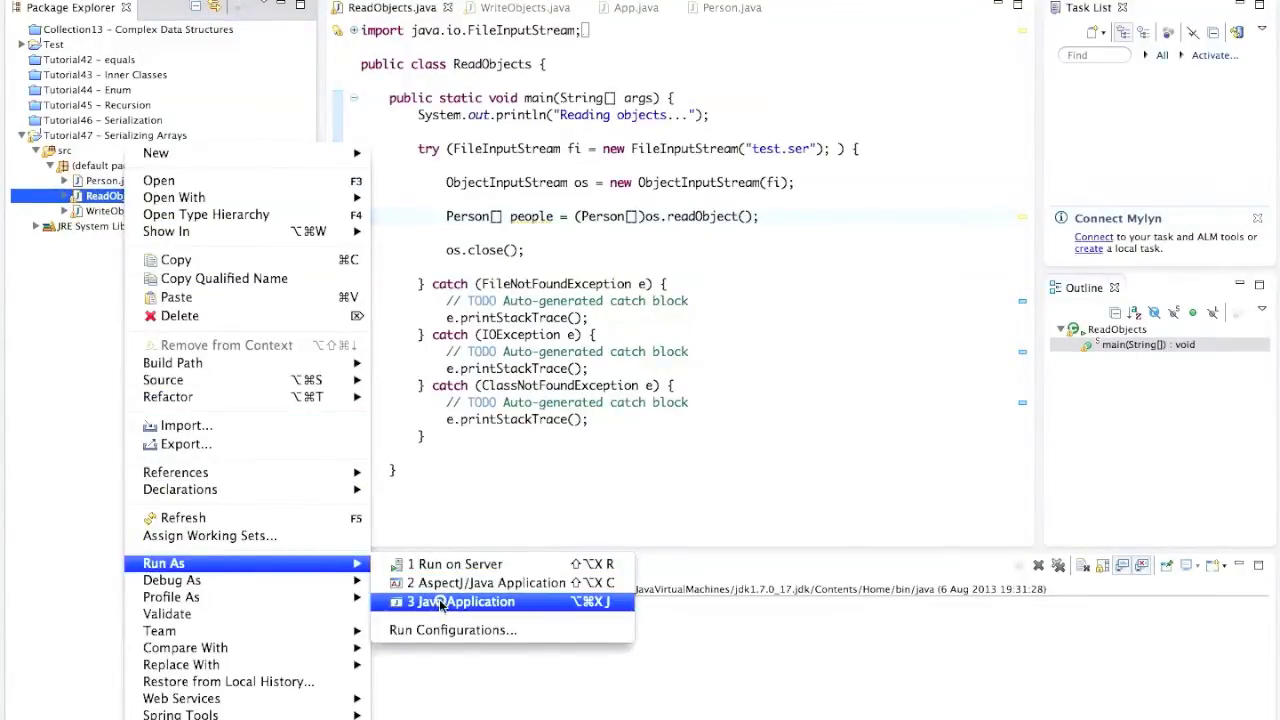
click(460, 600)
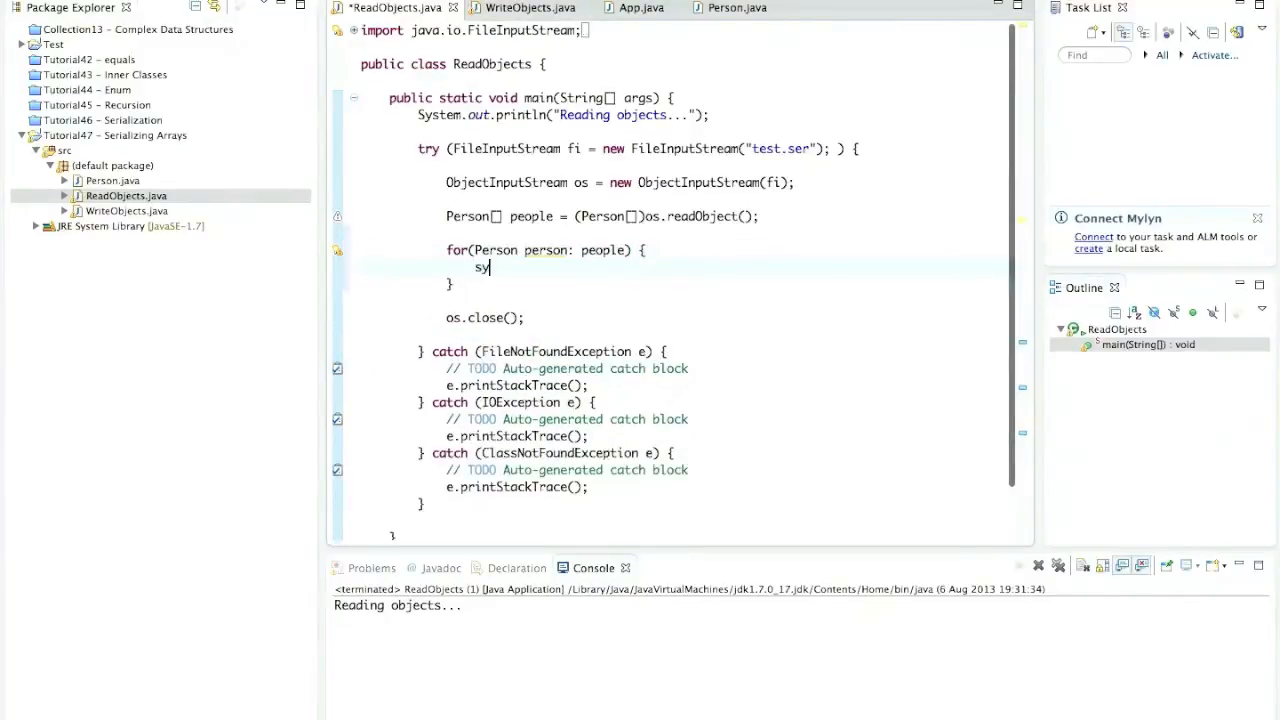
Print each person with System.out.println(person) inside the for-each loop over people
text(System.out.println();)
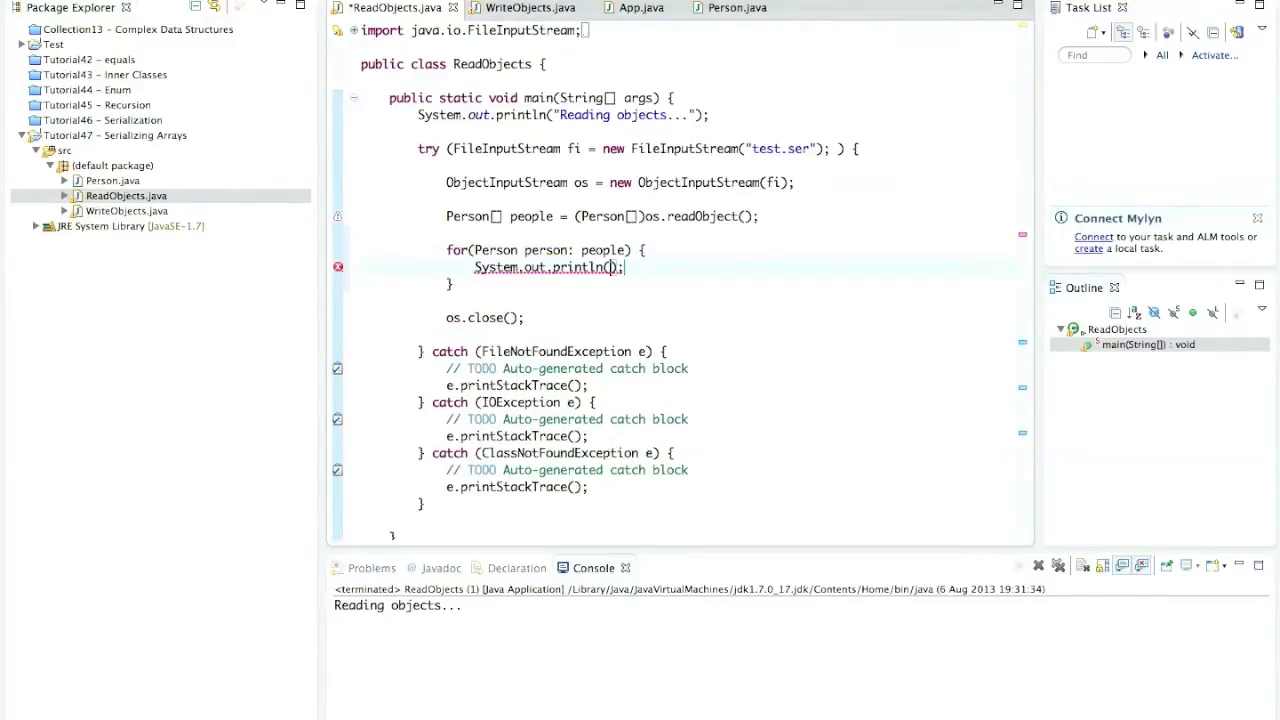
text(person)
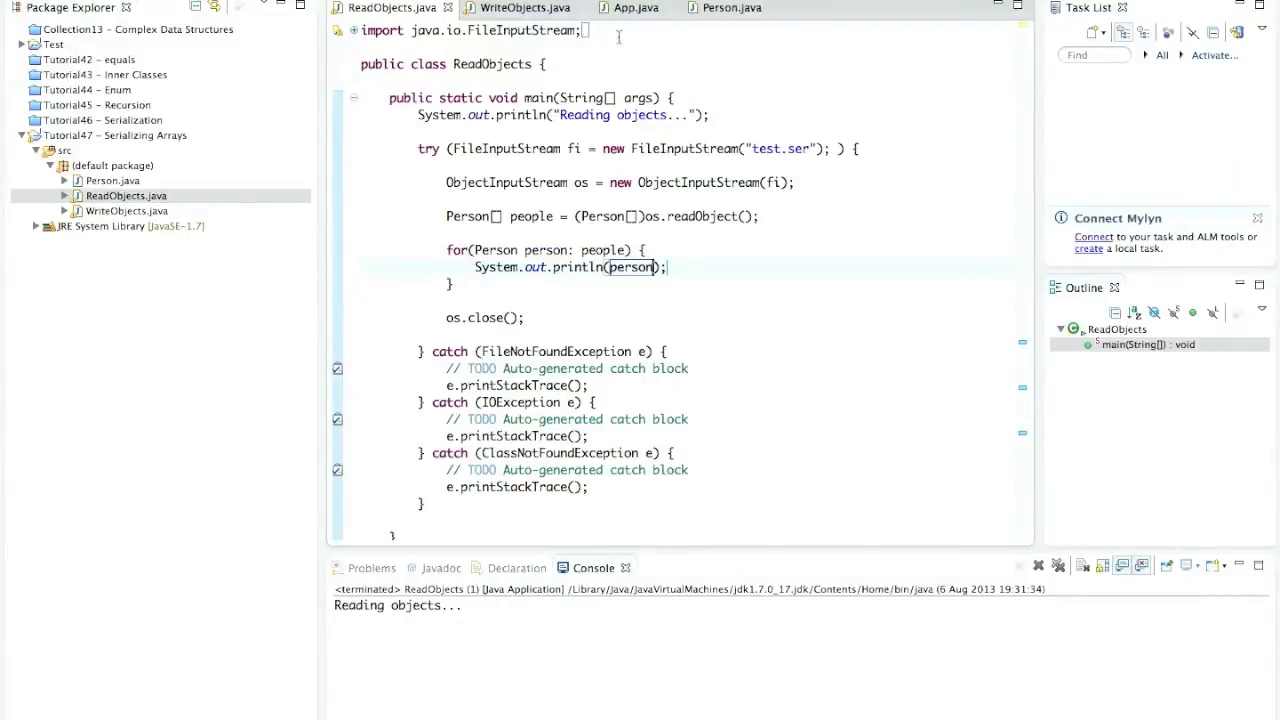
click(732, 8)
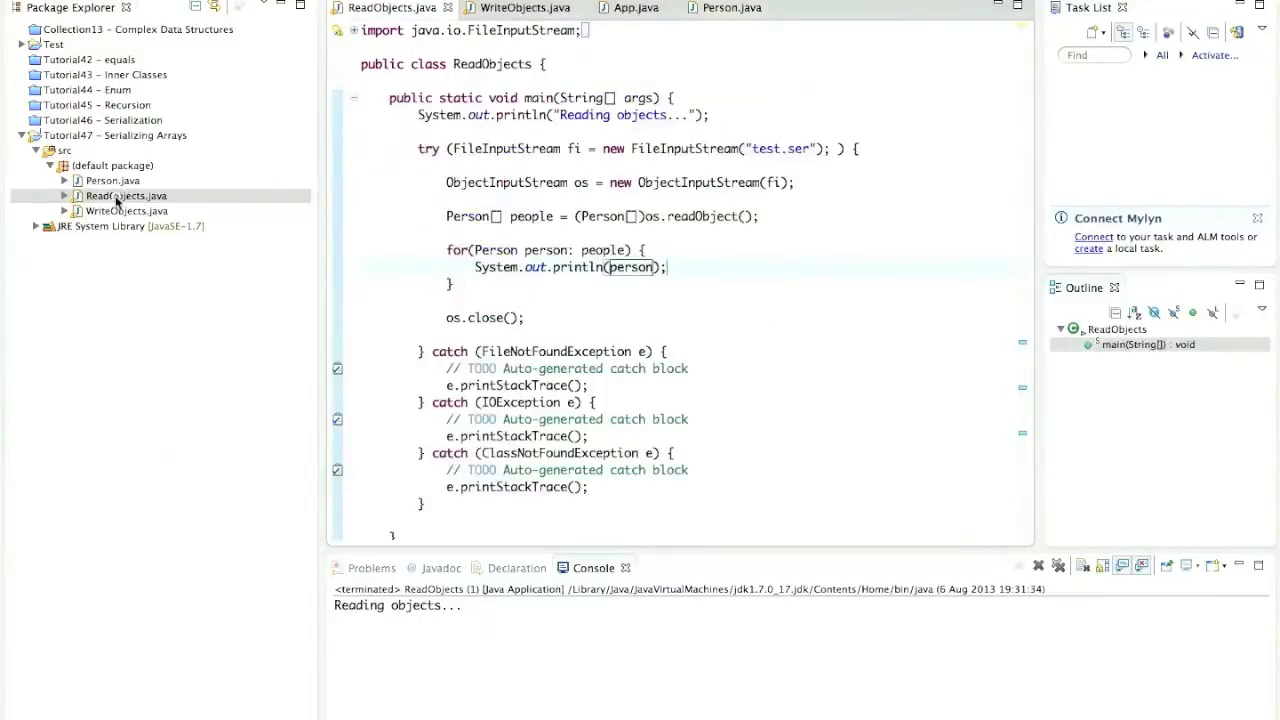
Run ReadObjects so the console lists Sue (1), Mike (99) and Bob (7)
right_click(124, 196)
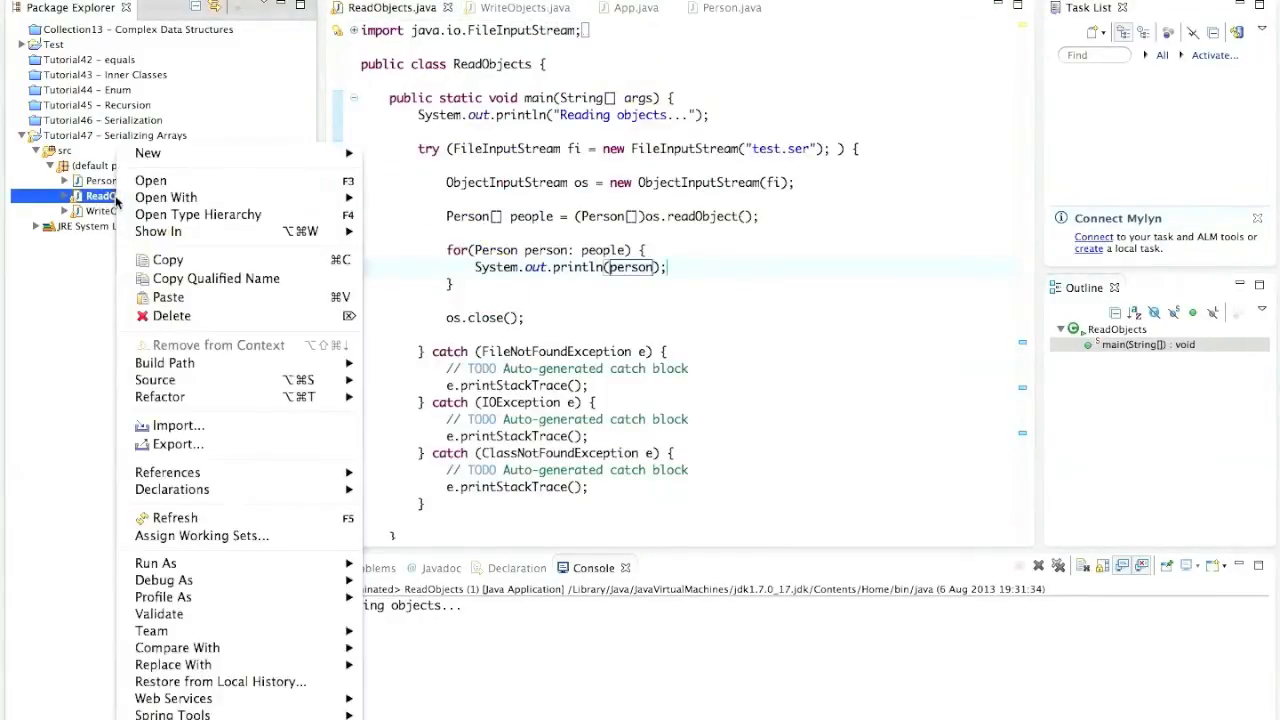
click(156, 564)
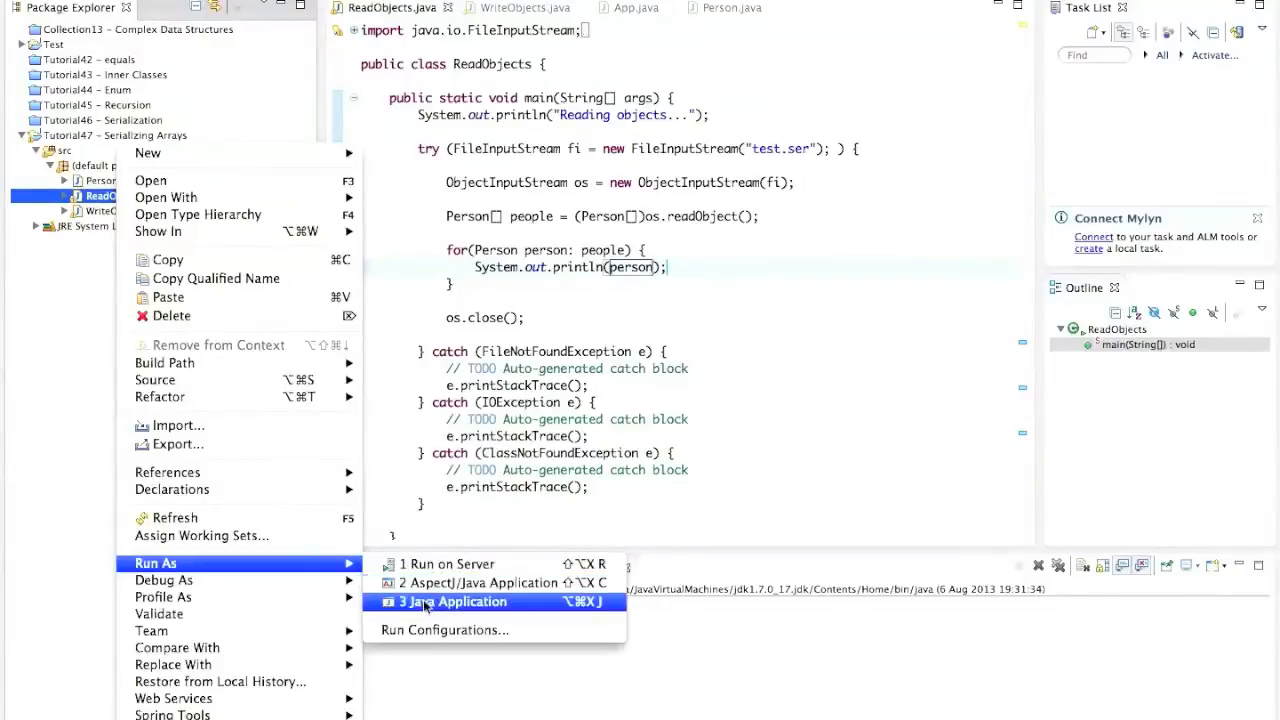
click(452, 600)
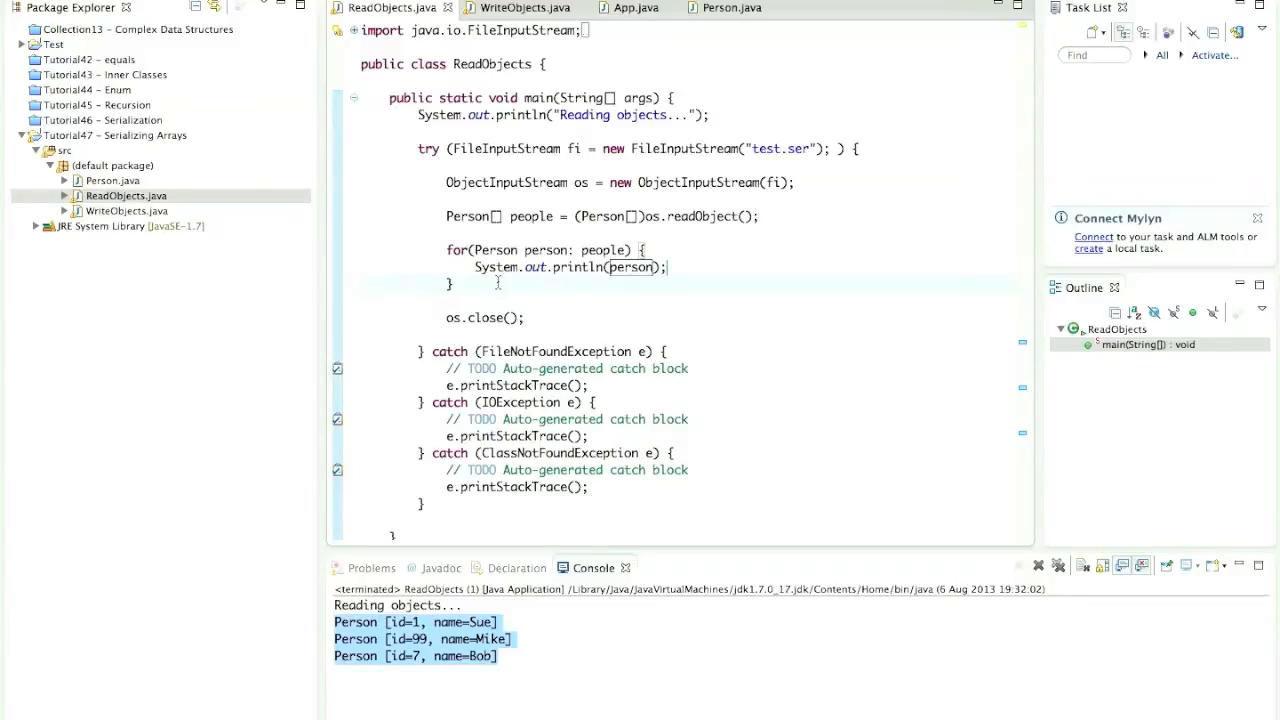
Add blank lines after the loop in ReadObjects and return to WriteObjects
click(456, 284)
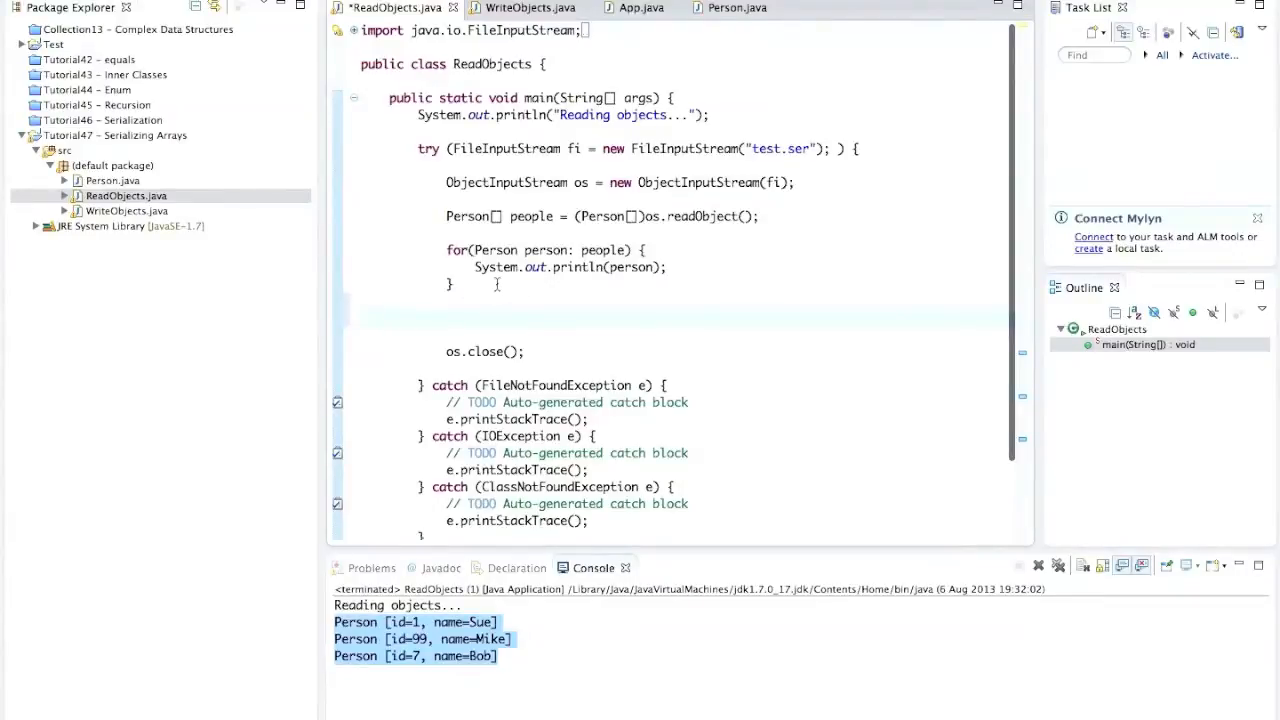
click(448, 318)
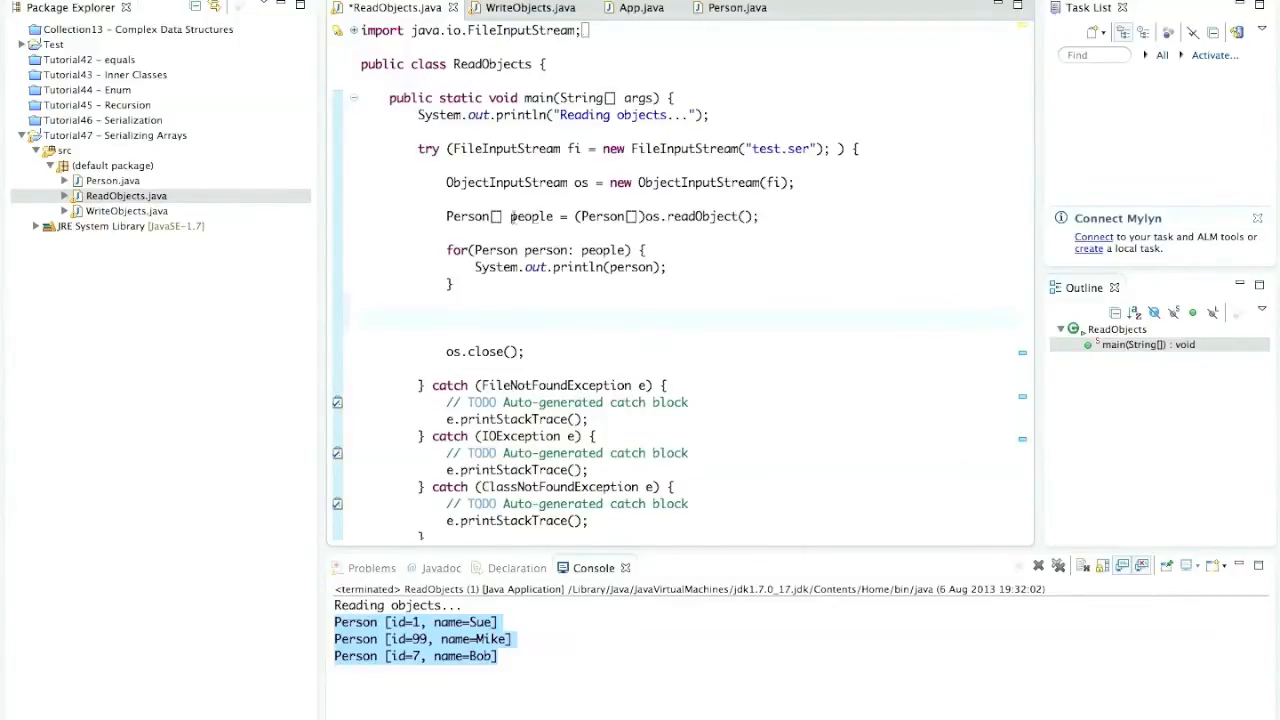
click(444, 160)
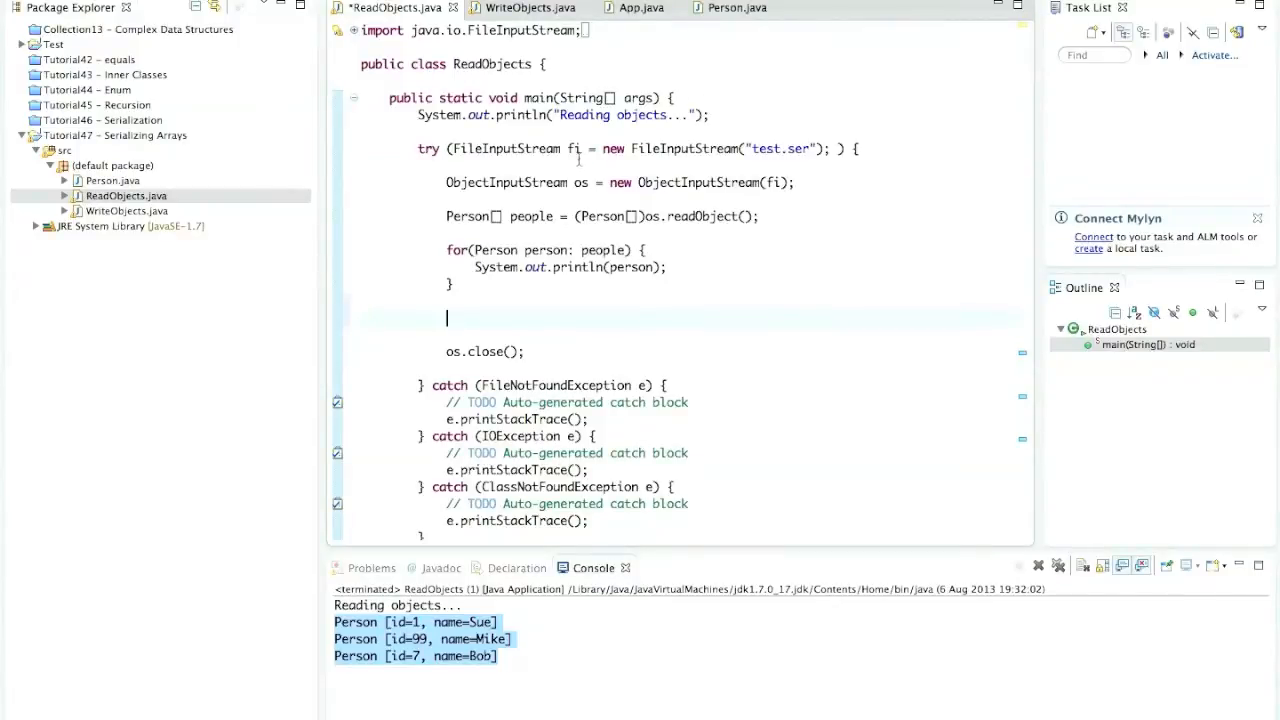
click(528, 8)
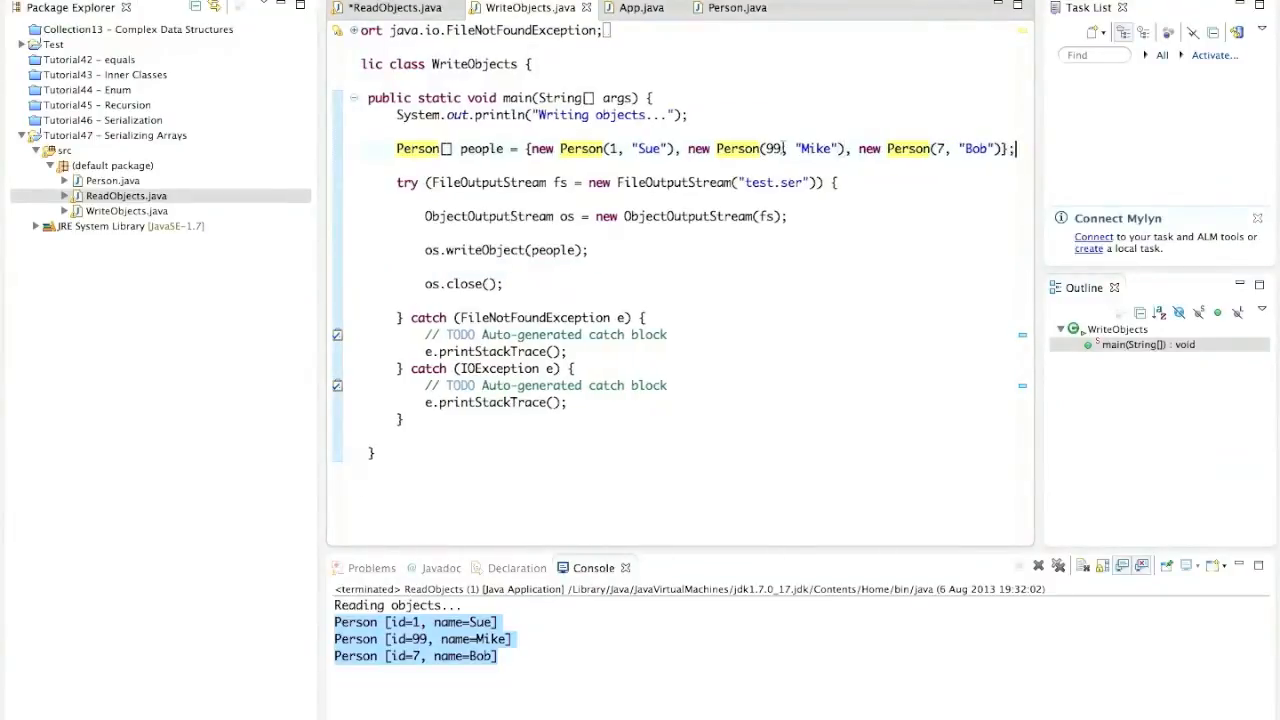
Declare ArrayList<Person> peopleList = new ArrayList<Person>(); in WriteObjects
text(ArrayList<>)
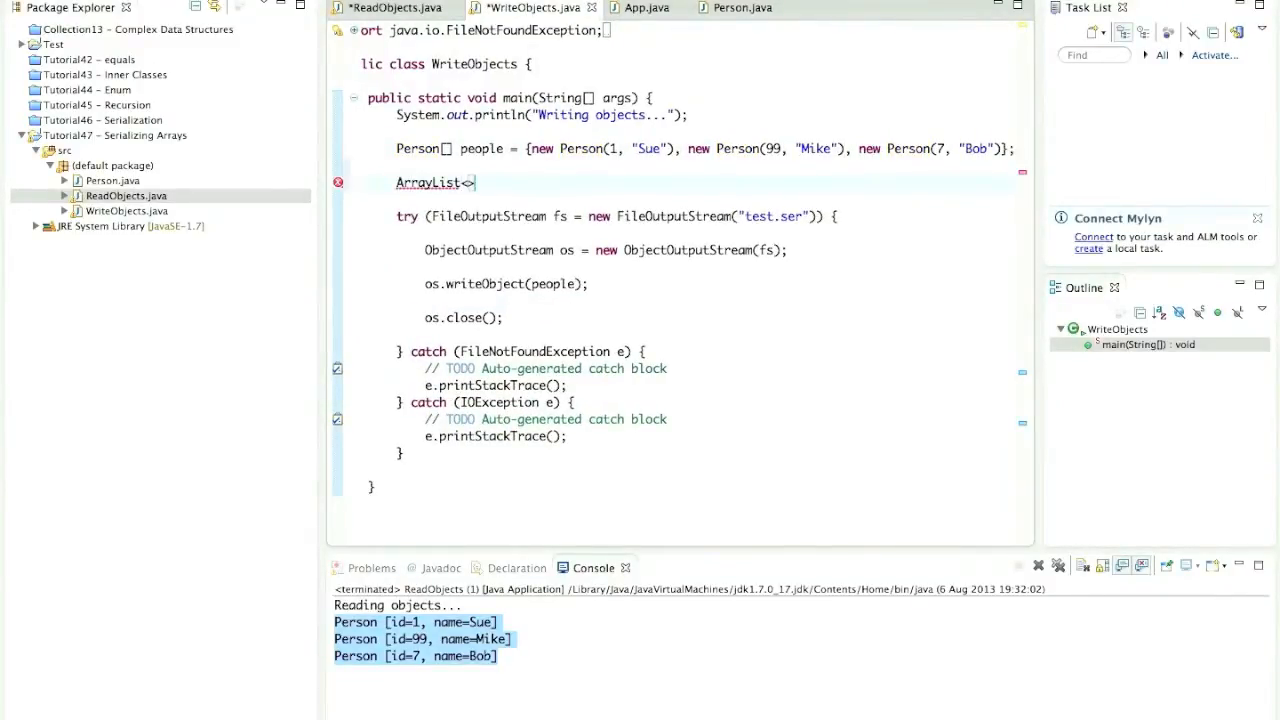
text(Person)
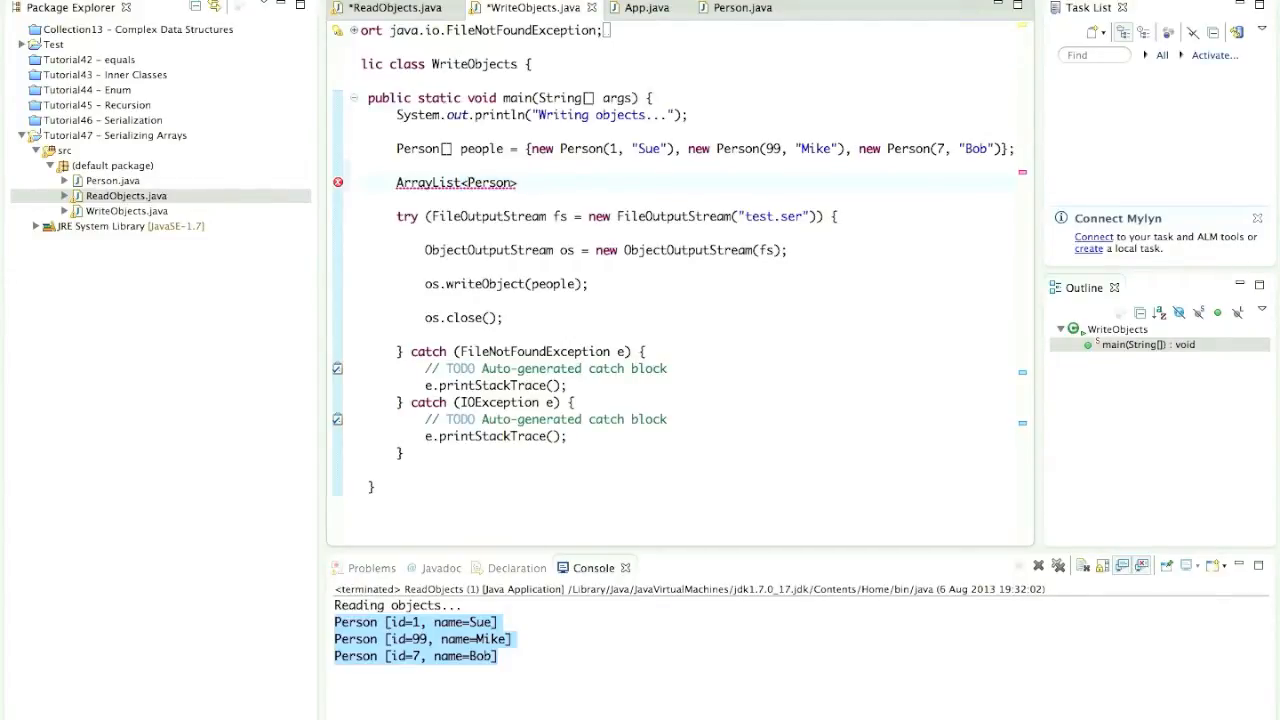
text(peopl)
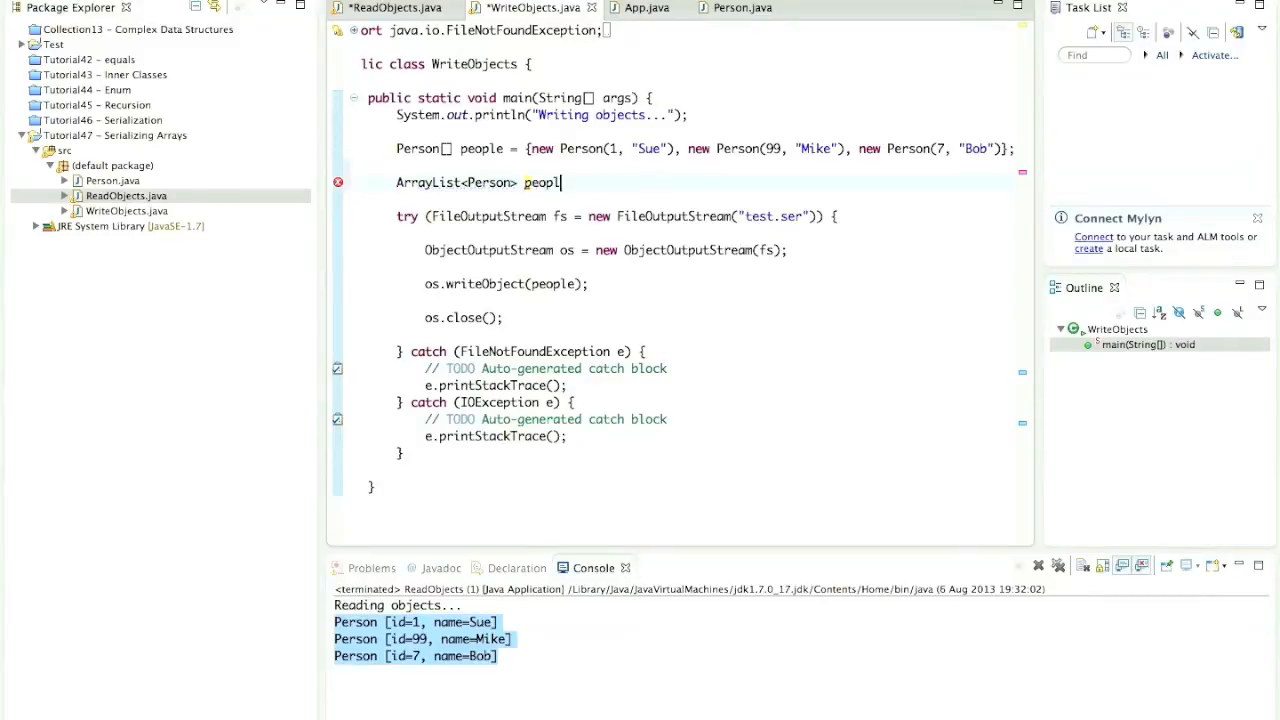
text(eList =)
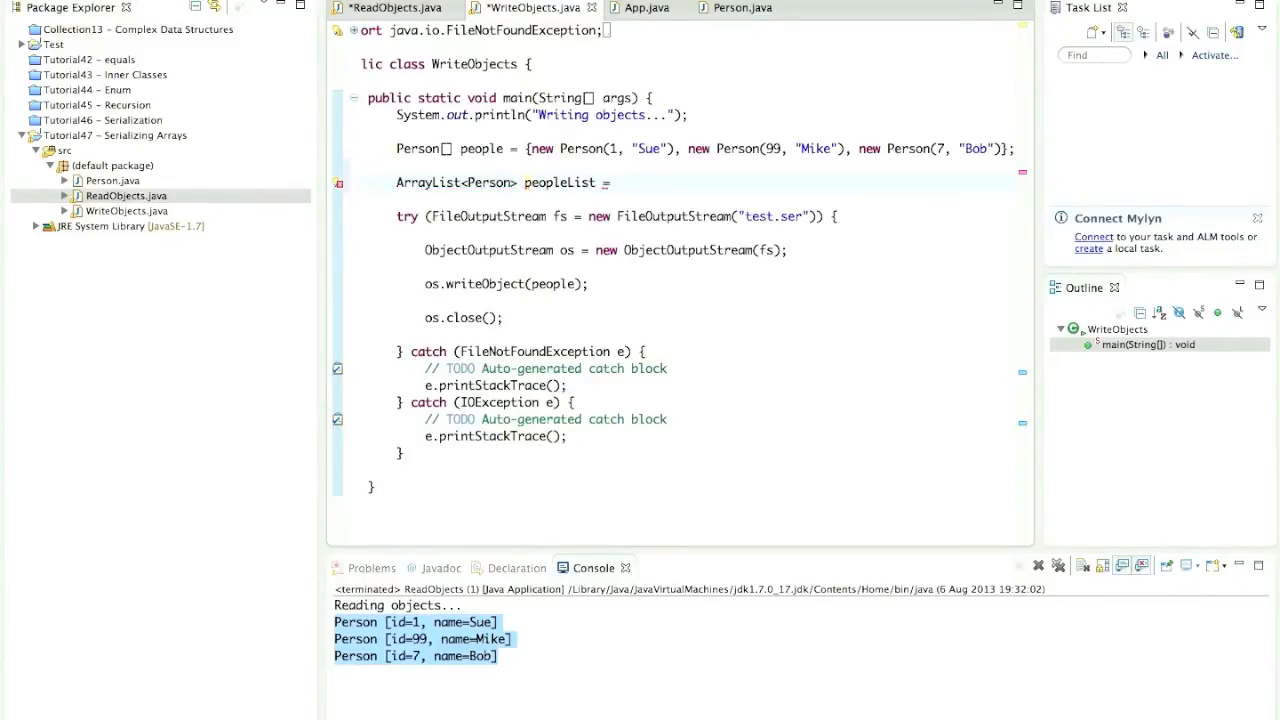
text(new ArrayL)
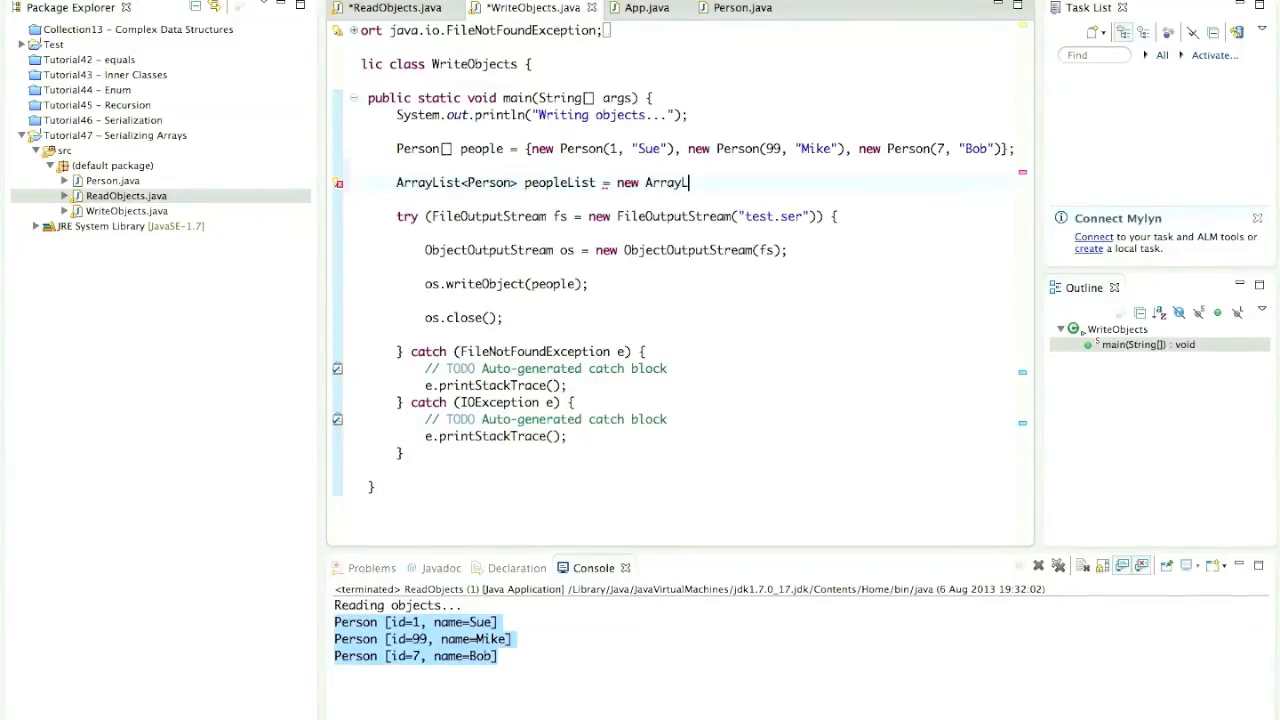
text(ist<P>)
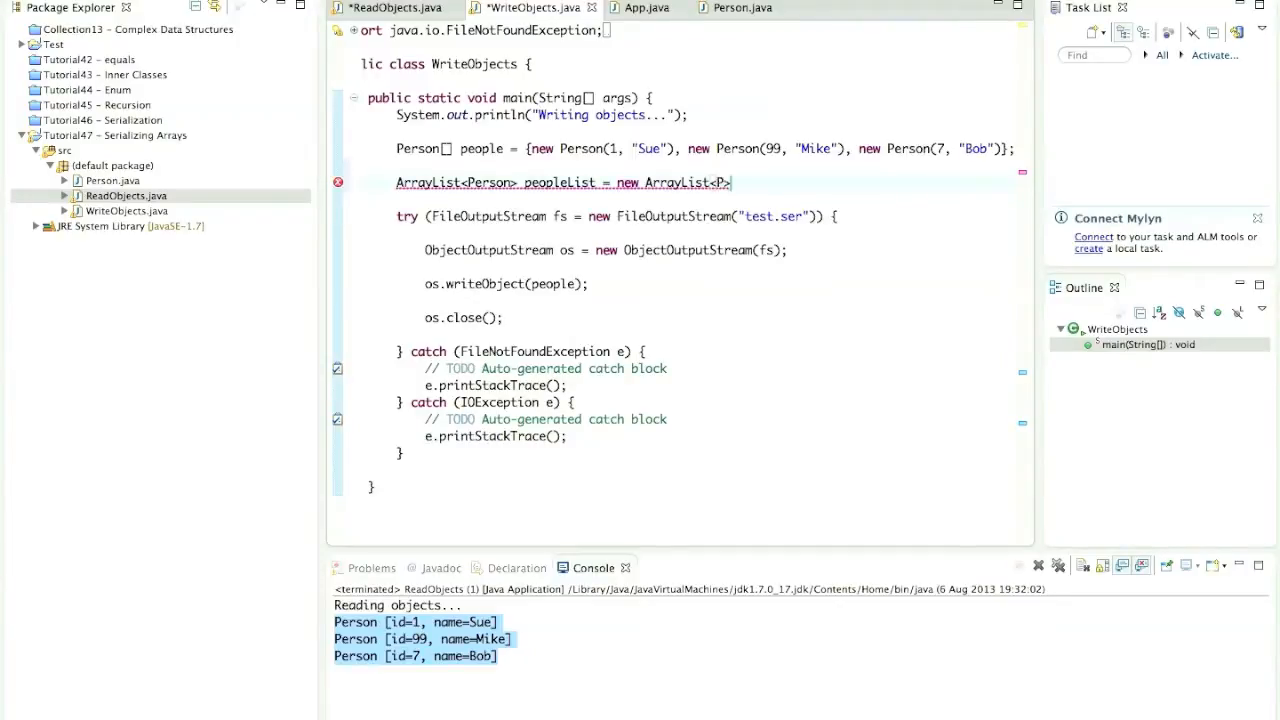
text(erson>())
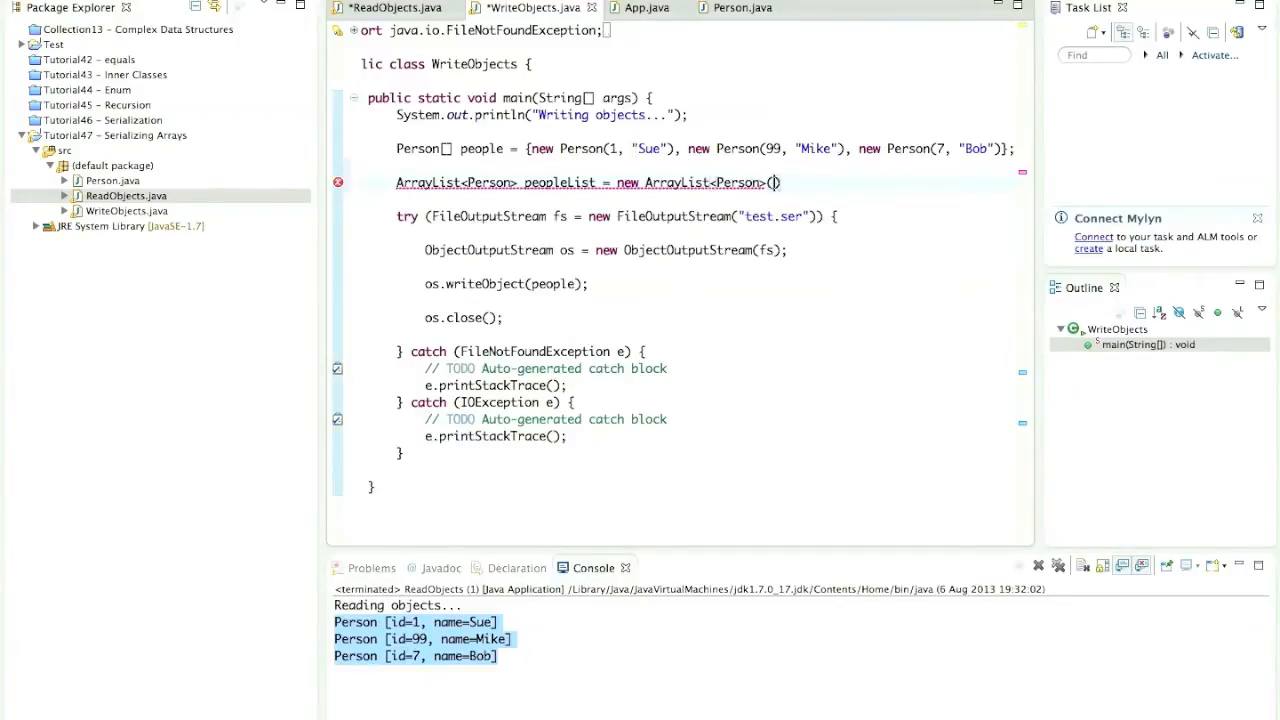
text(;)
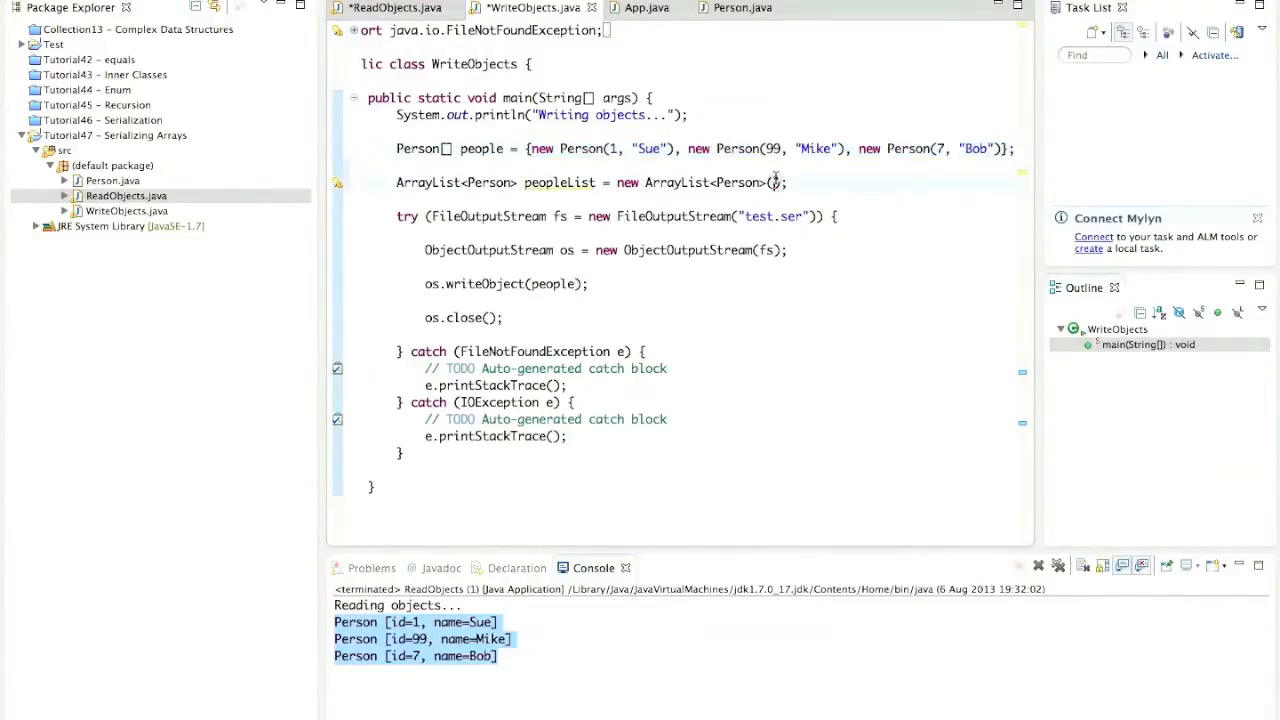
Fill the ArrayList constructor with Arrays.asList(people)
text(Arrays.)
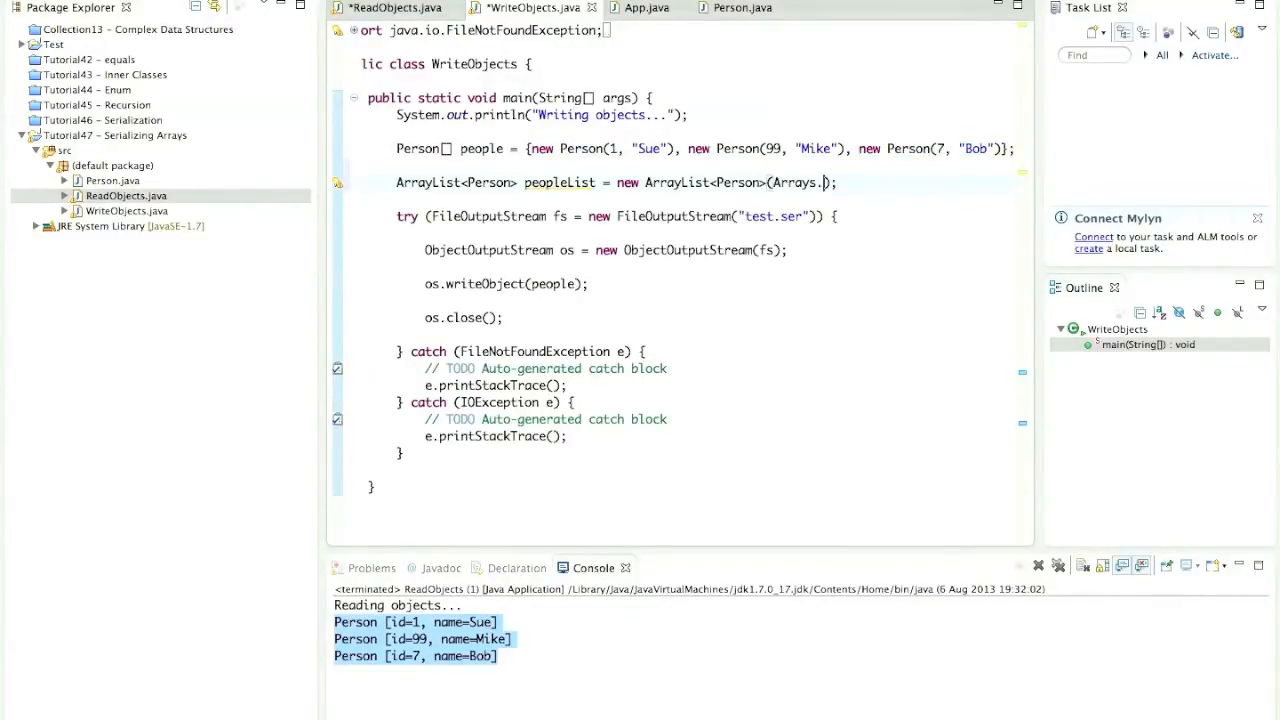
text(asList(p)
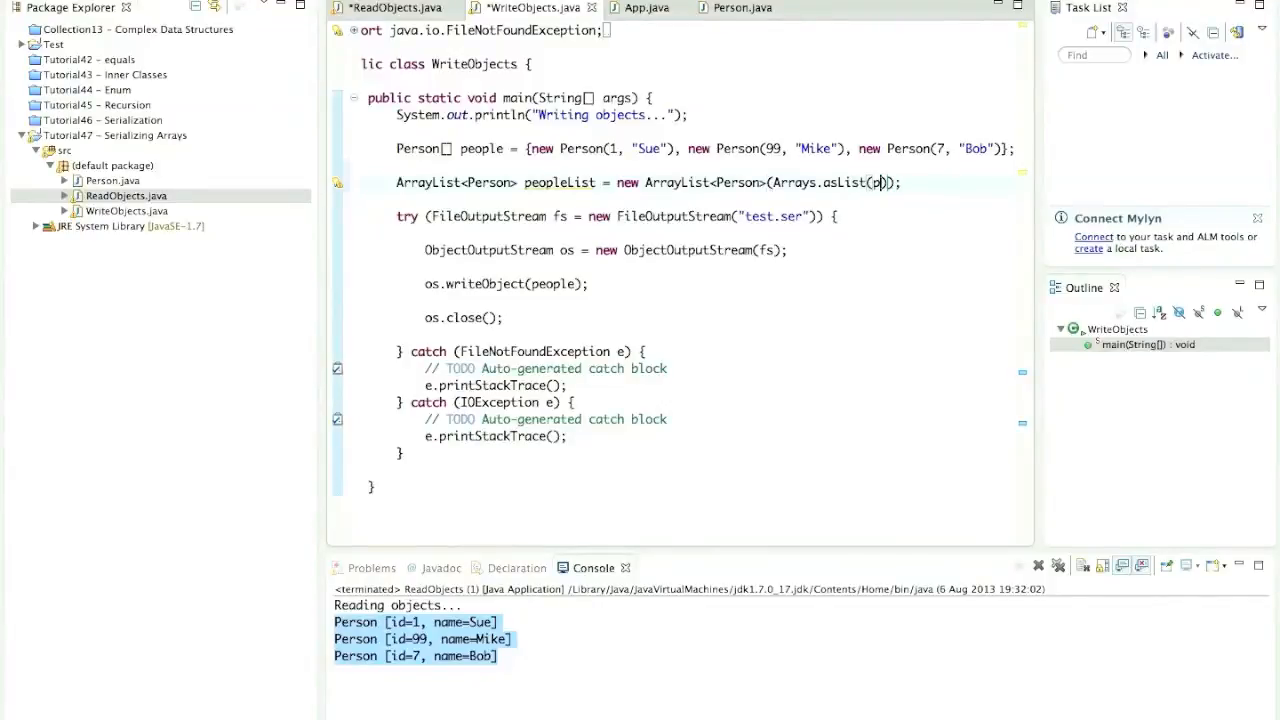
text(eople)
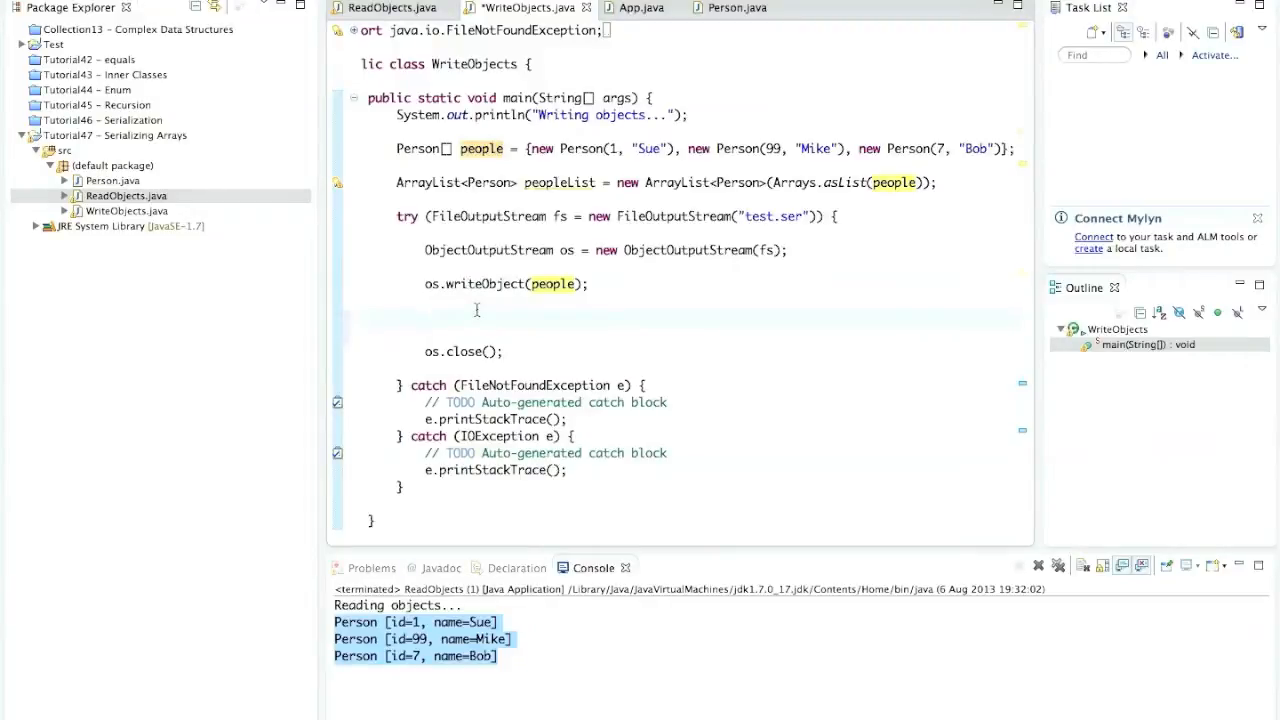
Add os.writeObject(peopleList) right after writing the people array
click(424, 318)
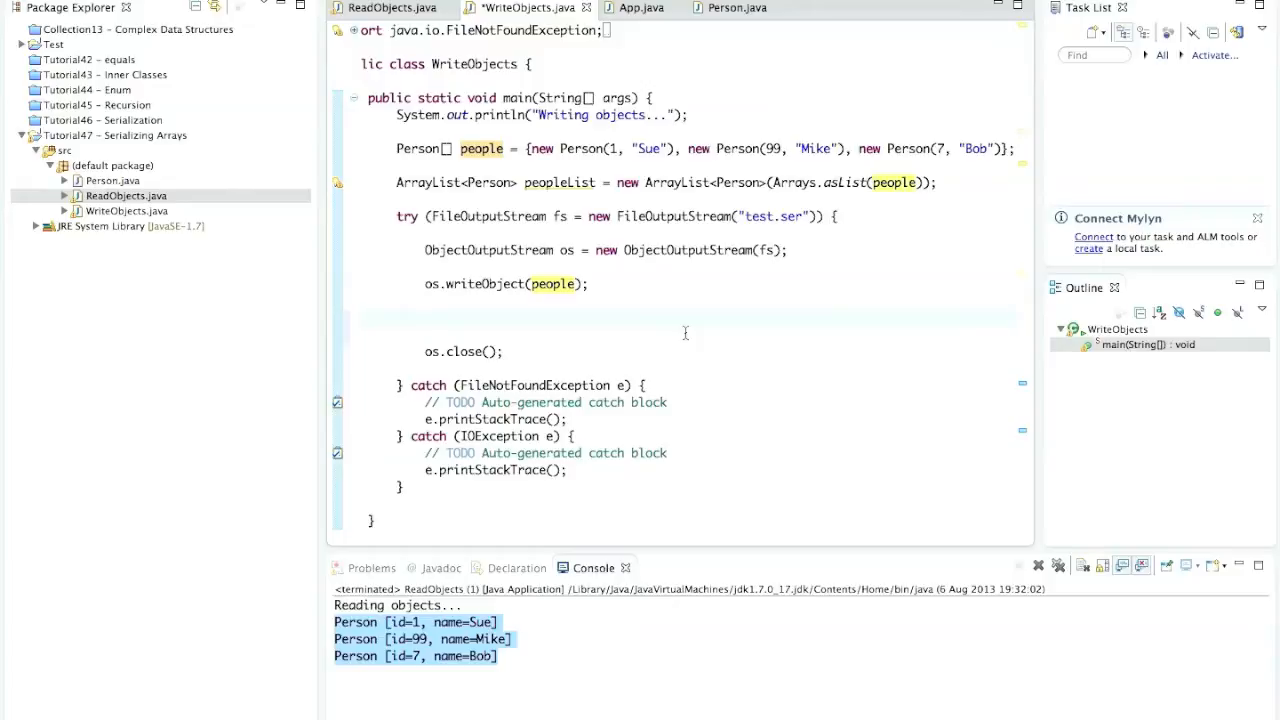
text(os.writeObject())
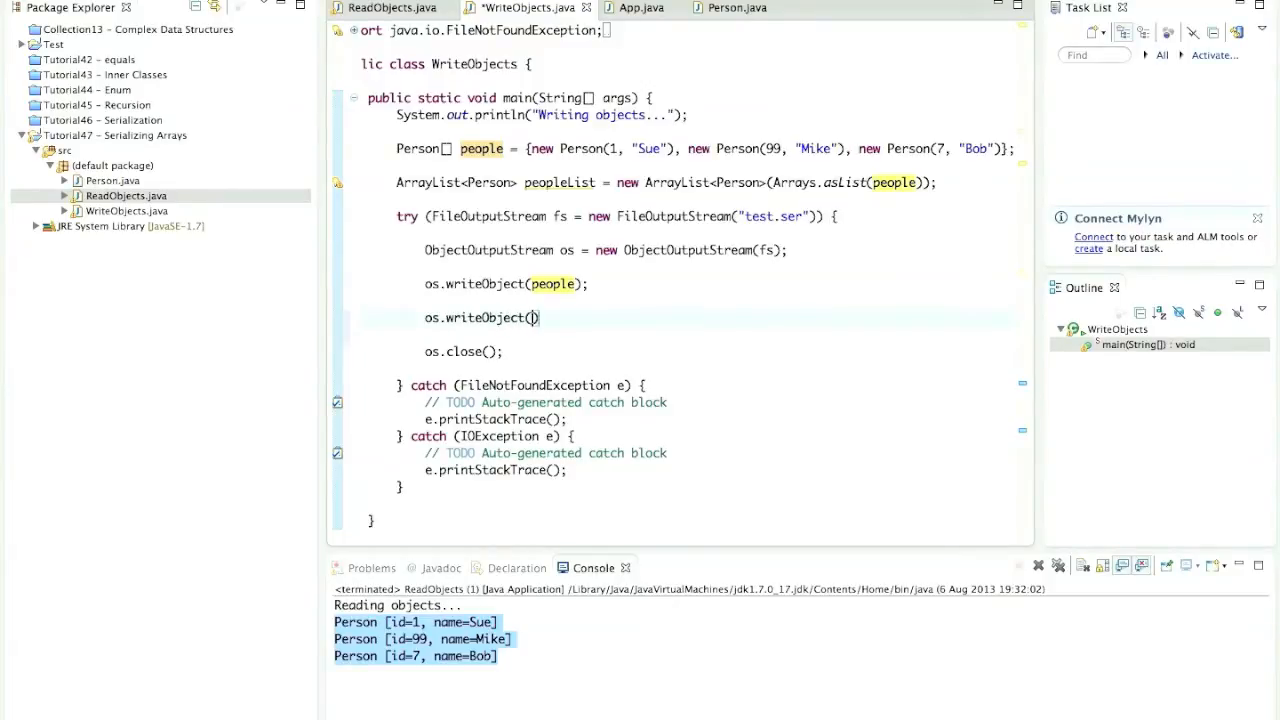
text(perp)
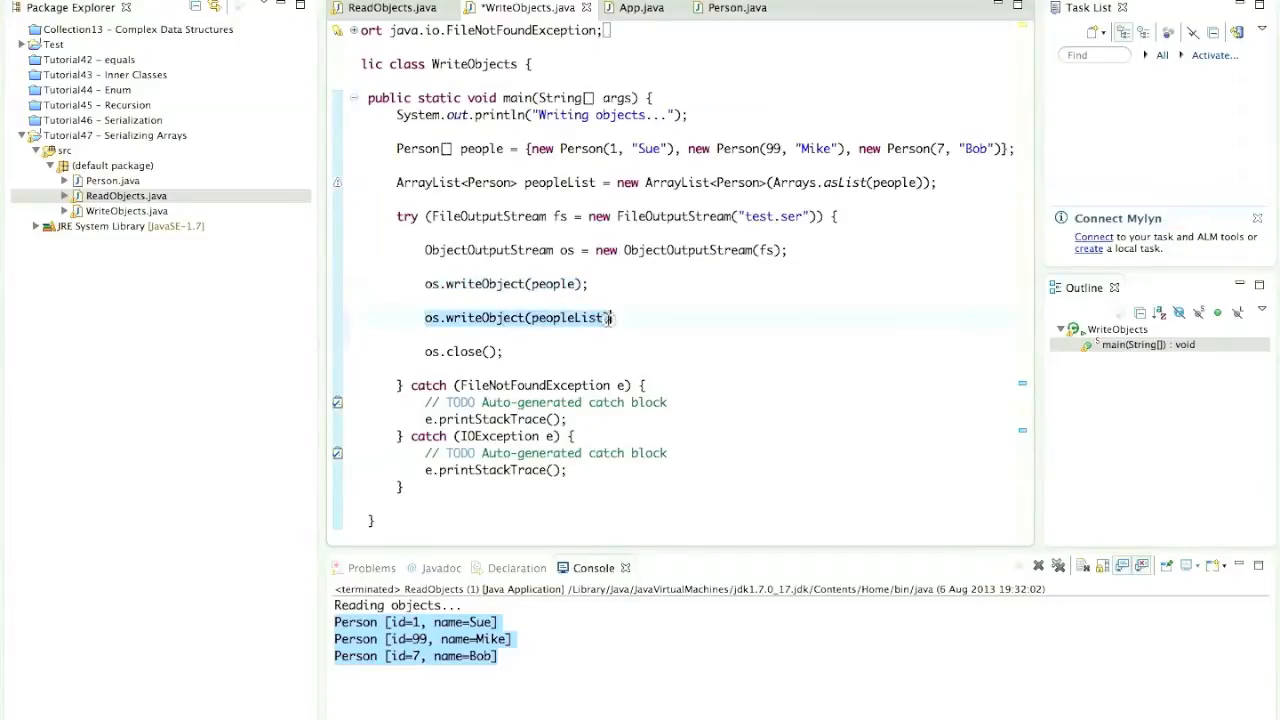
click(390, 8)
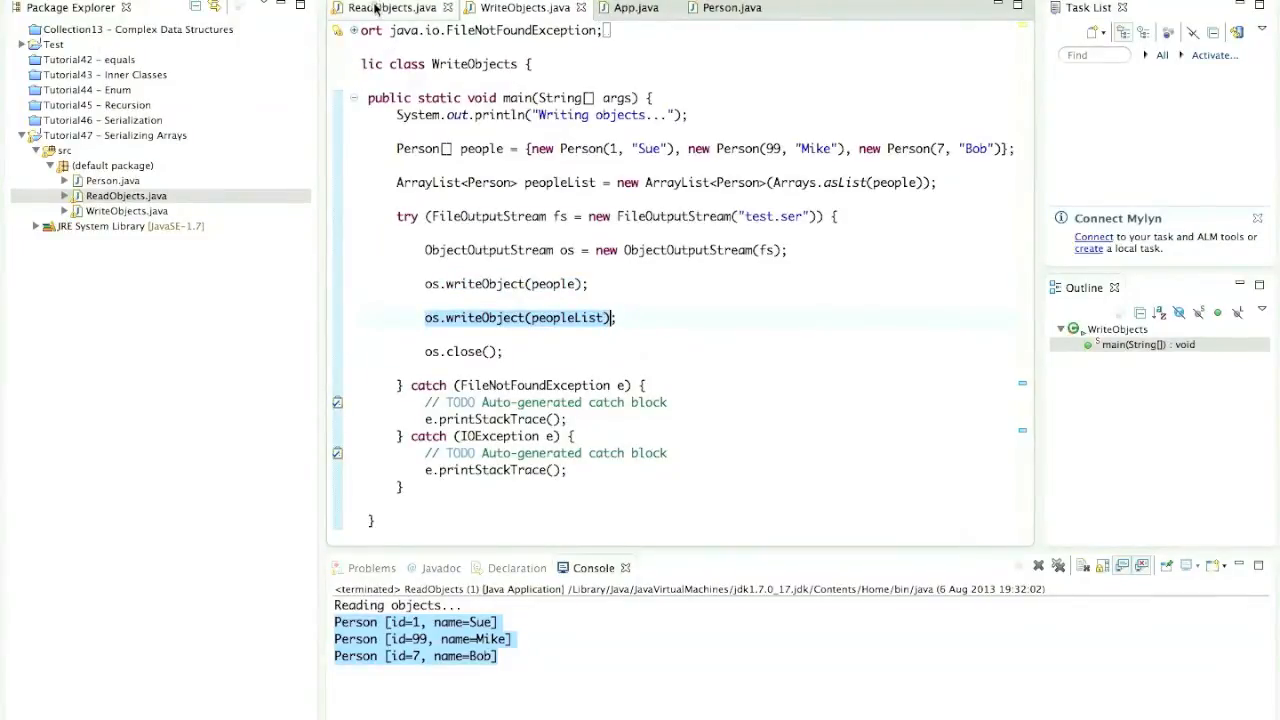
In ReadObjects, add ArrayList<Person> peopleList = (ArrayList<Person>) os.readObject(); casting the read list
click(392, 8)
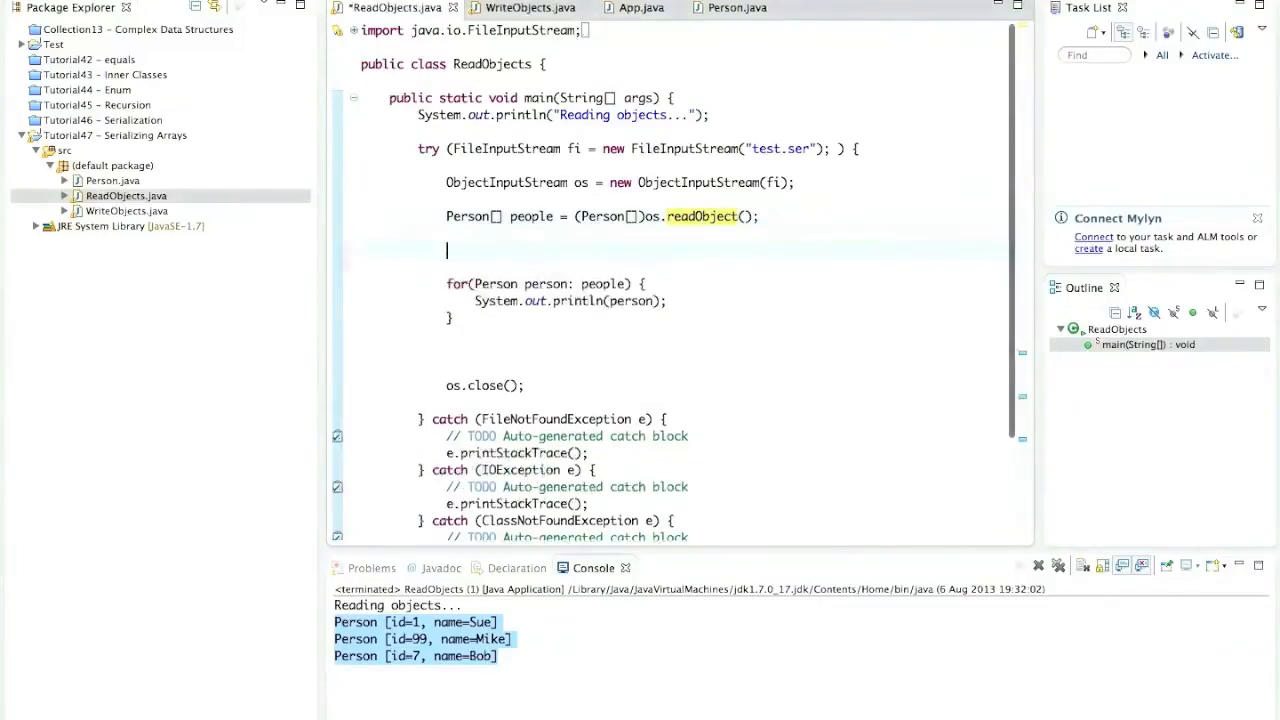
text(Arry)
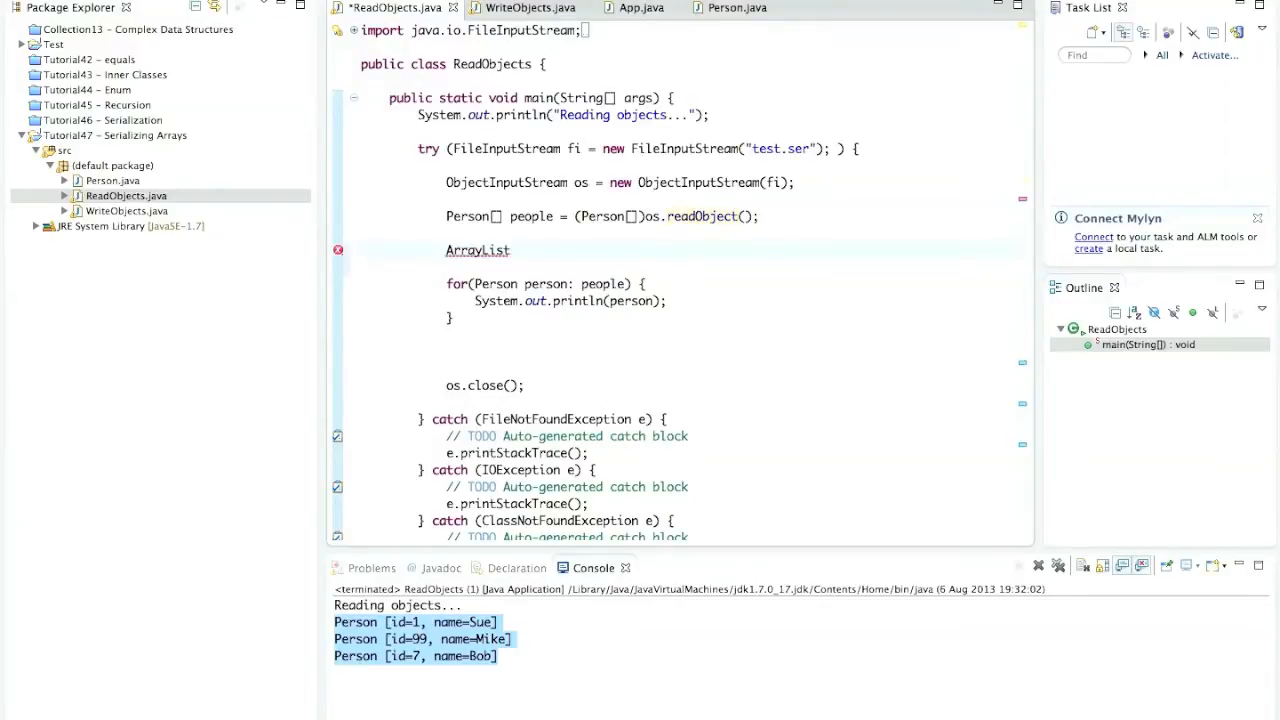
text(<Person> peopleLi)
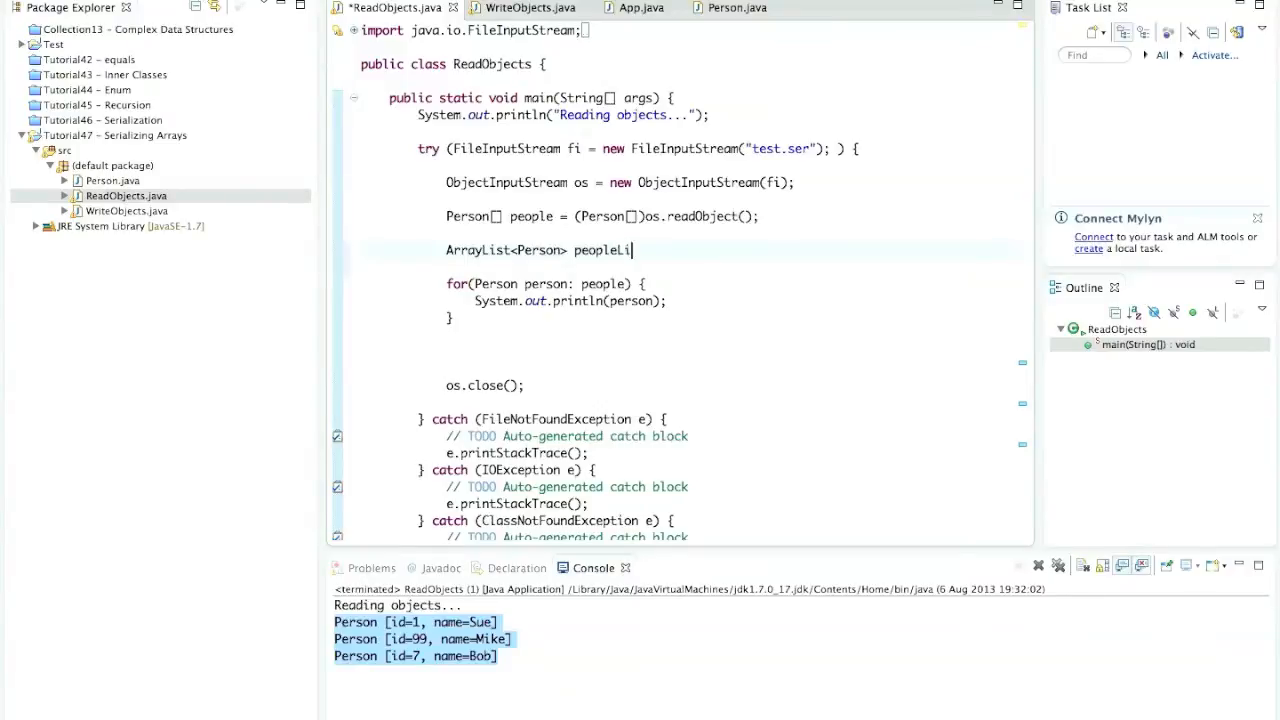
text(= (A)
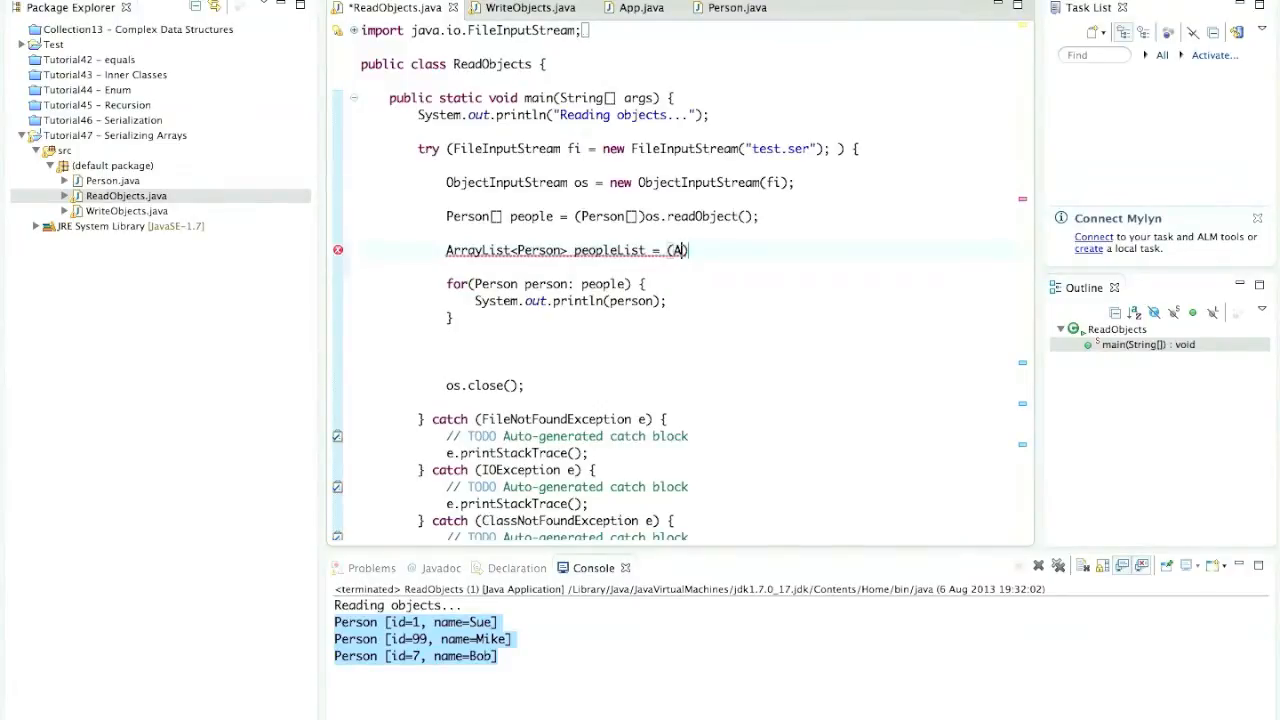
text(rrayList))
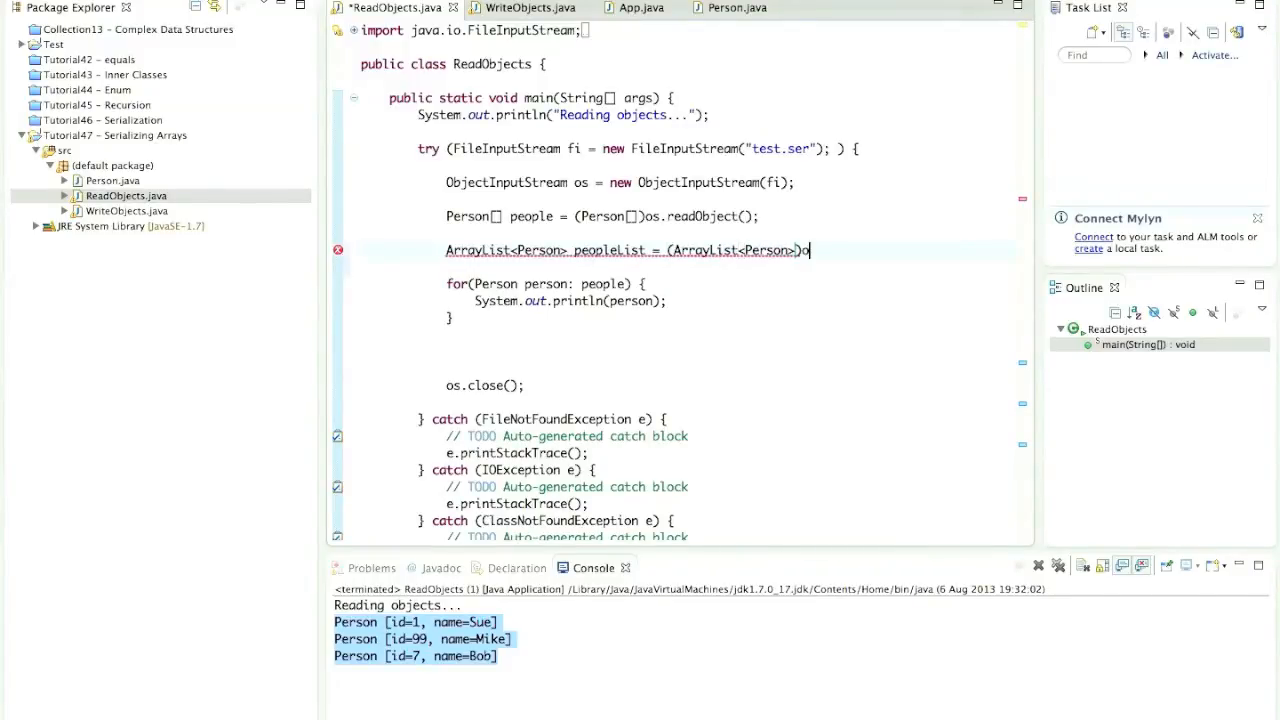
text(s.readObject())
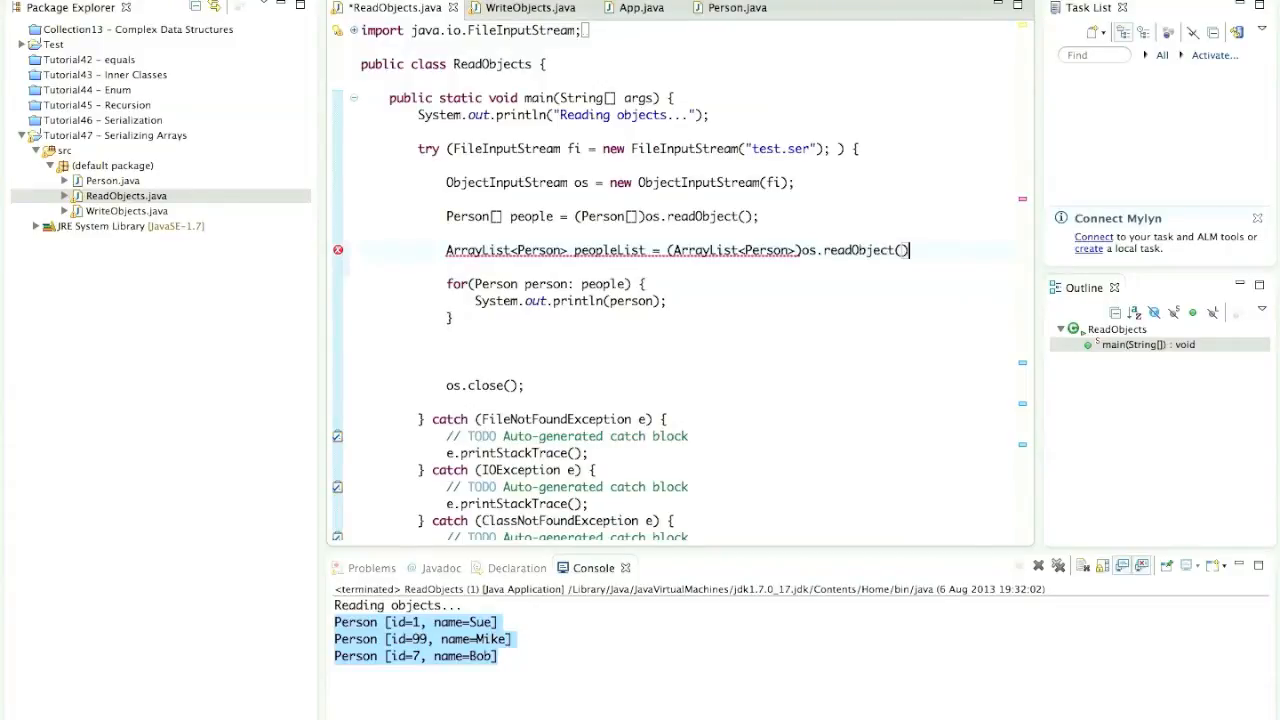
text(;)
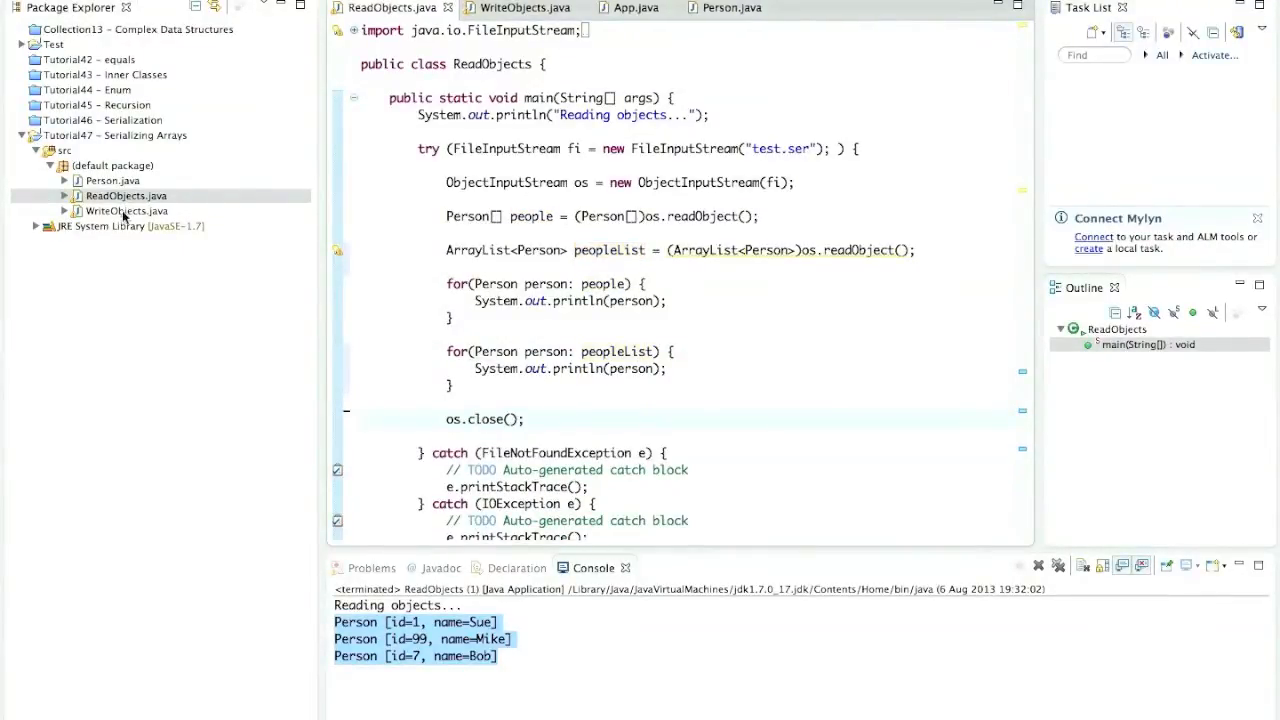
Run WriteObjects as a Java application from the Package Explorer, then bring up ReadObjects' run options
right_click(124, 210)
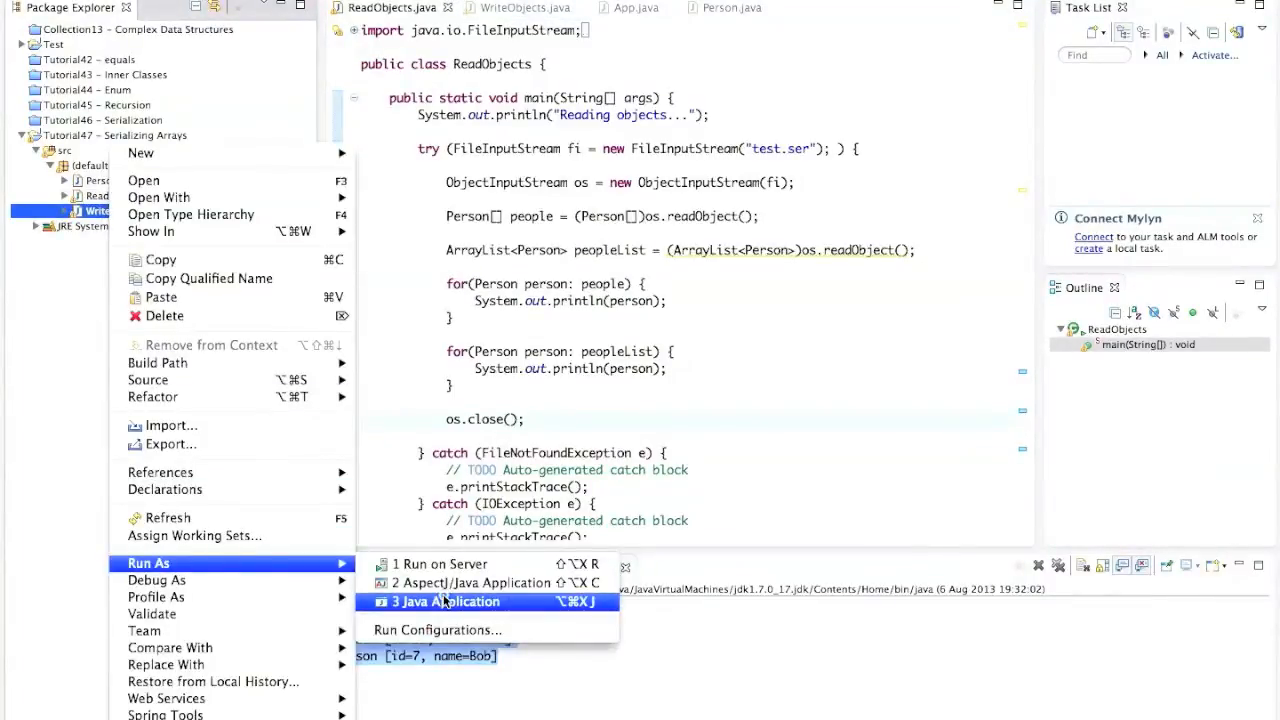
click(446, 600)
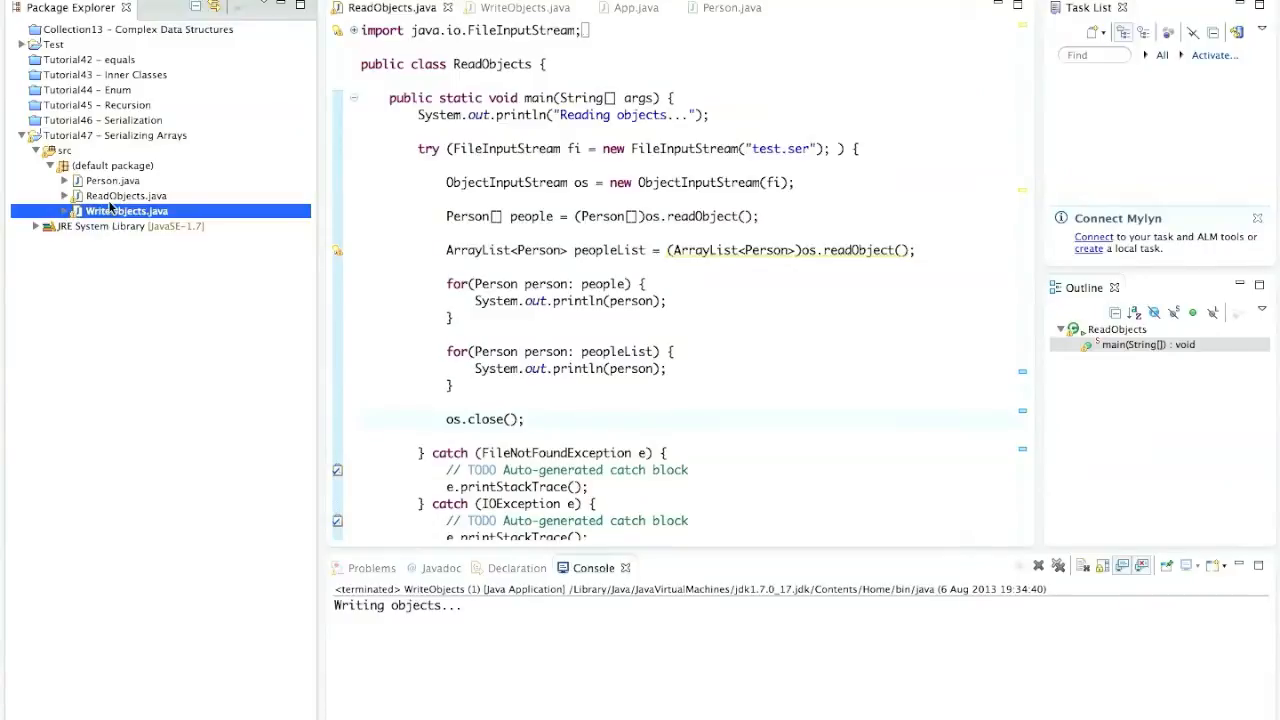
right_click(124, 196)
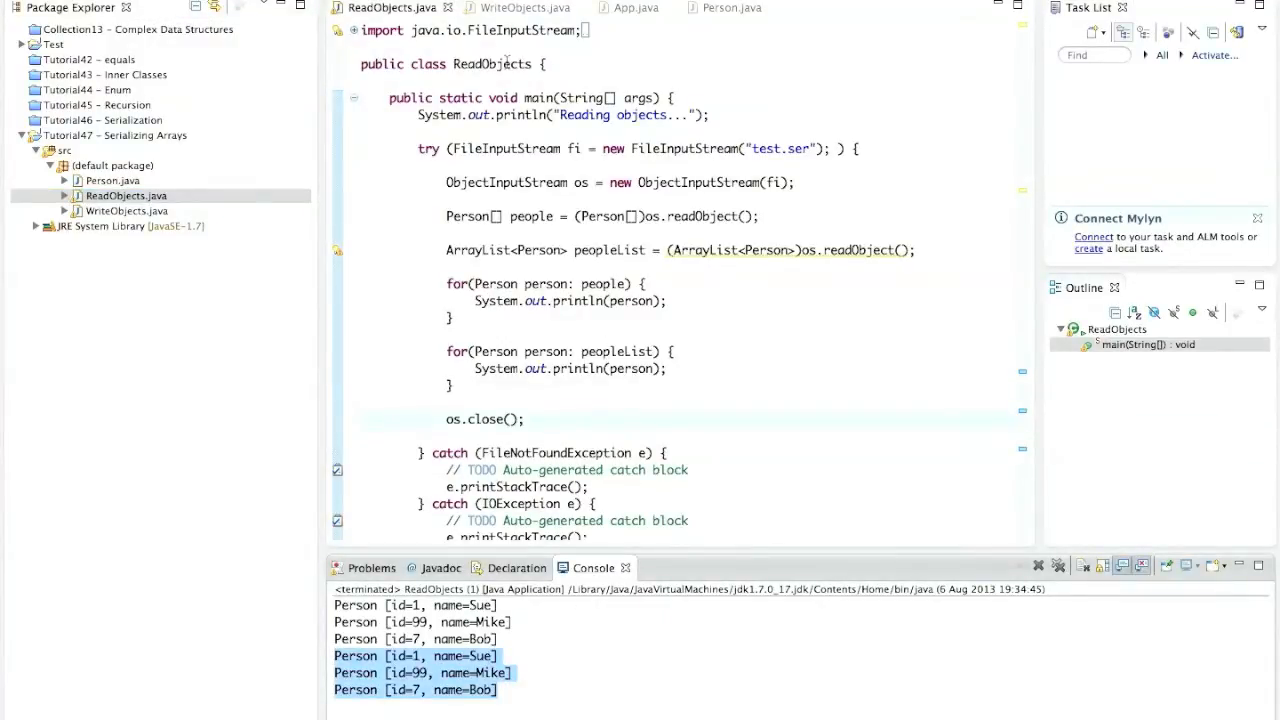
mouse_move(624, 352)
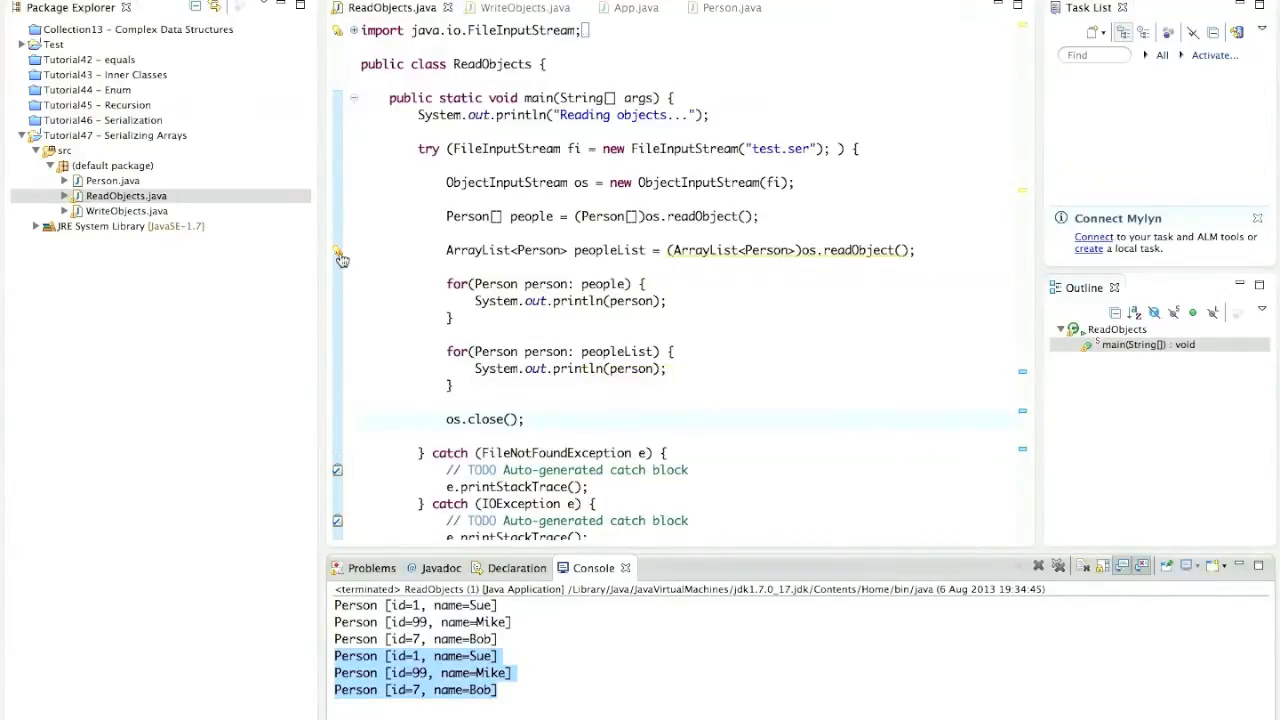
mouse_move(340, 252)
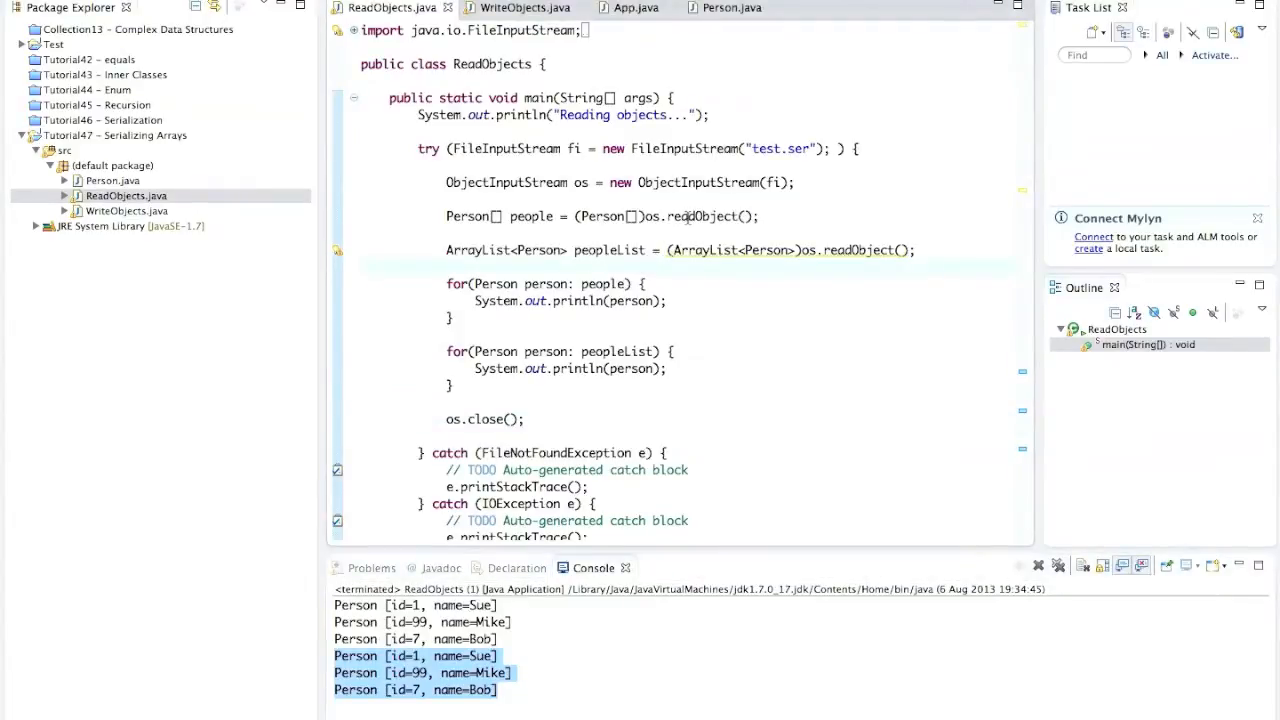
mouse_move(704, 216)
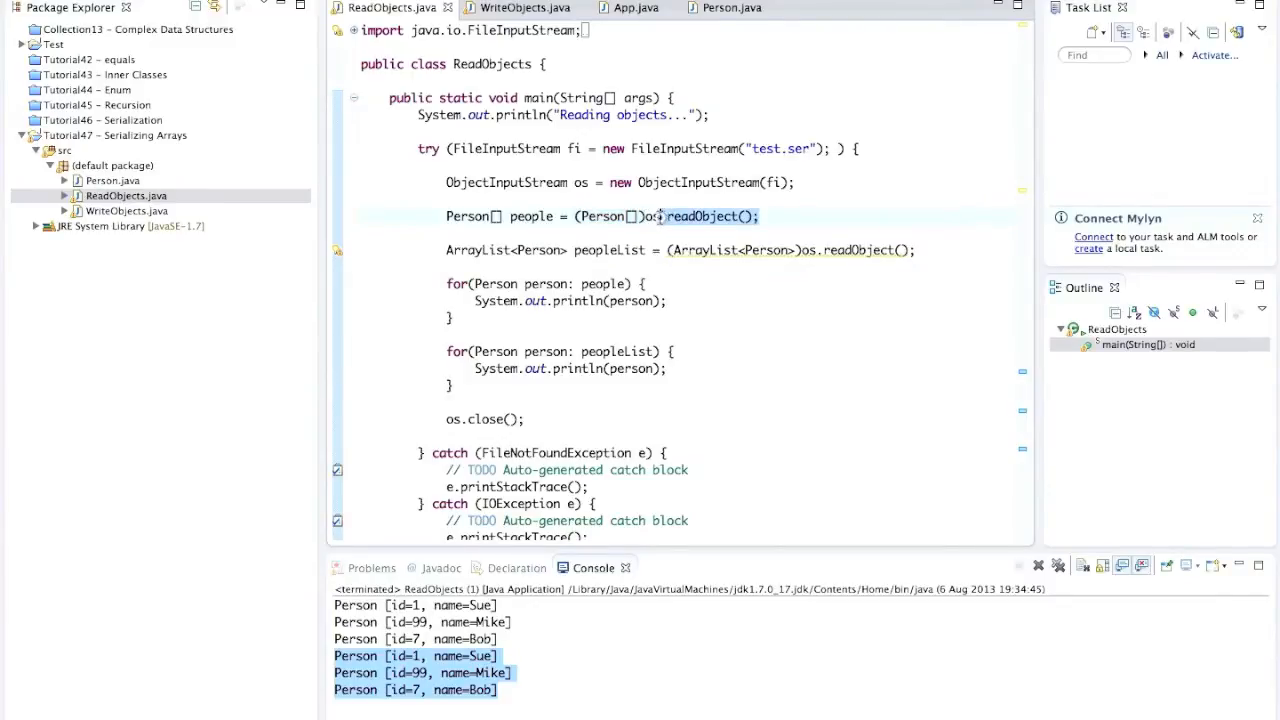
mouse_move(648, 216)
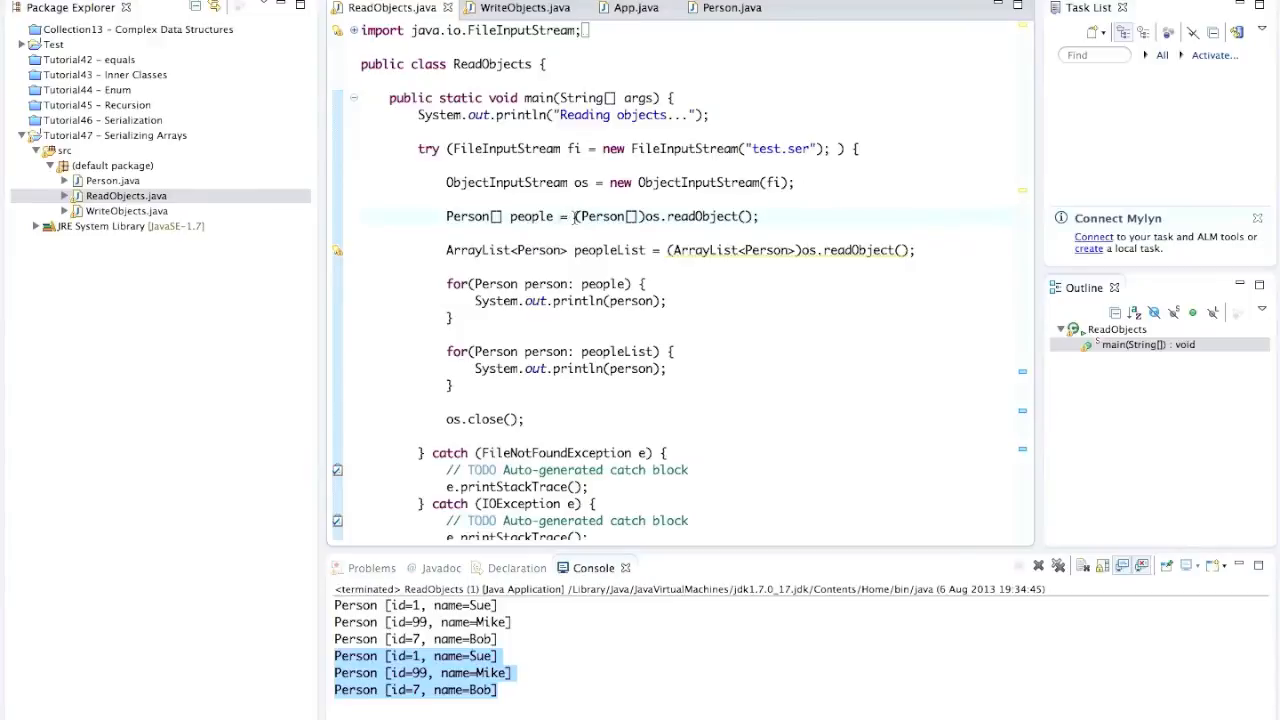
Highlight the readObject call in ReadObjects while explaining the cast
double_click(600, 216)
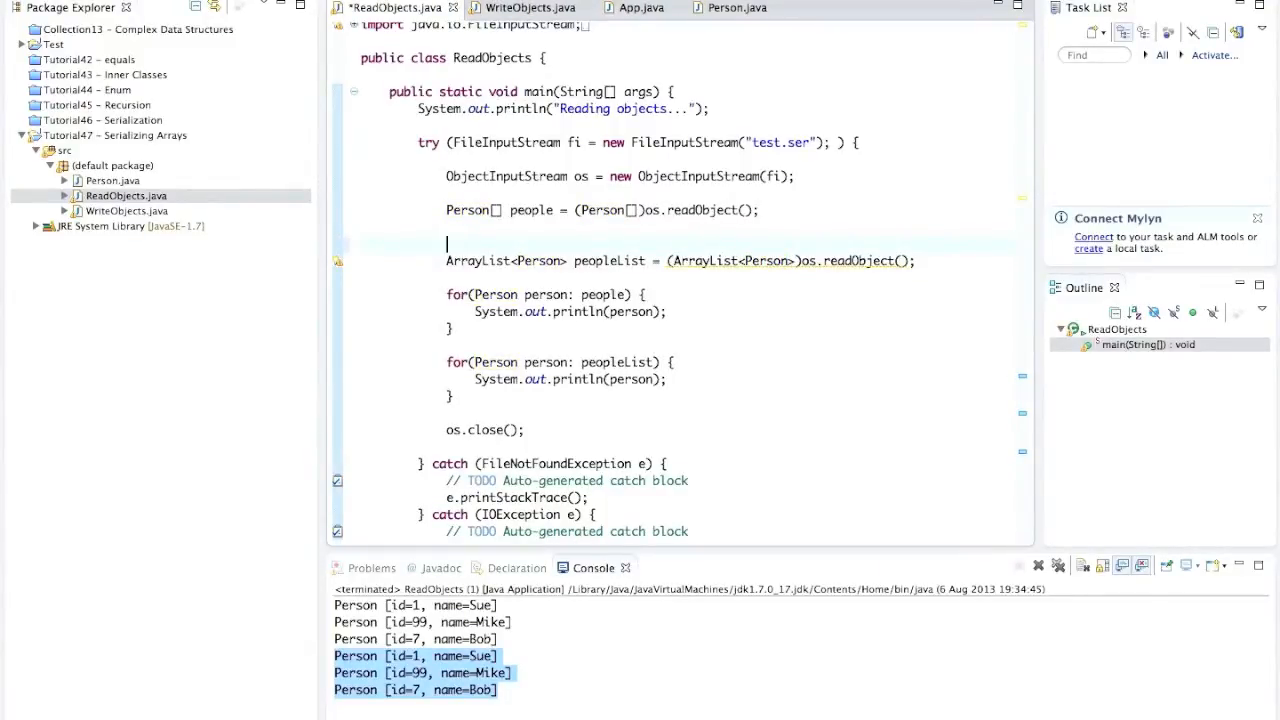
text(@S)
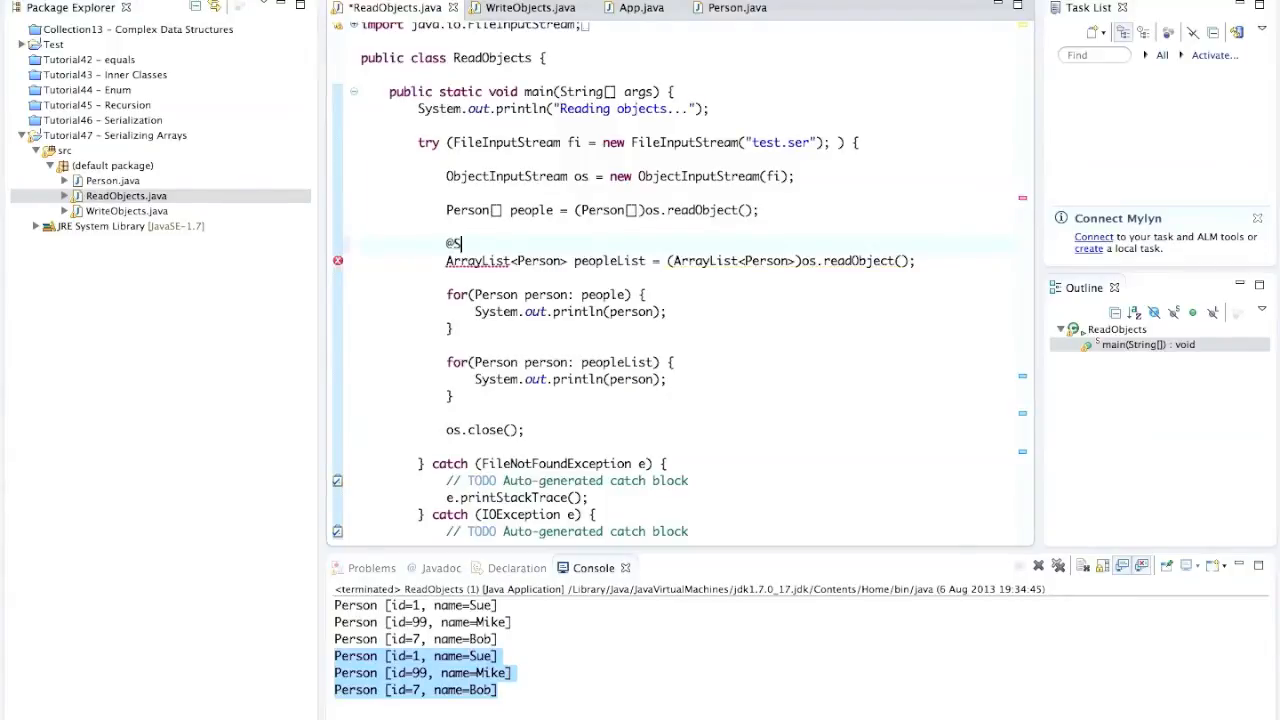
text(uppres)
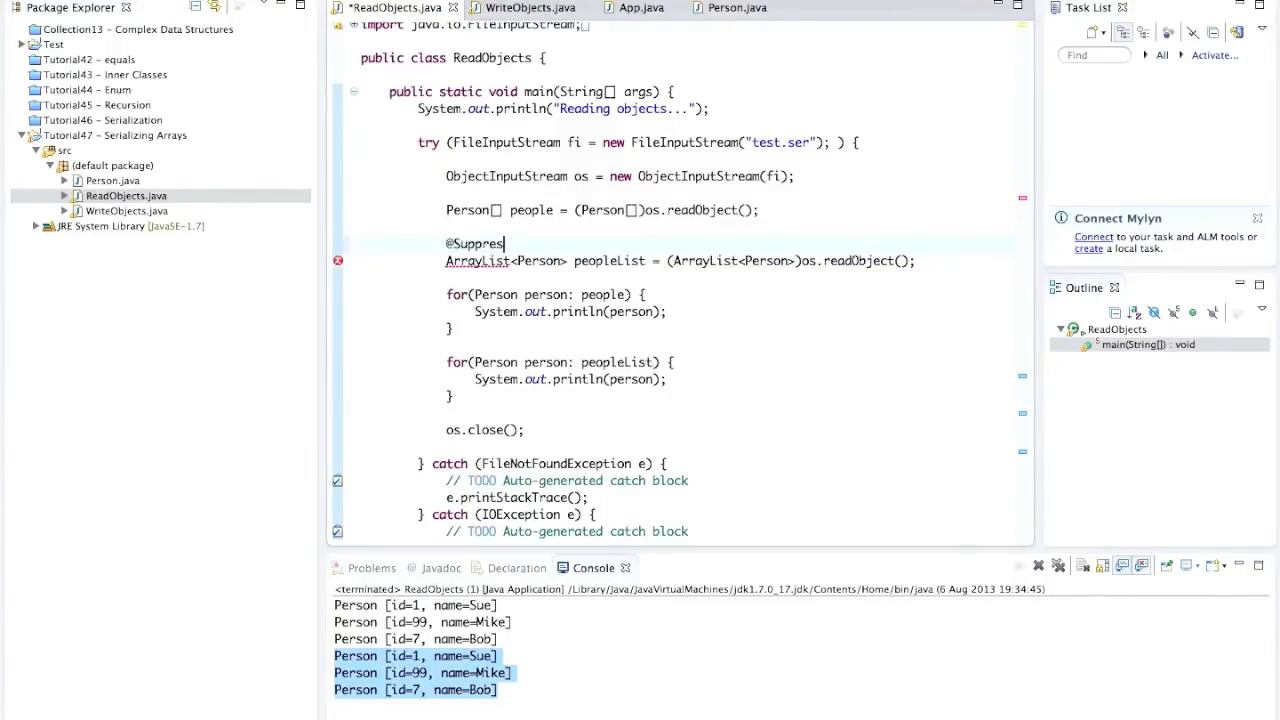
text(sWarning(")
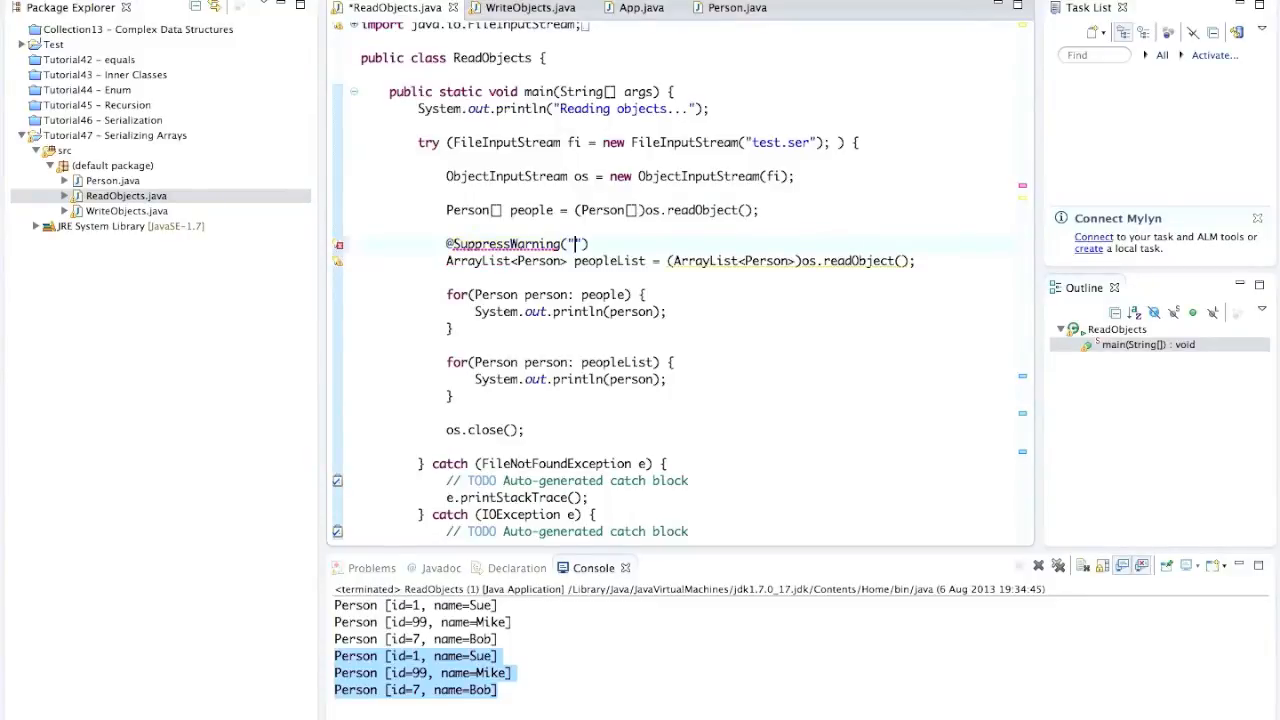
text(unchecked)
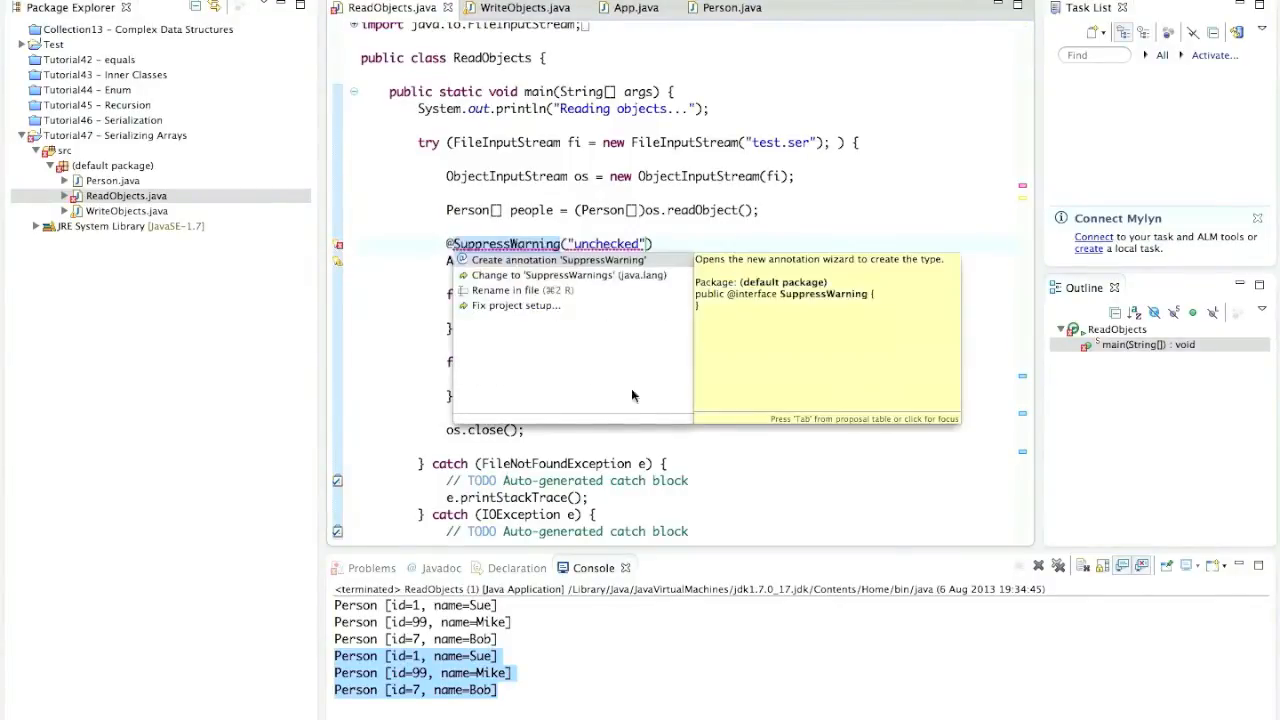
mouse_move(512, 282)
text(s)
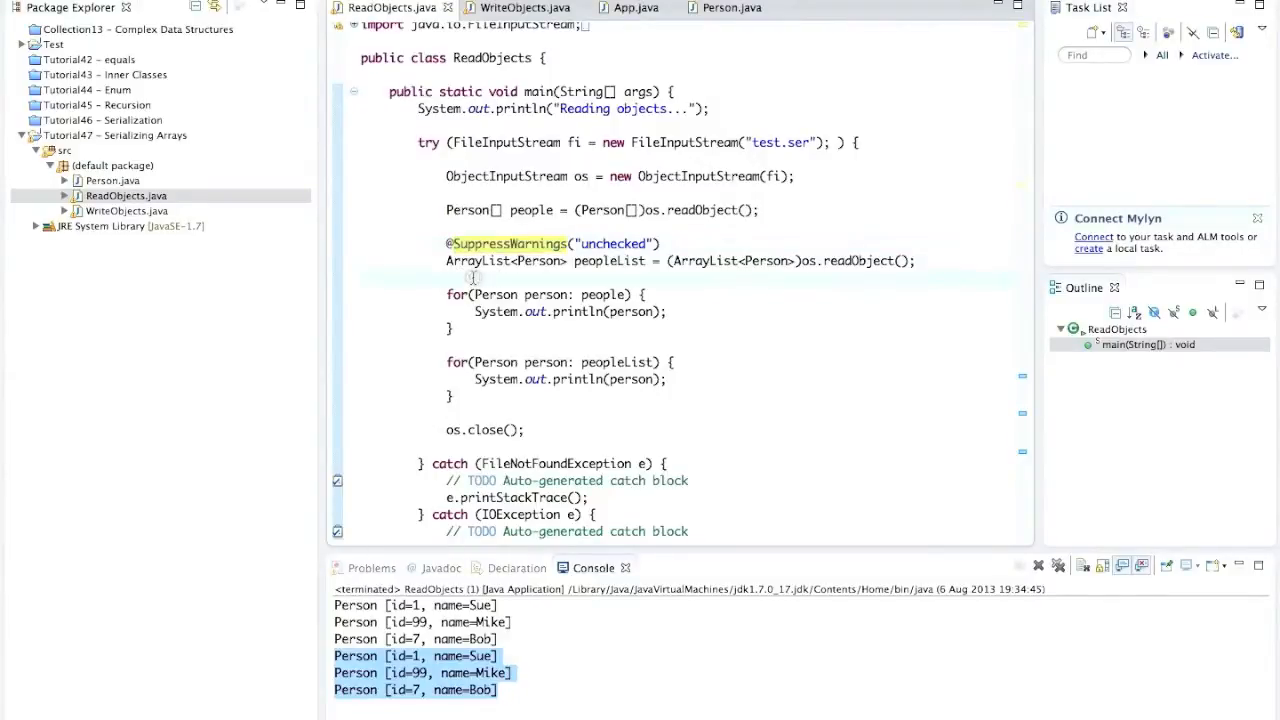
click(680, 244)
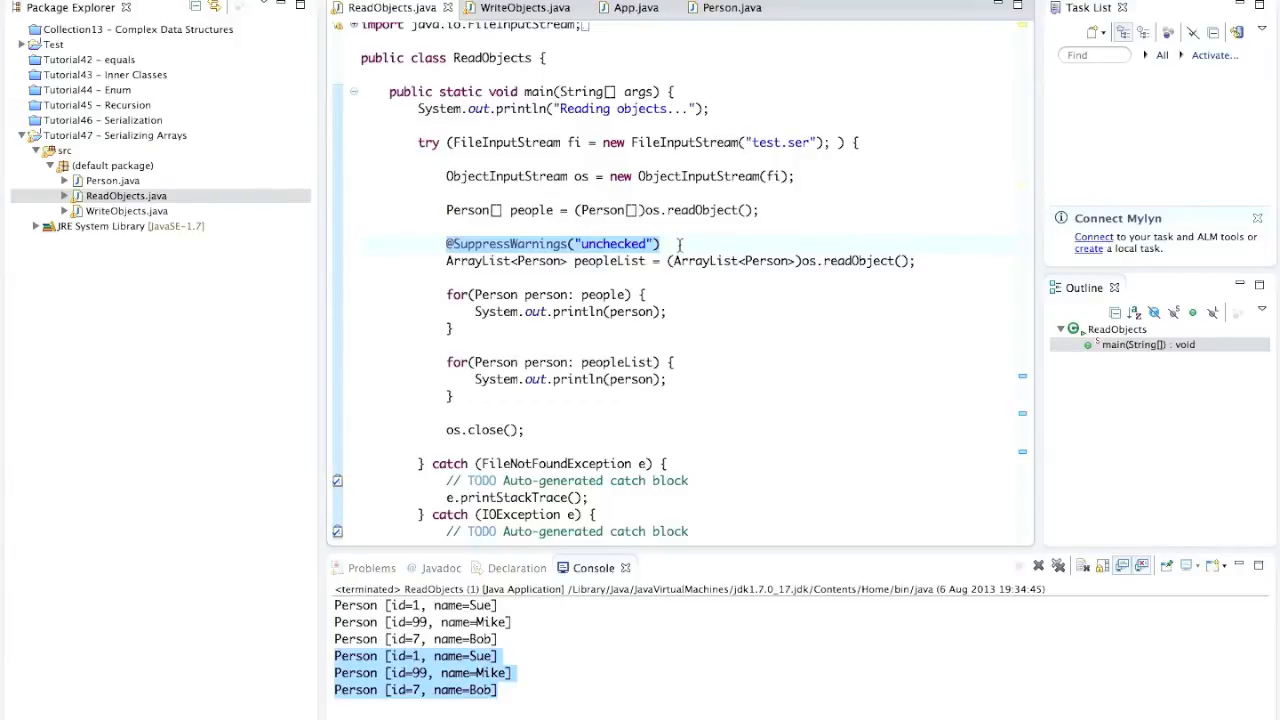
click(660, 244)
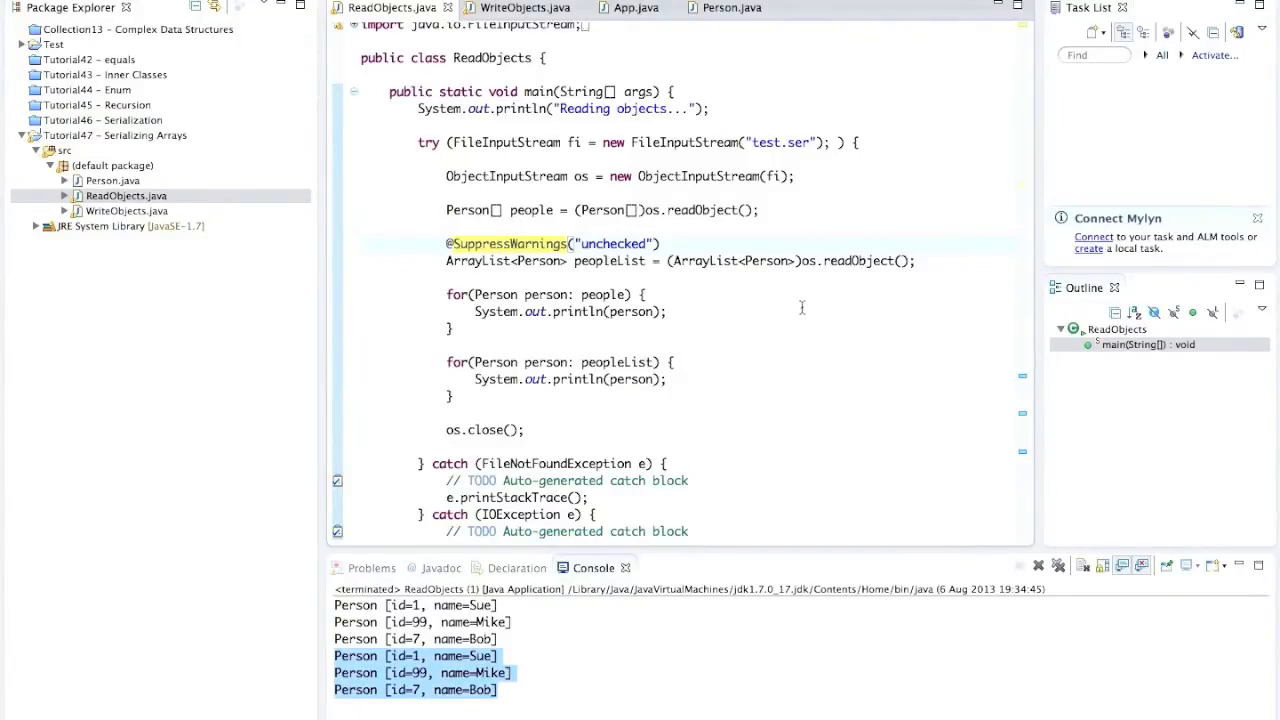
click(660, 244)
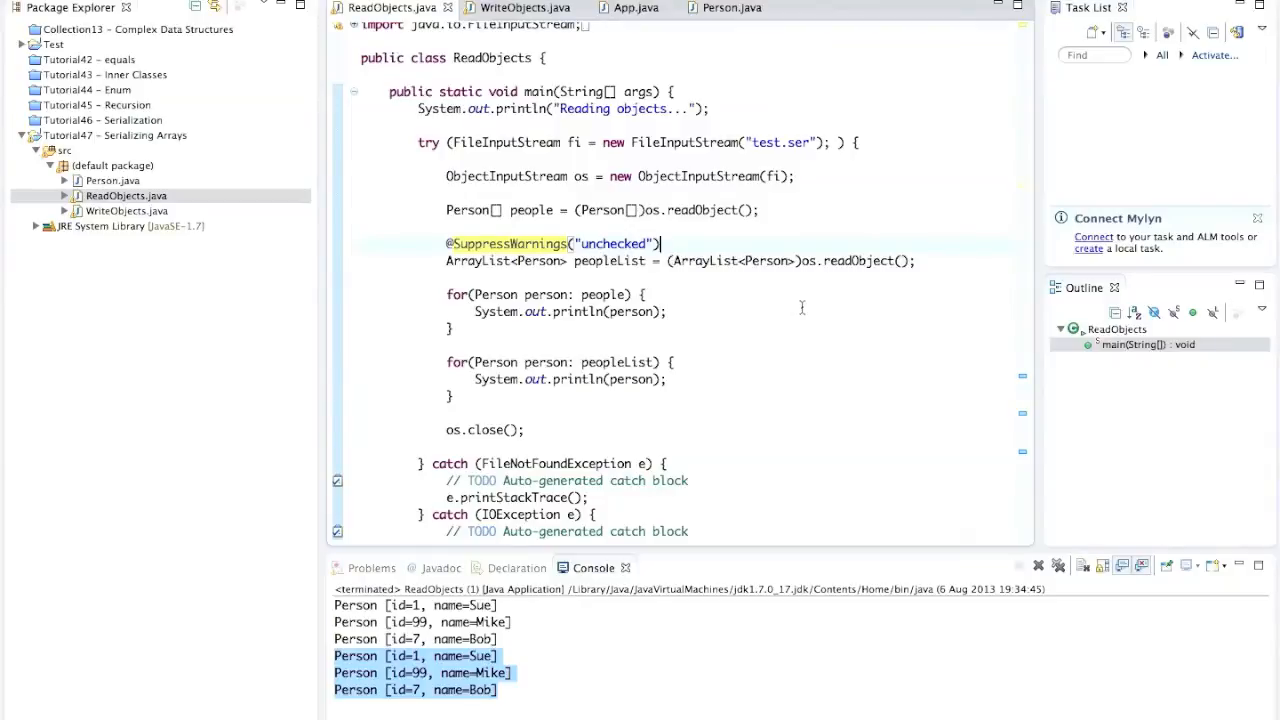
mouse_move(676, 324)
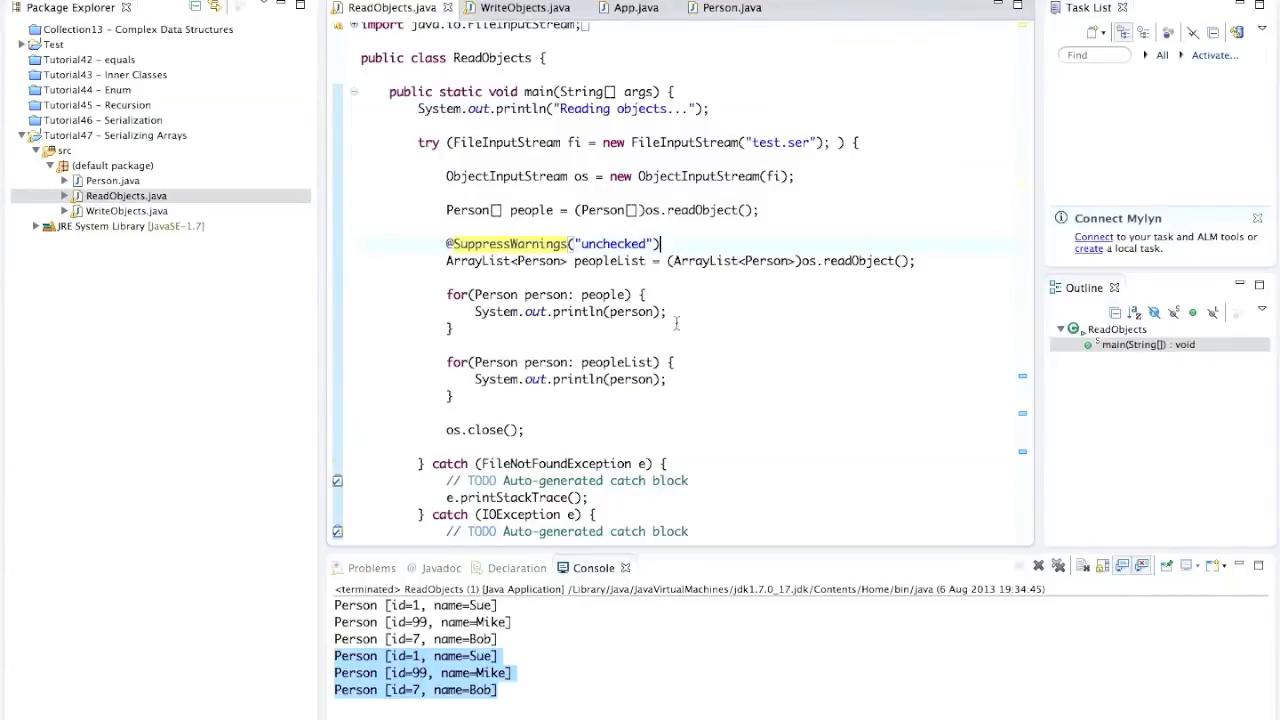
mouse_move(548, 290)
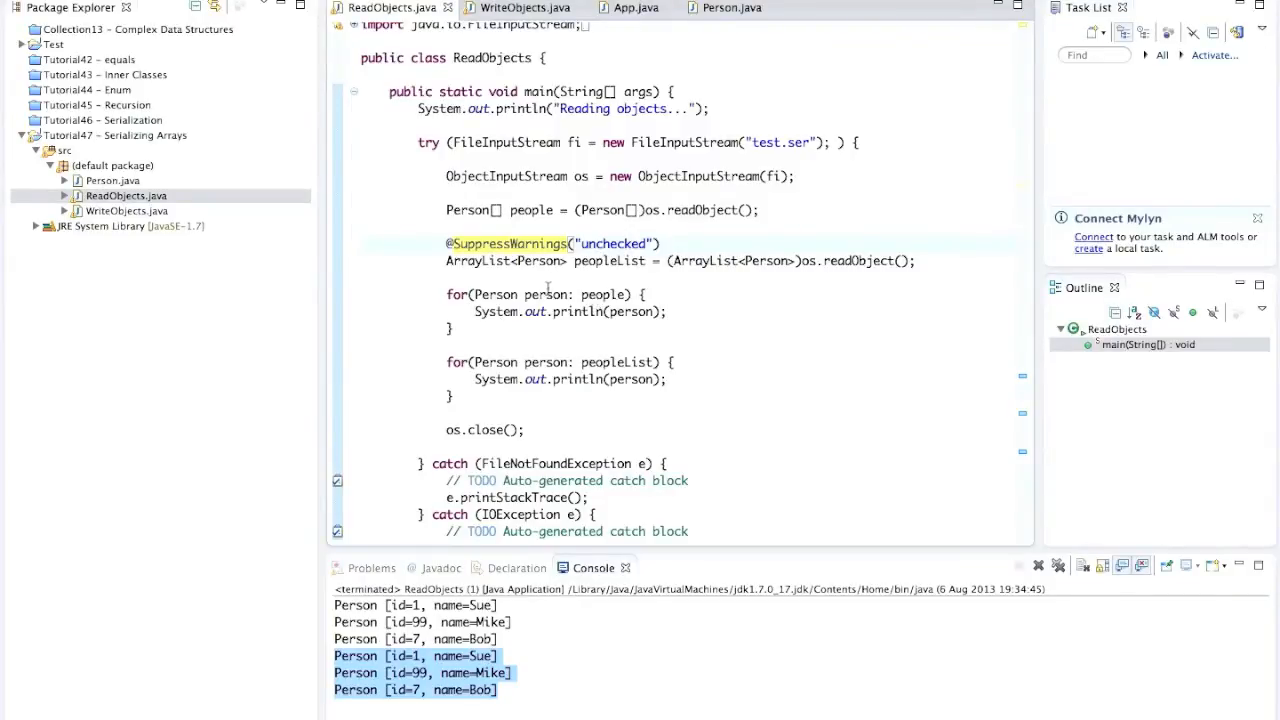
In WriteObjects, add os.writeInt(peopleList.size()); after writing the list
click(520, 8)
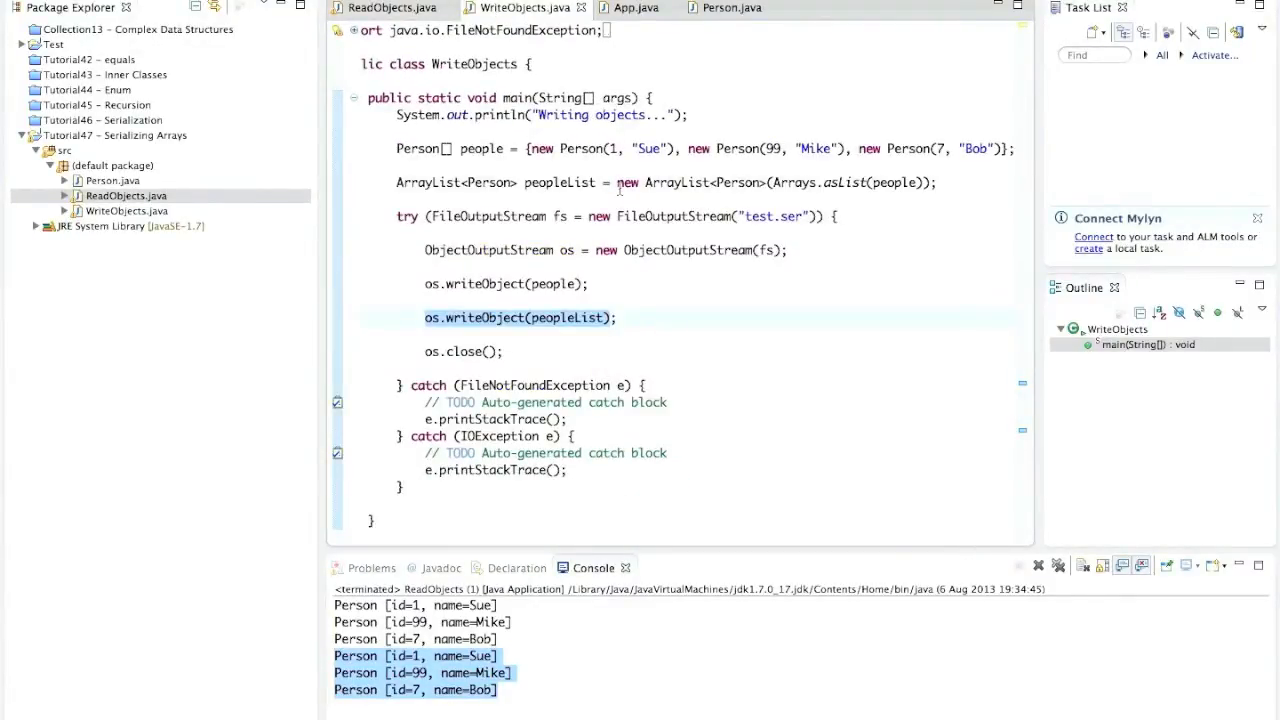
click(636, 316)
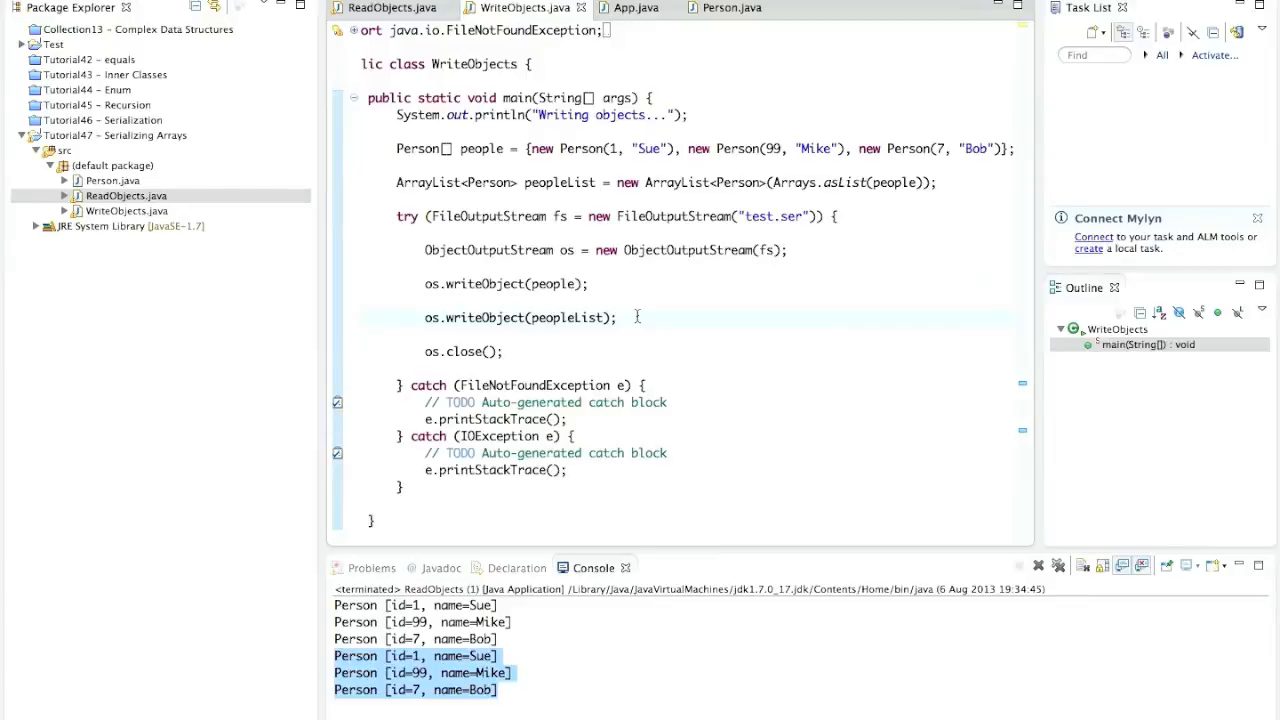
key(Return)
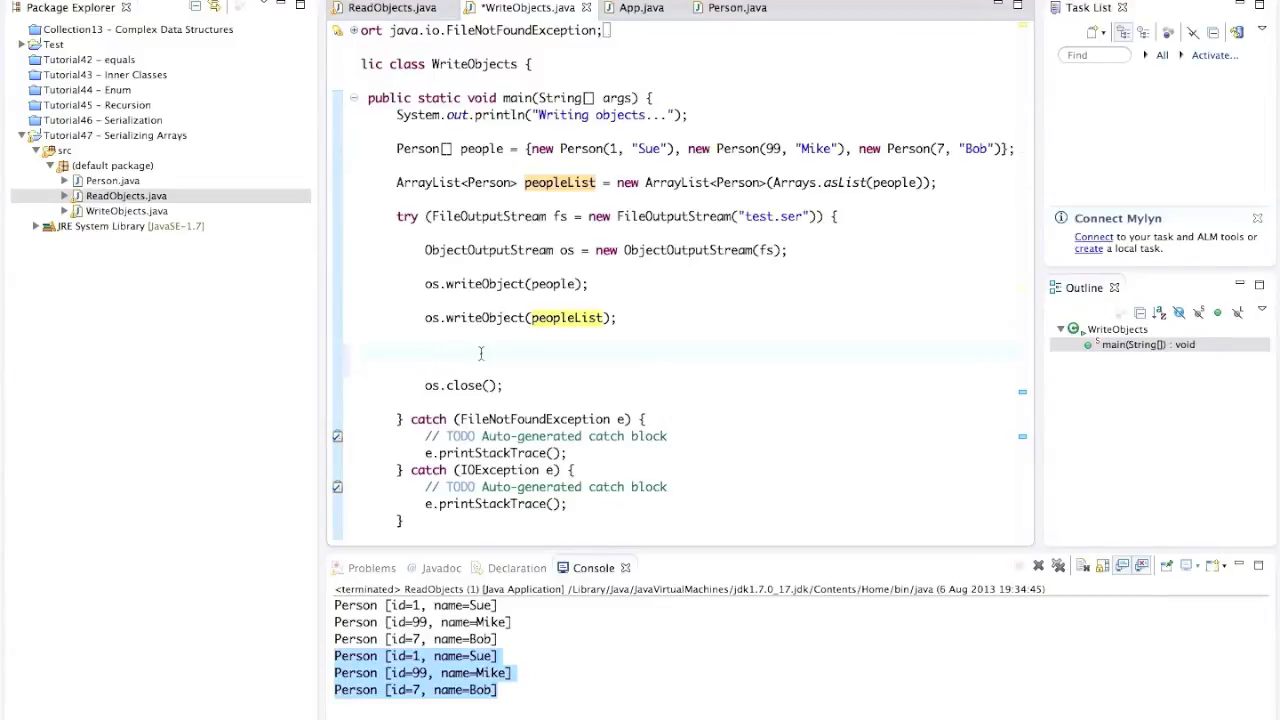
text(os.writeInt)
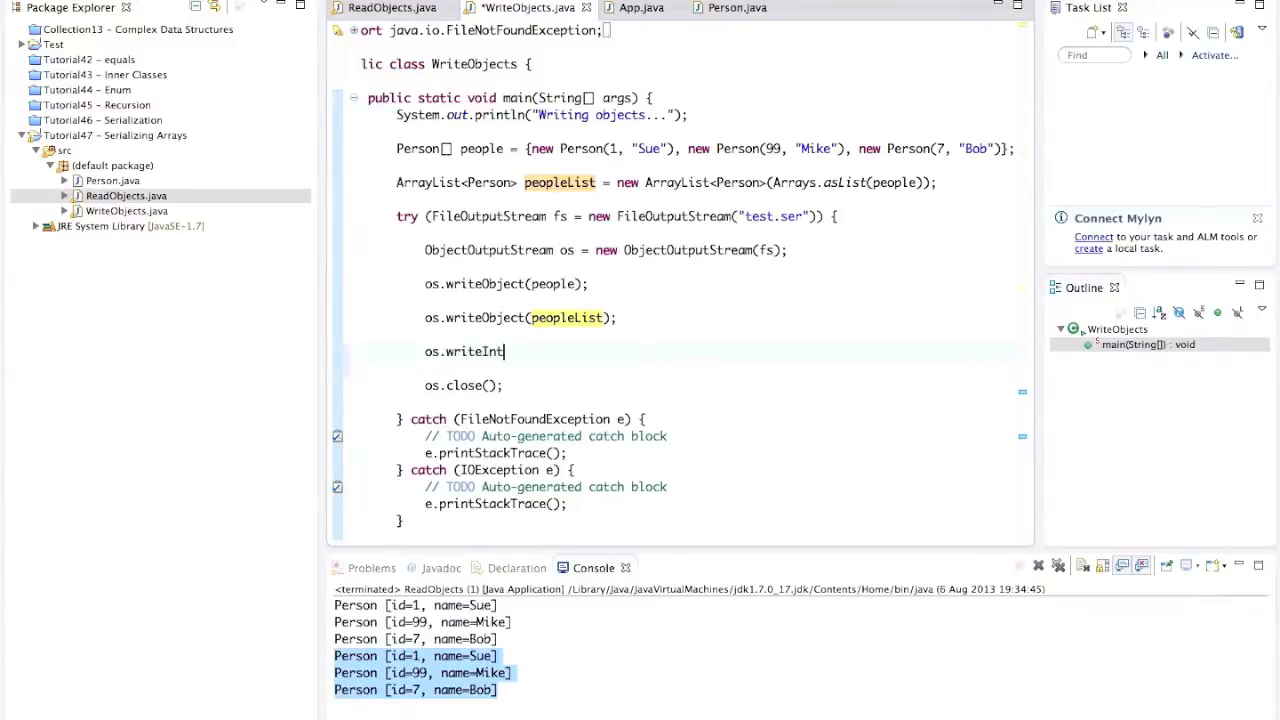
text((people))
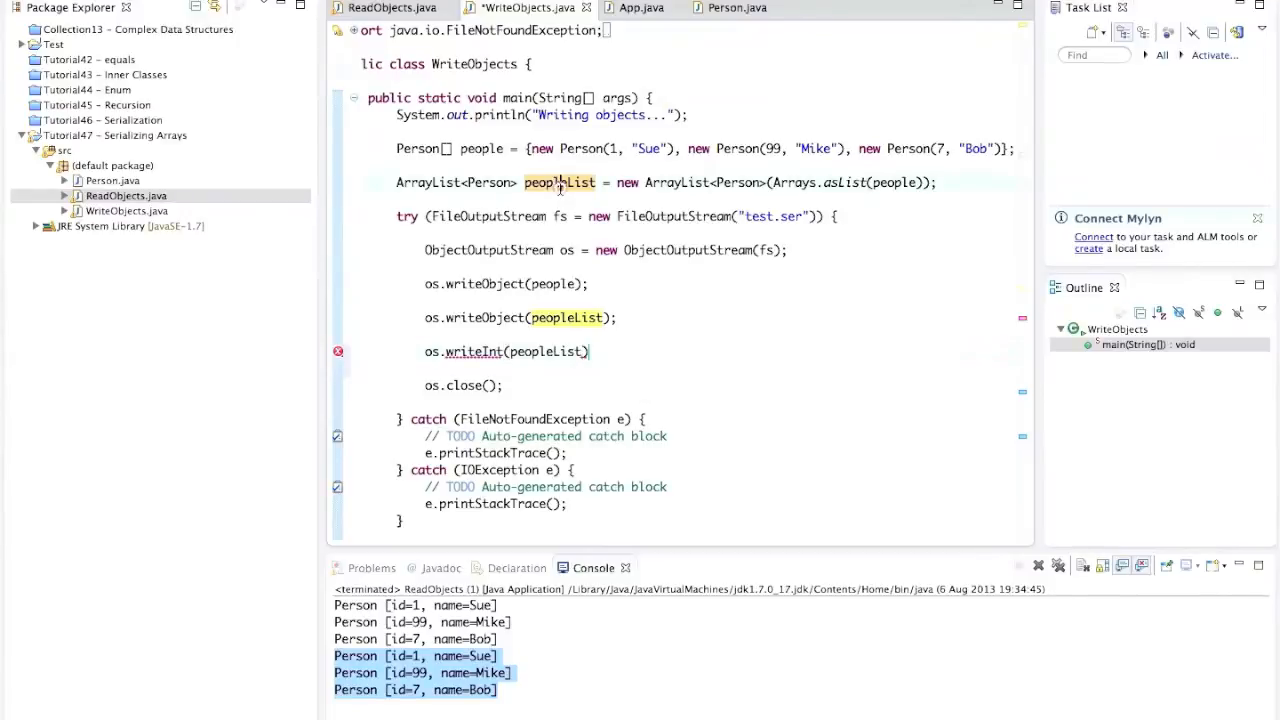
mouse_move(560, 352)
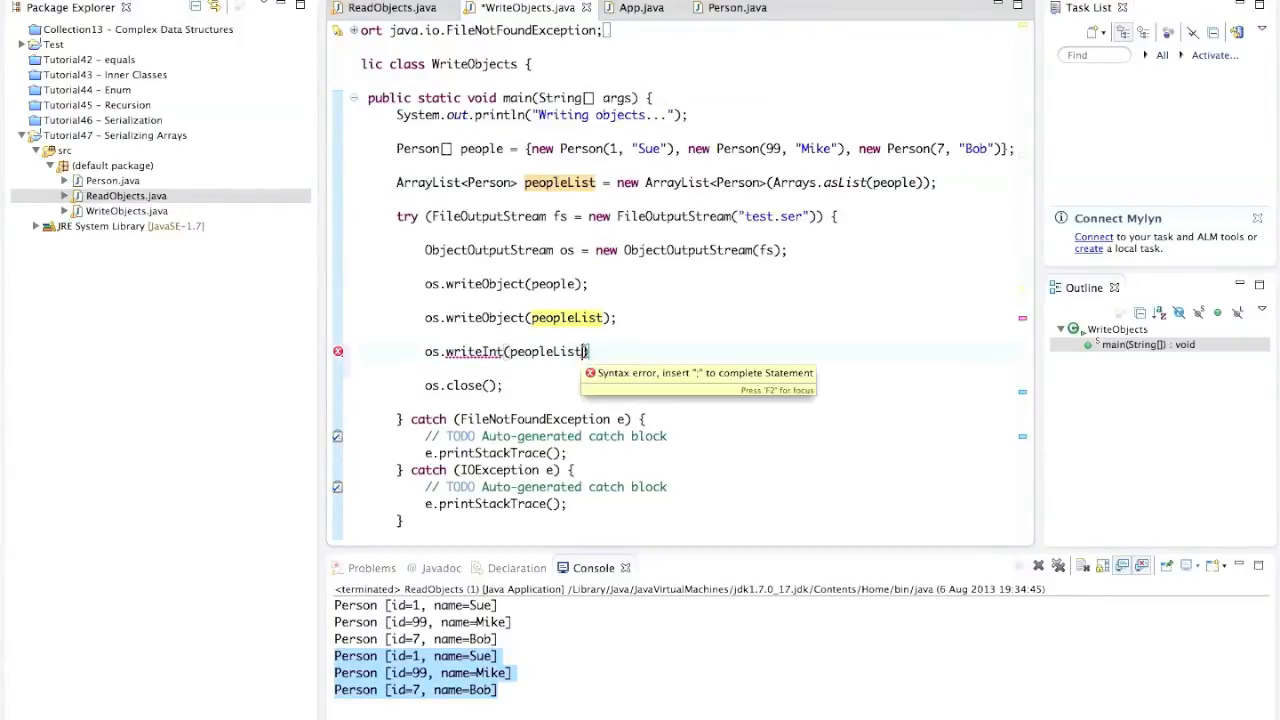
text(.i)
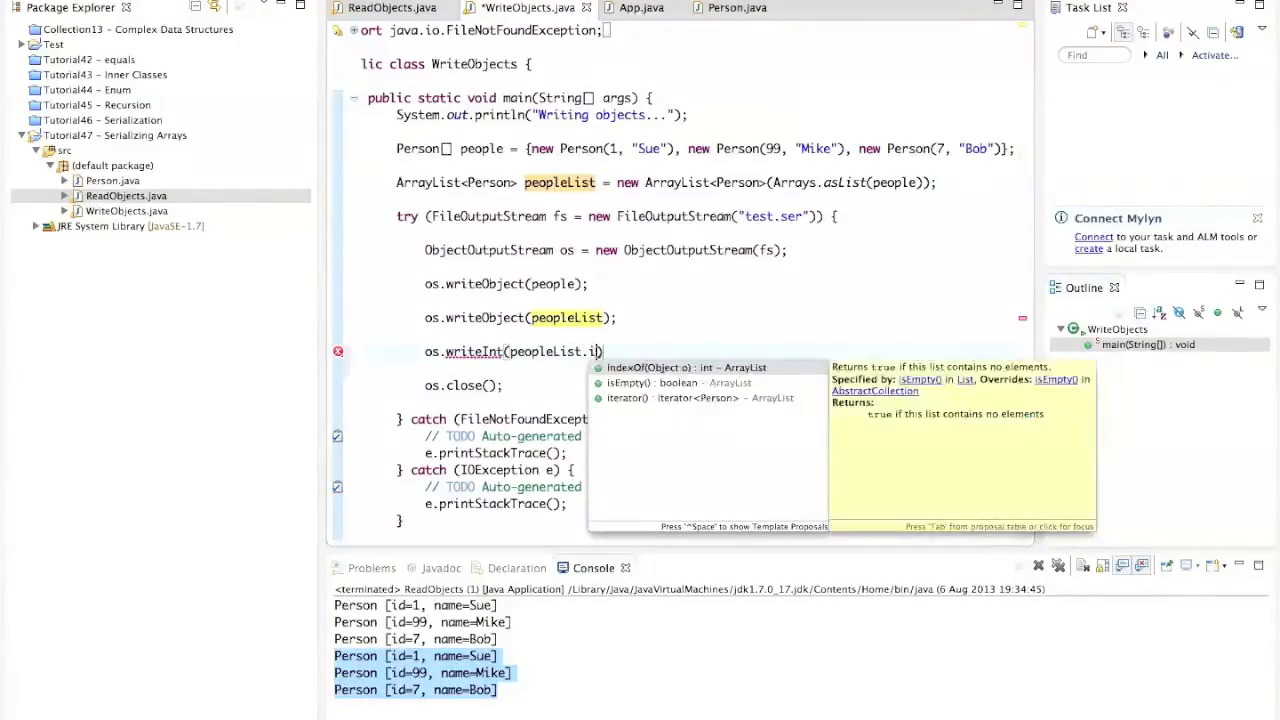
text(size())
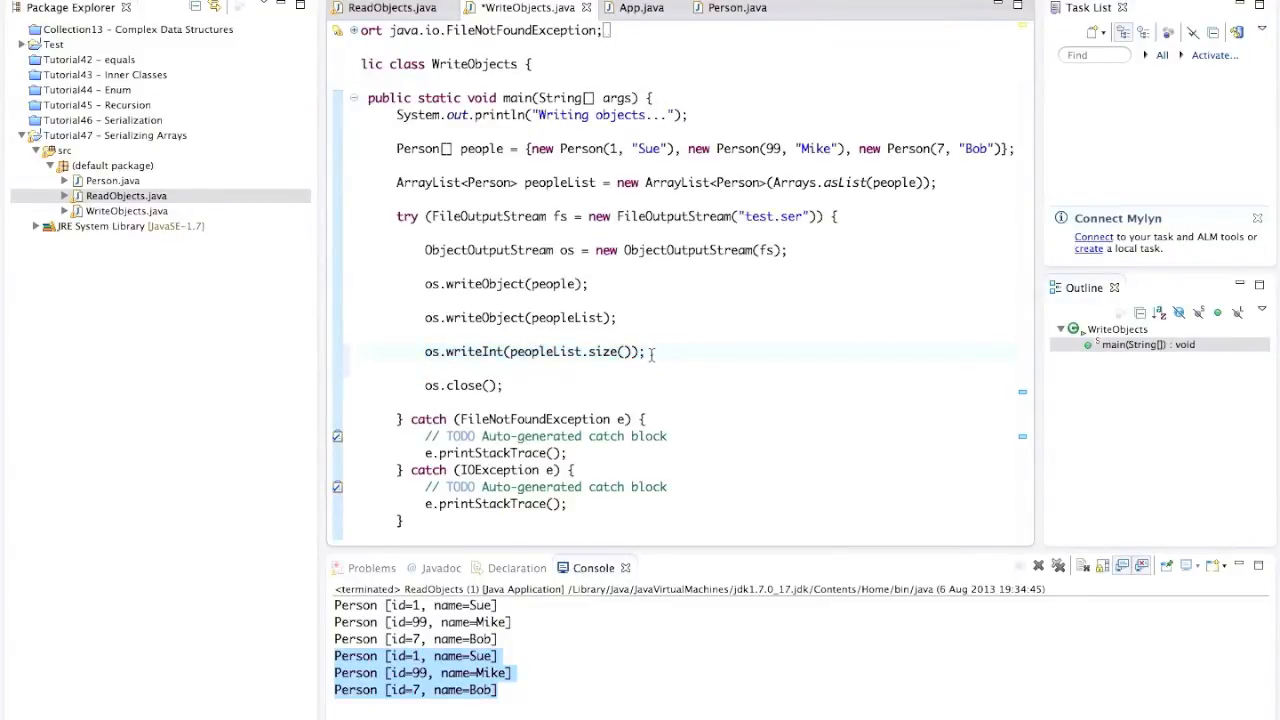
Start a for-each loop over peopleList that writes each person with writeObject
text(for)
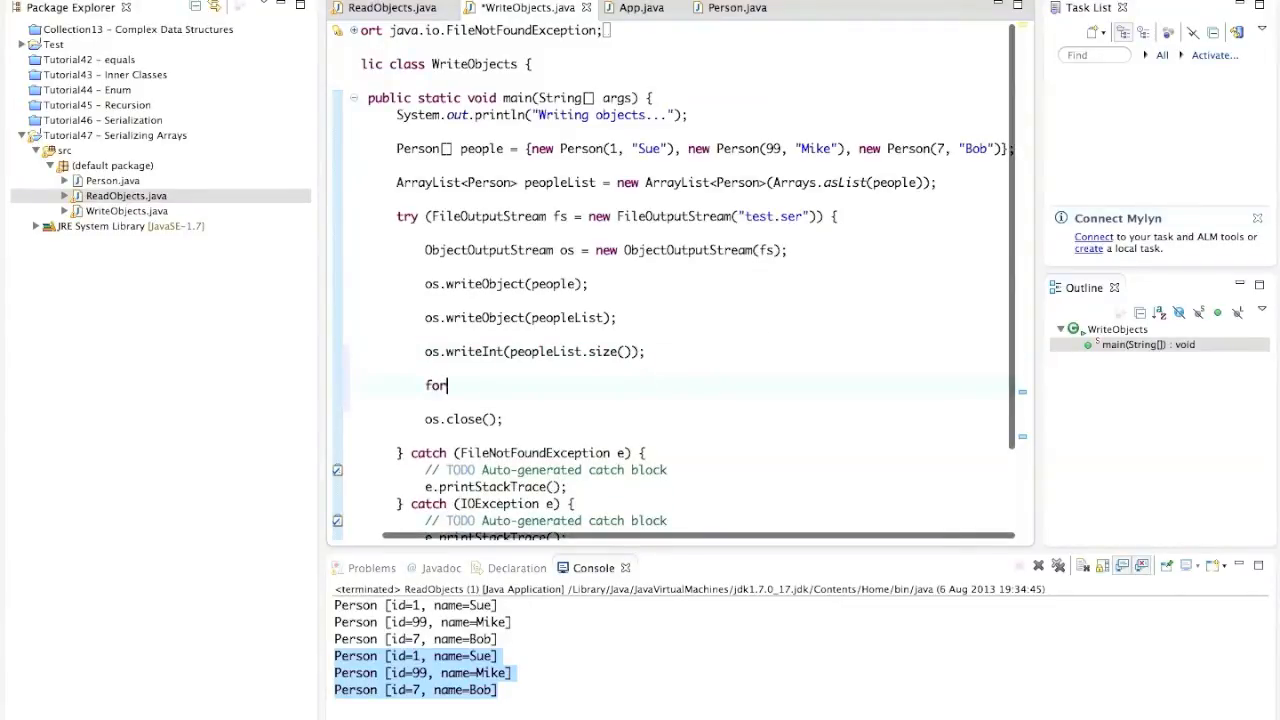
text((pe)
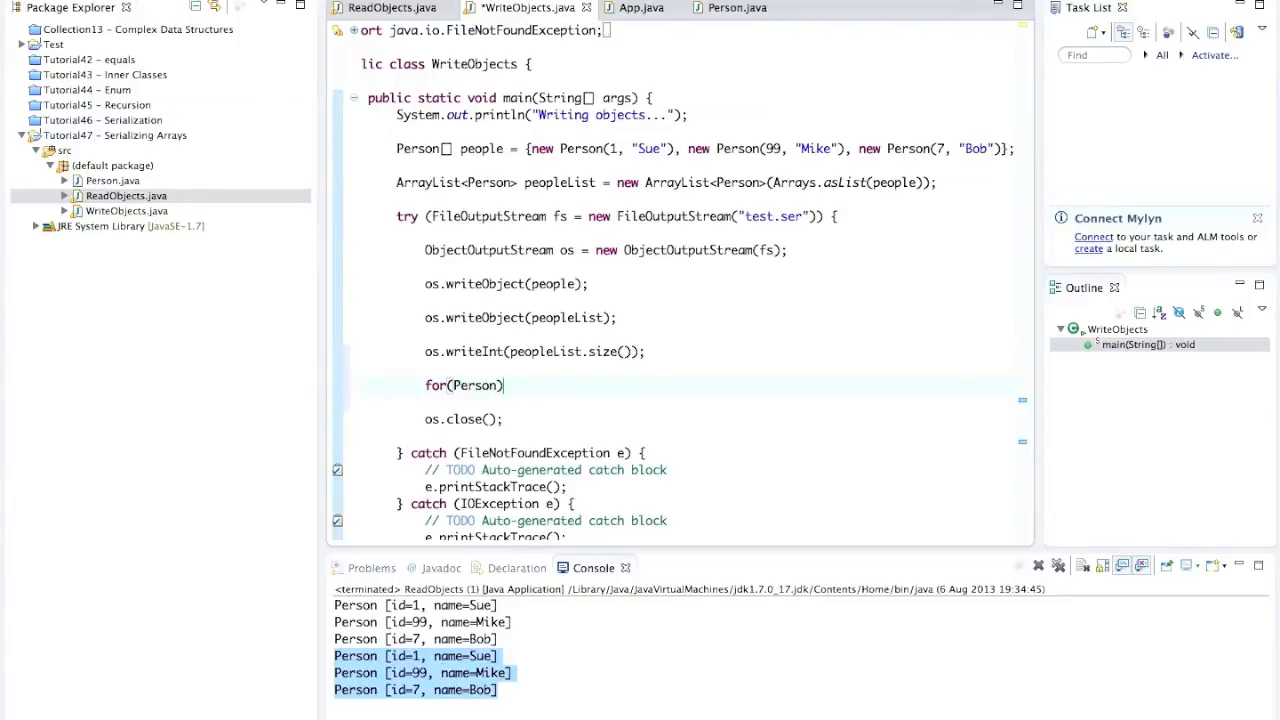
text(person: peopleList)
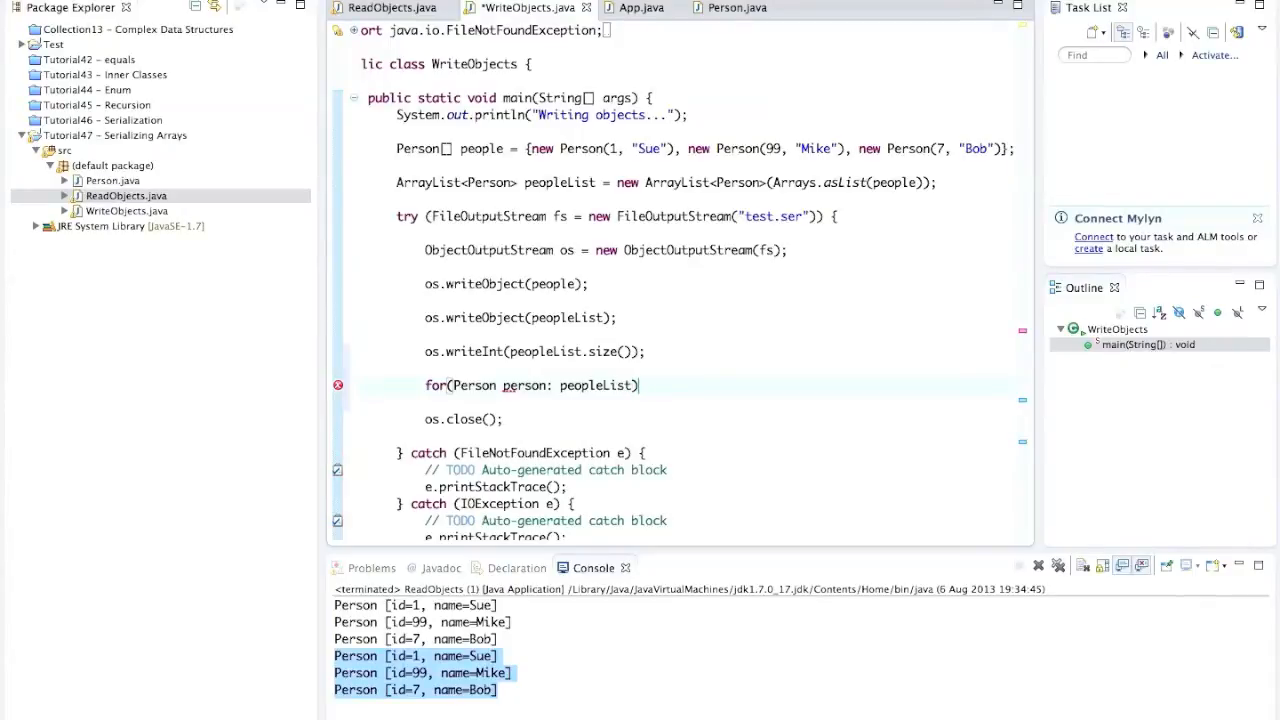
text({)
text(os.writeObject(person);)
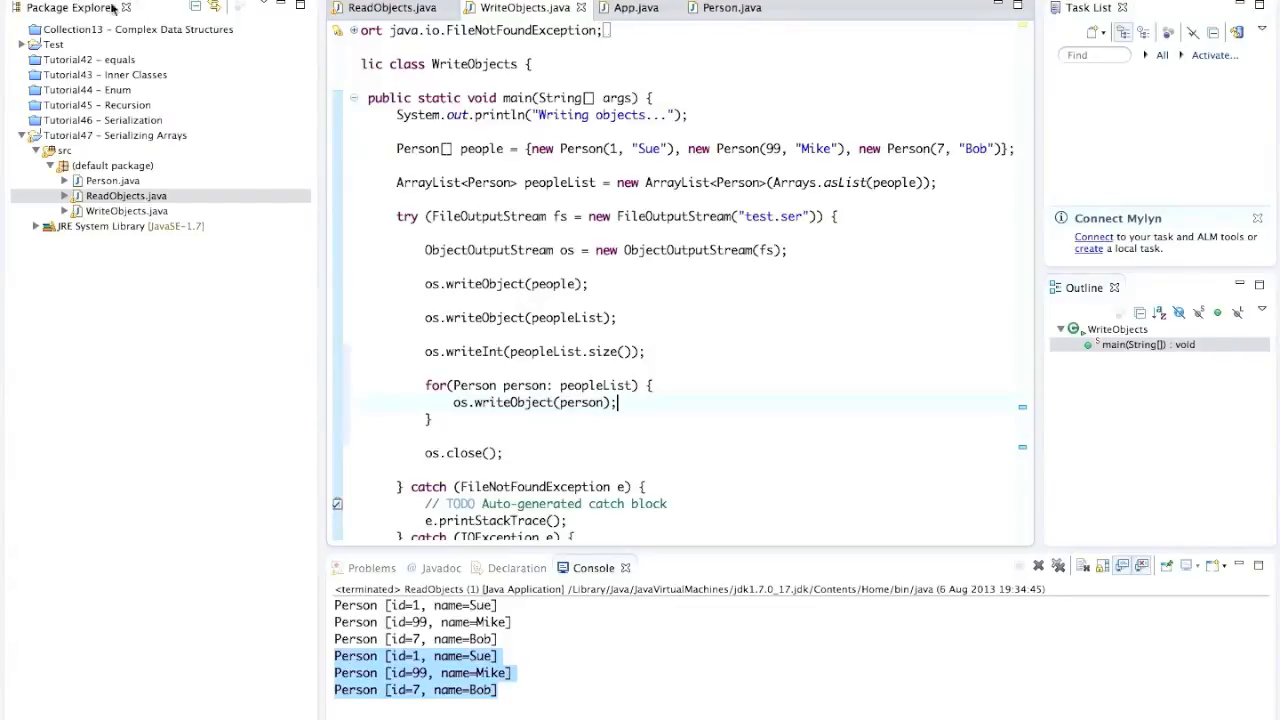
In ReadObjects, add int num = os.readInt(); to read the stored count
click(390, 8)
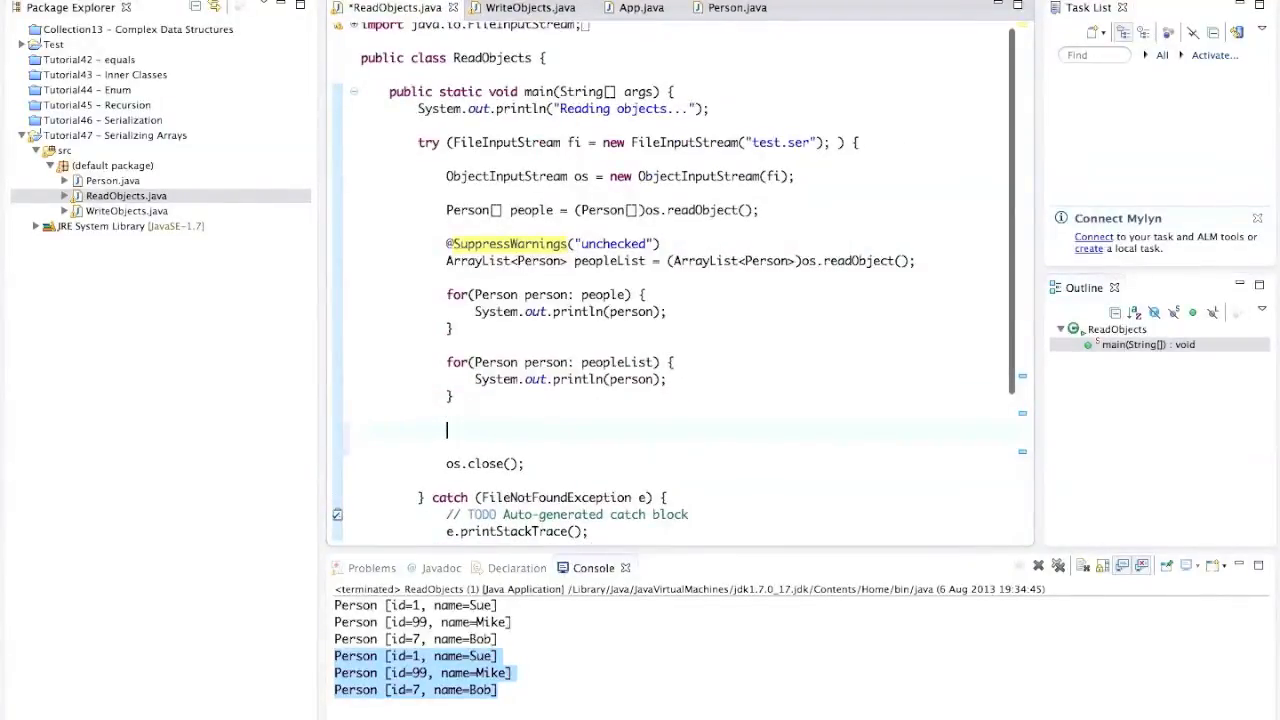
text(int num)
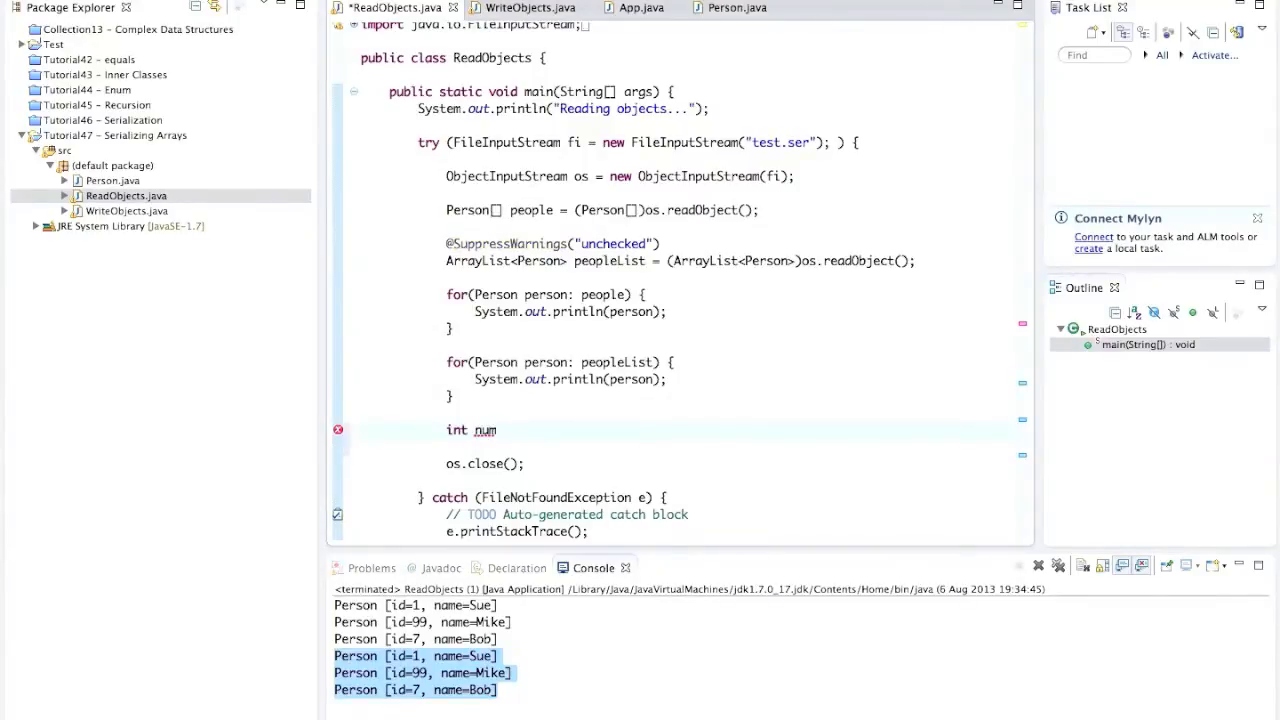
text(=)
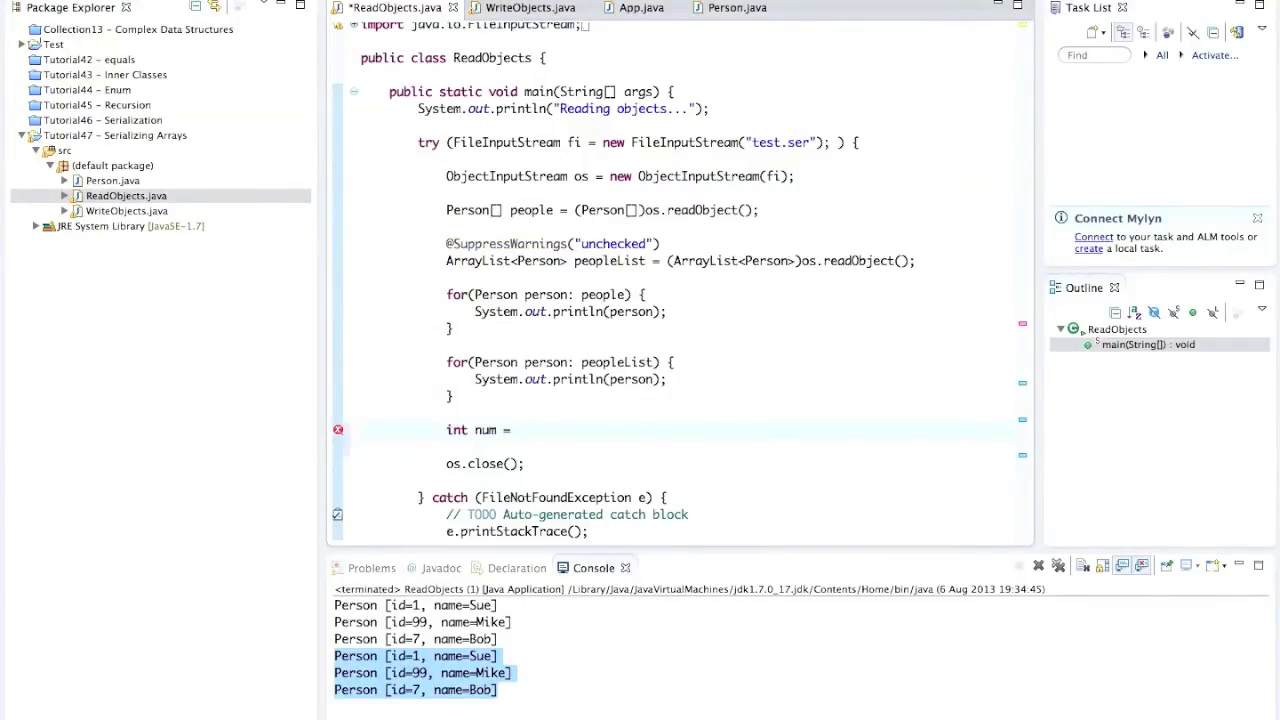
text(os)
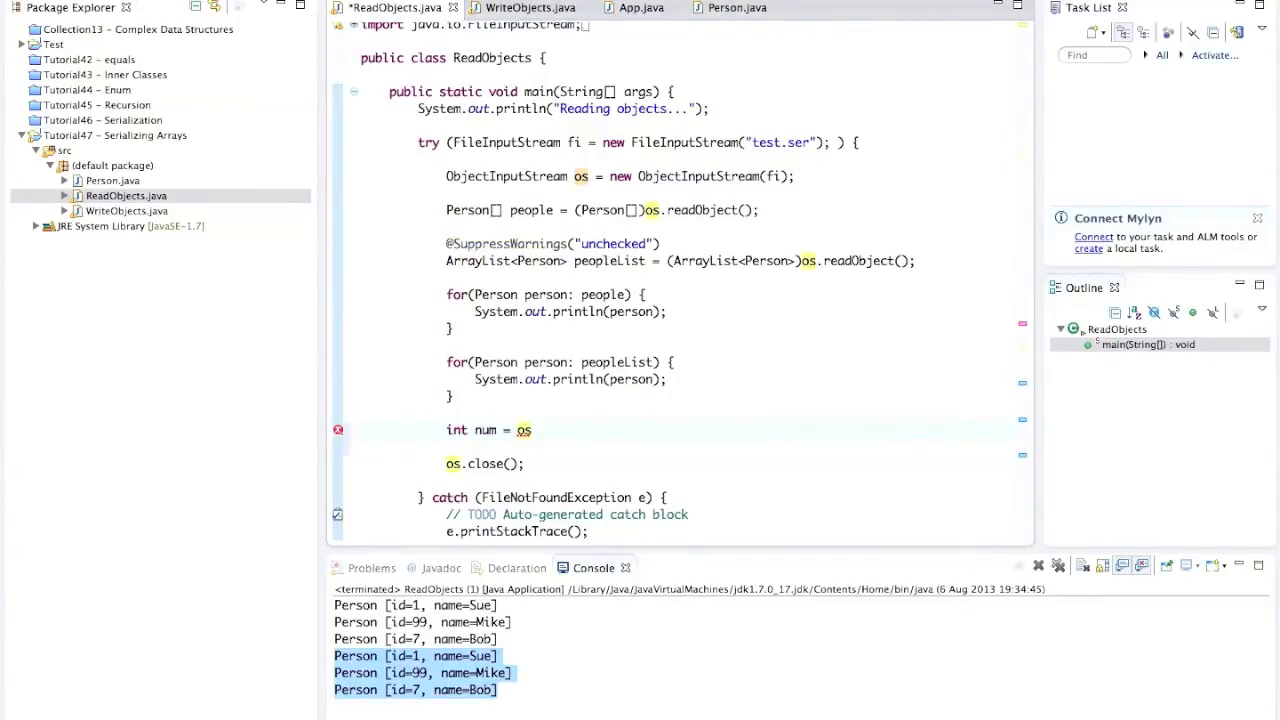
text(.readInt();)
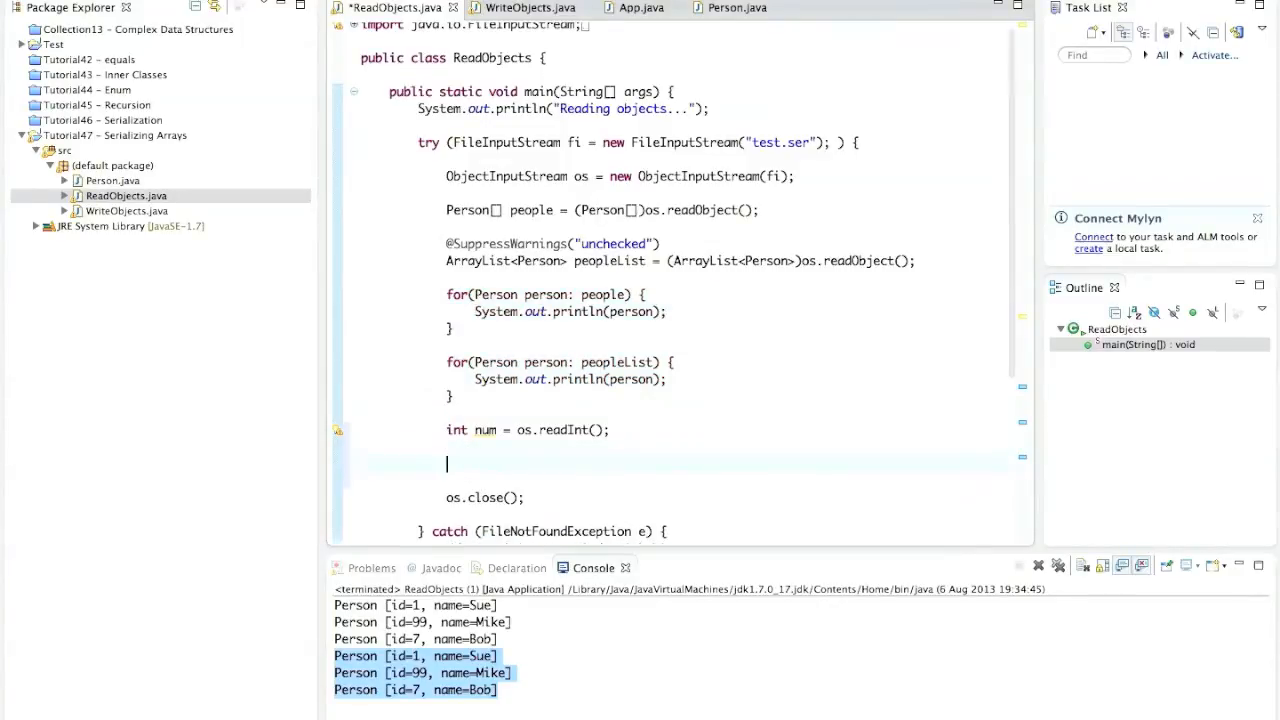
Add a for loop to num that casts os.readObject() to Person and prints it with System.out
text(for(i))
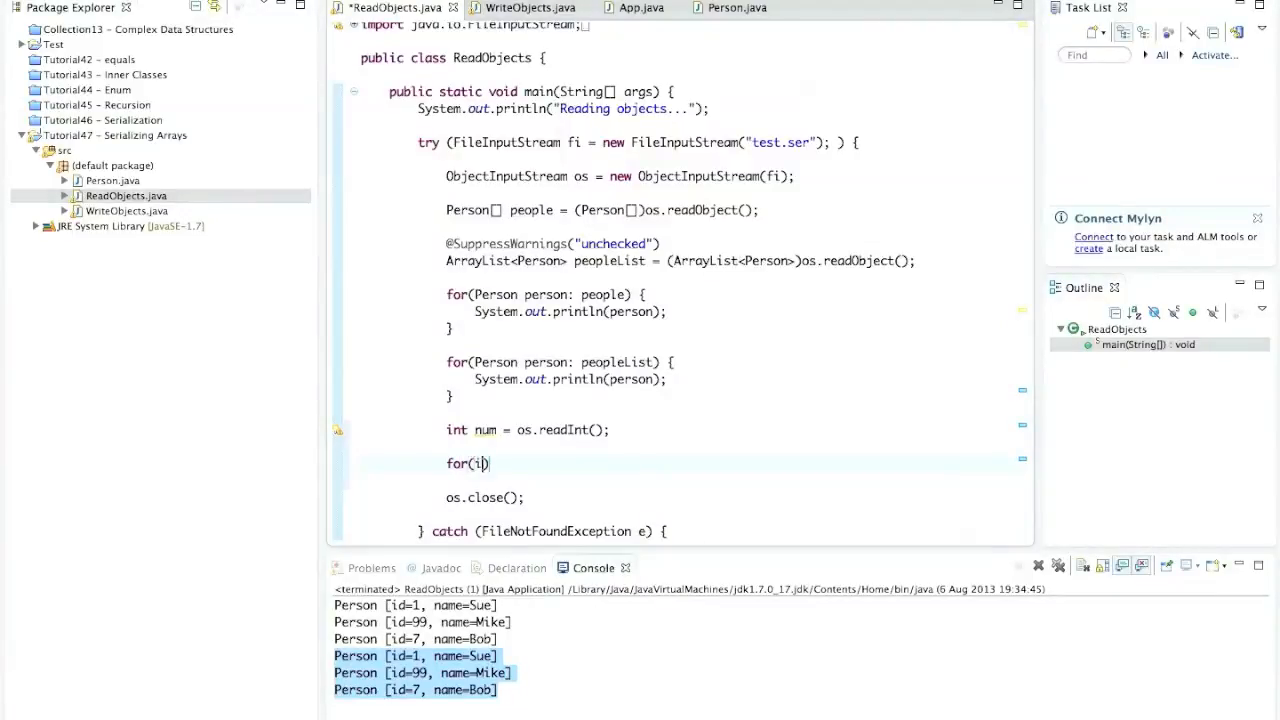
text(nt i=0; i<)
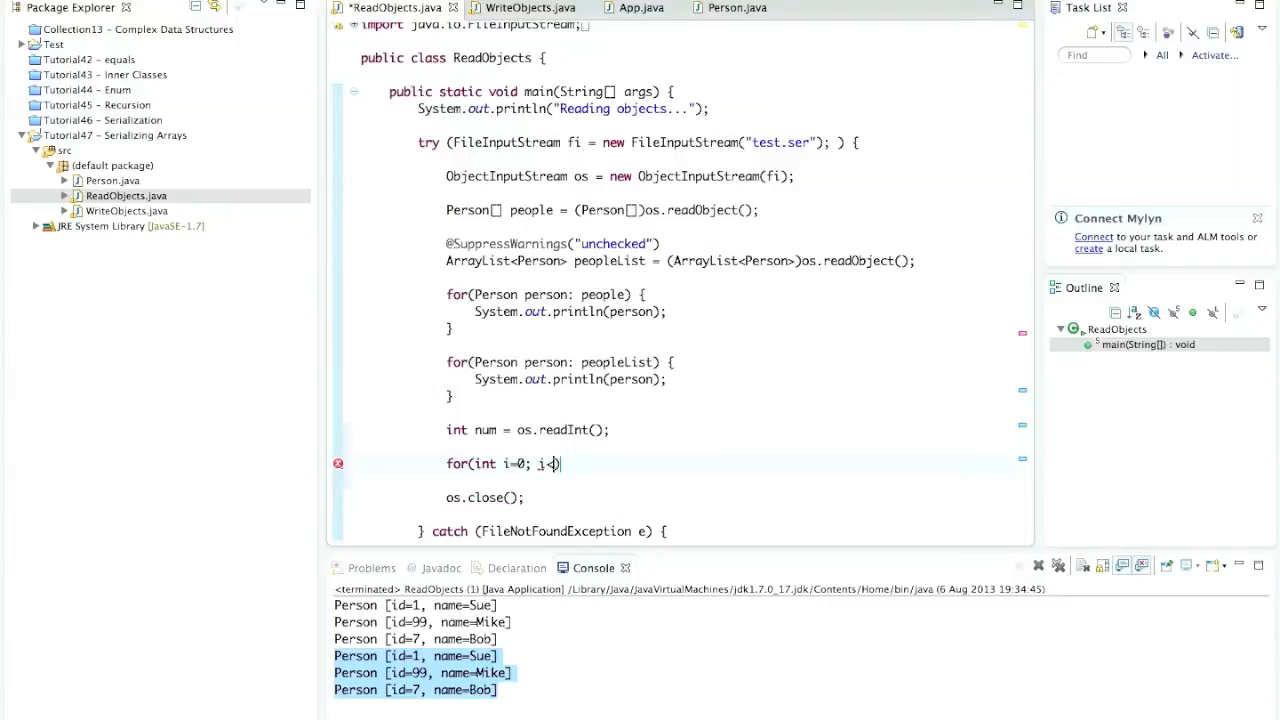
text(num)
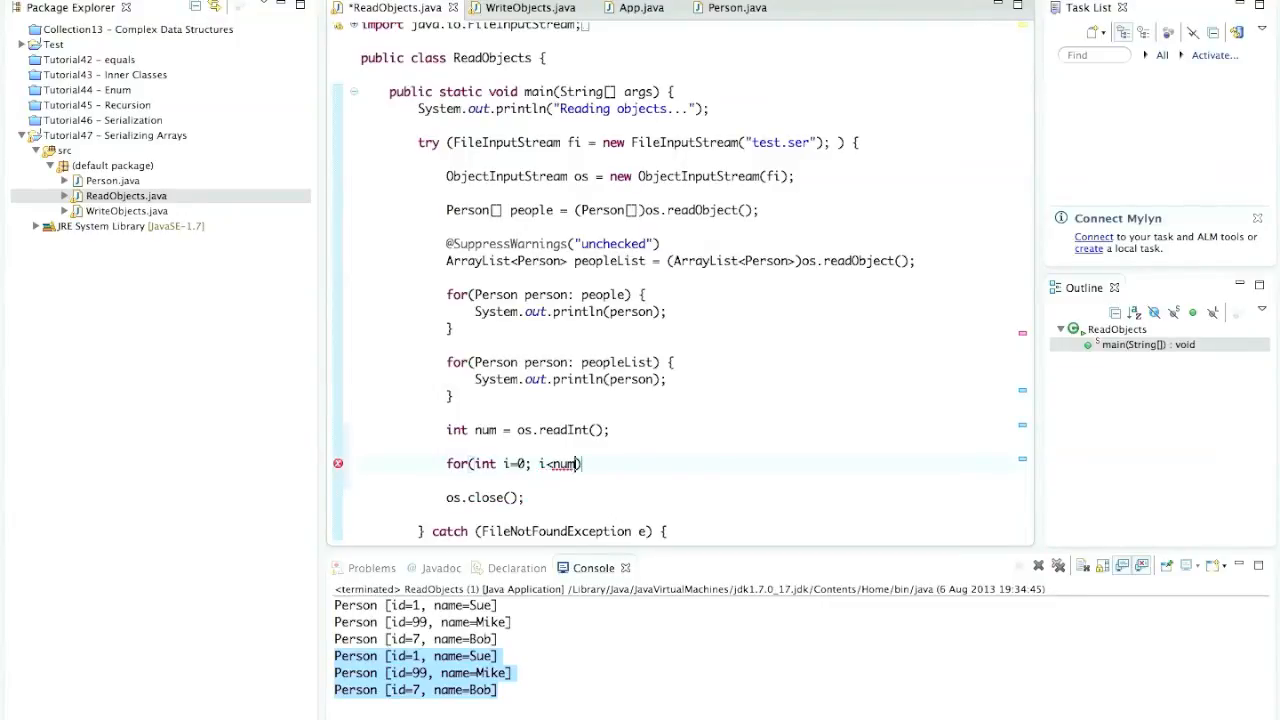
text(; i)
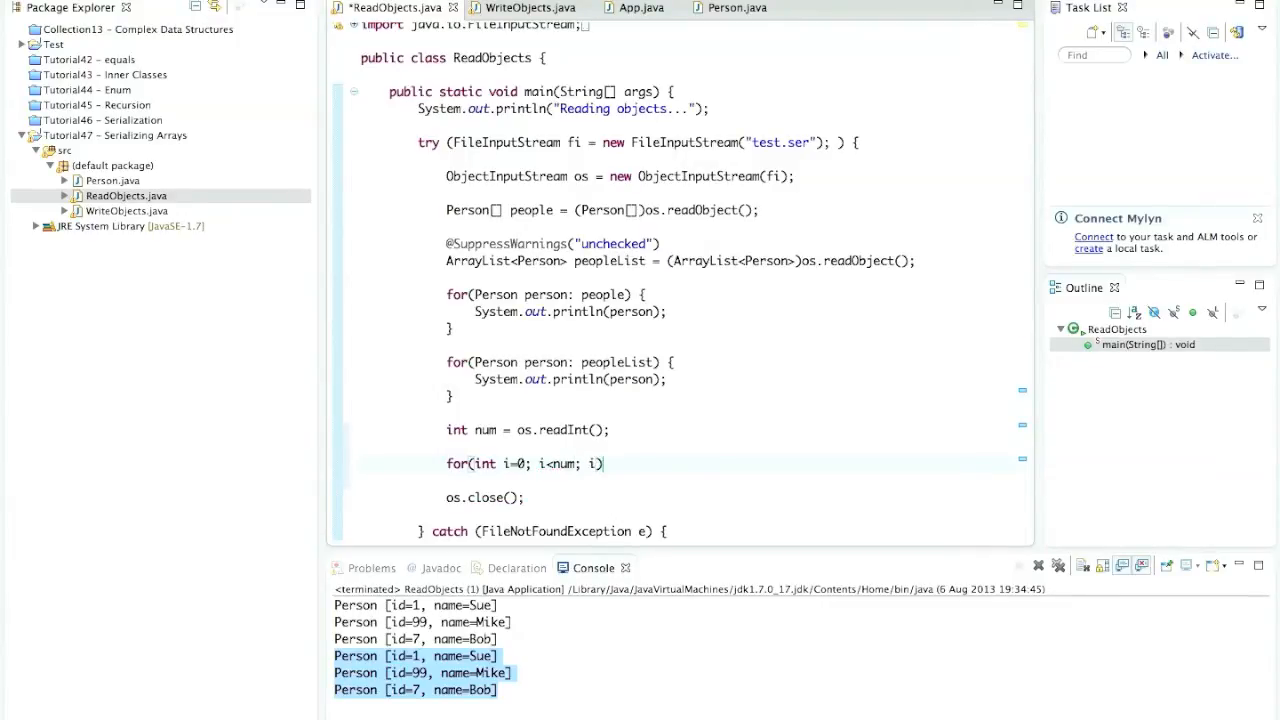
text(++)
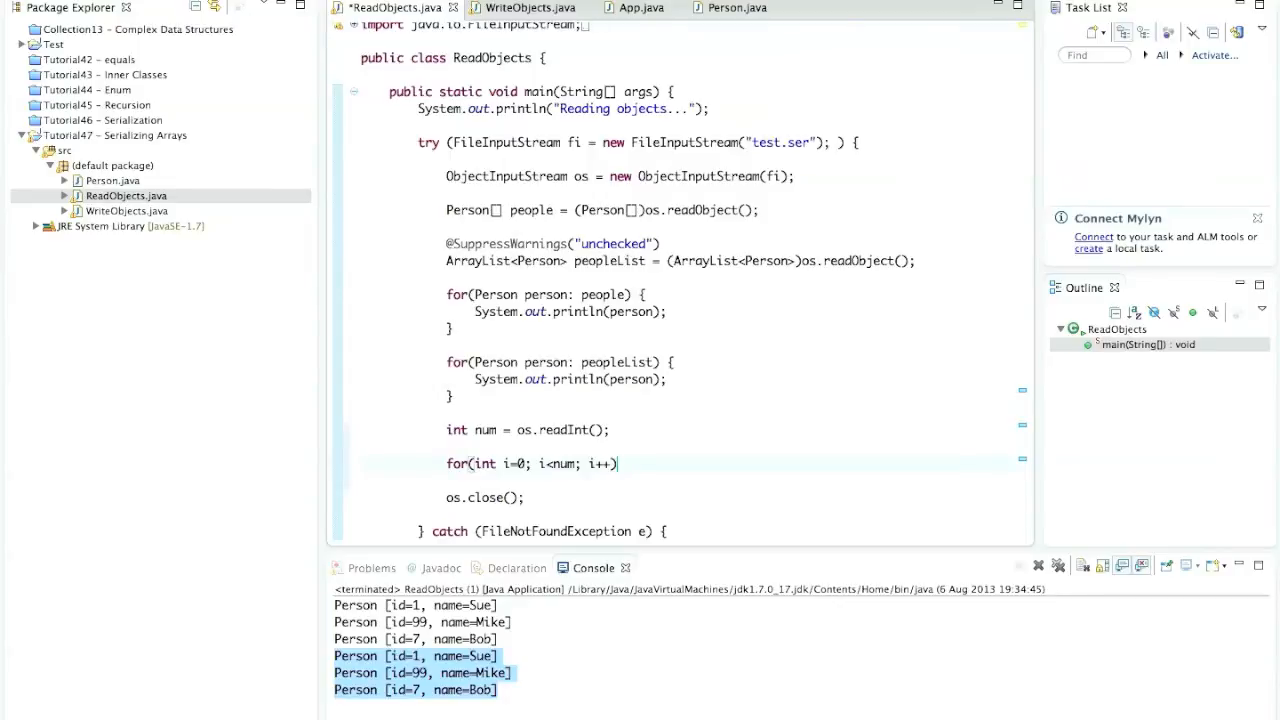
text({)
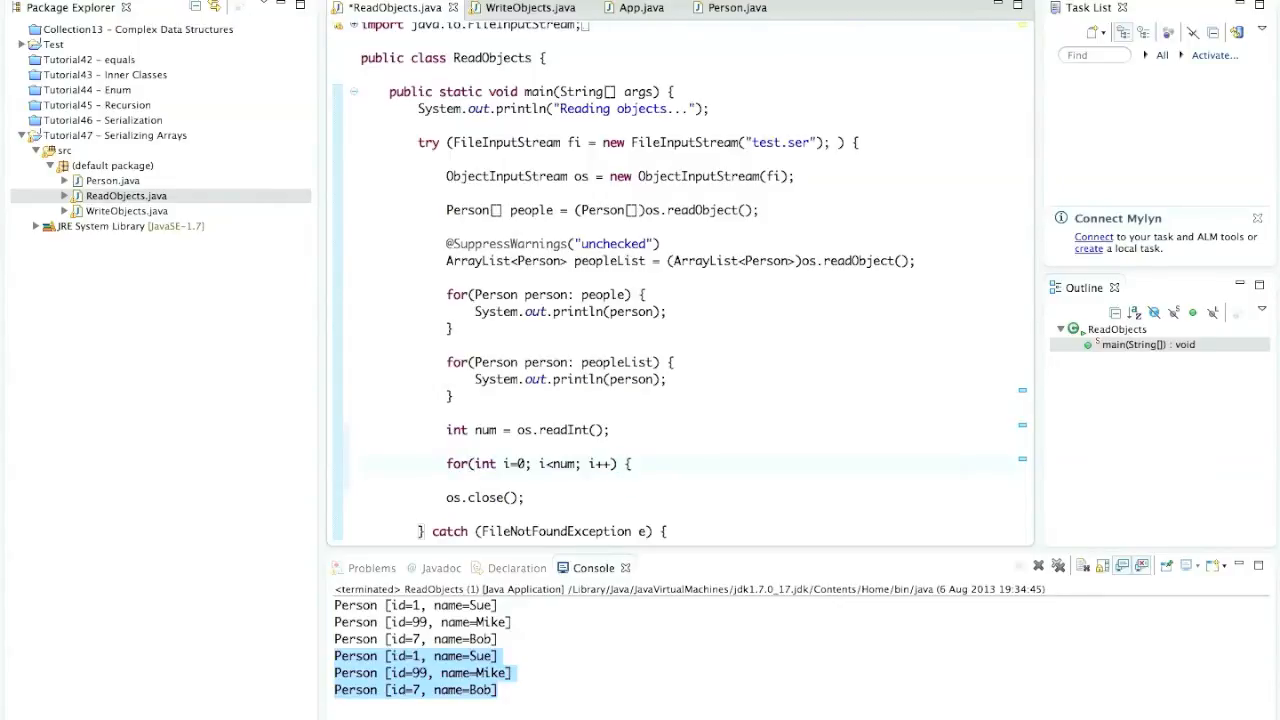
text(Persn)
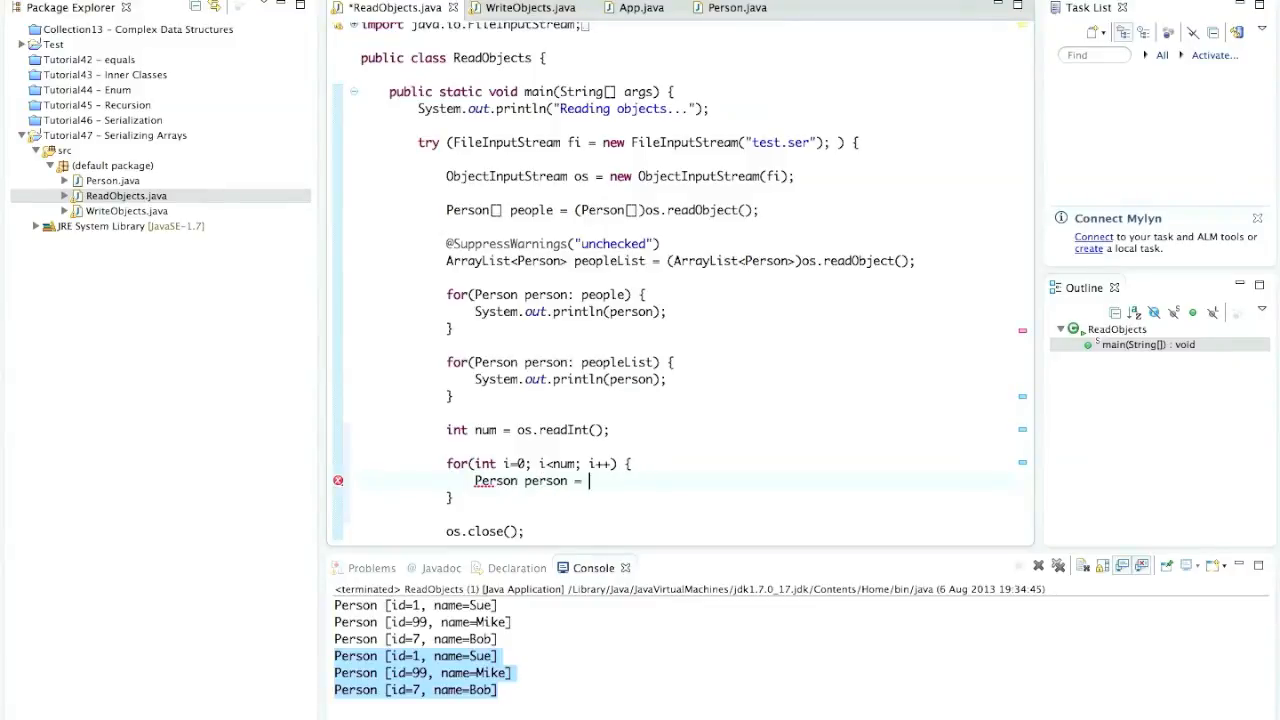
text(os.readO)
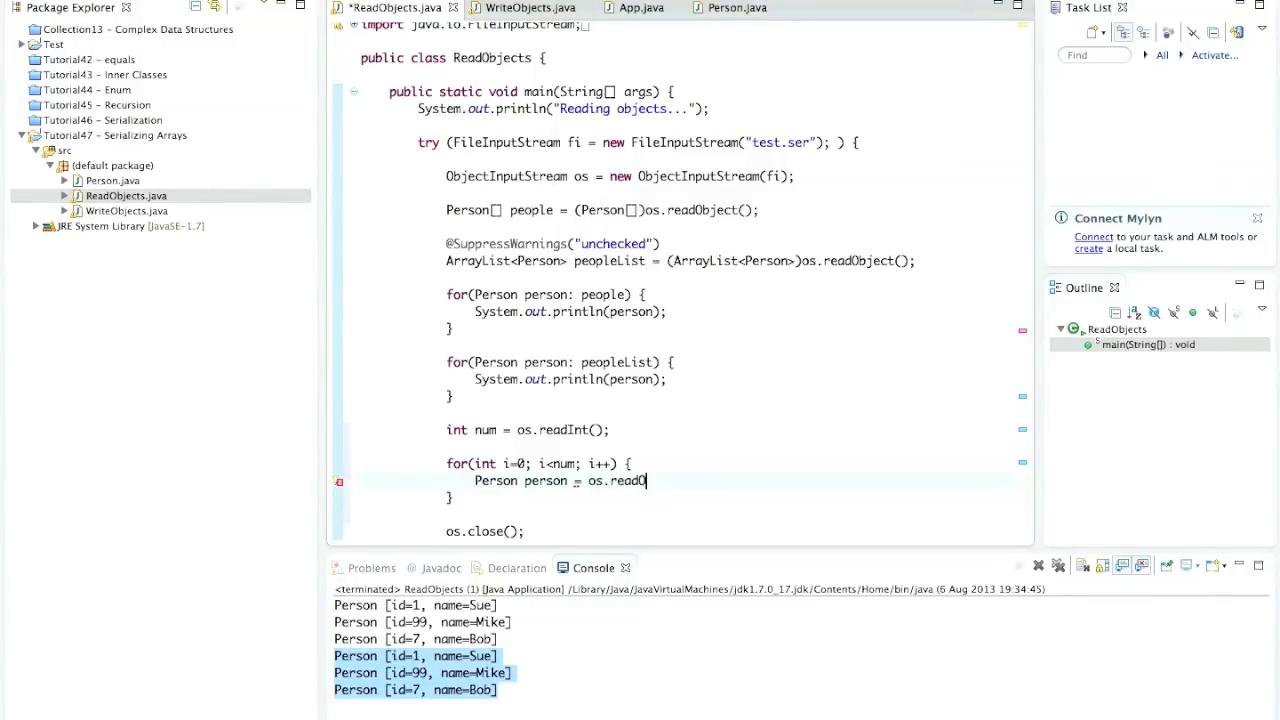
text(bject();)
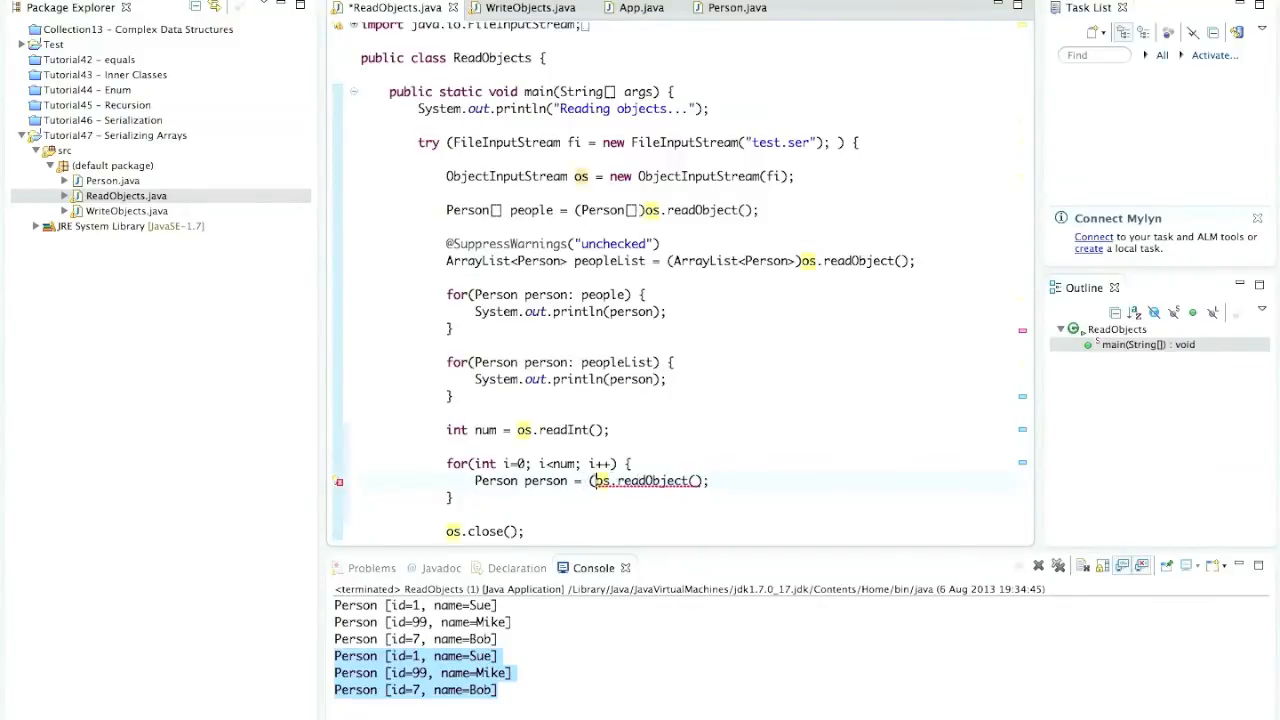
text(Person))
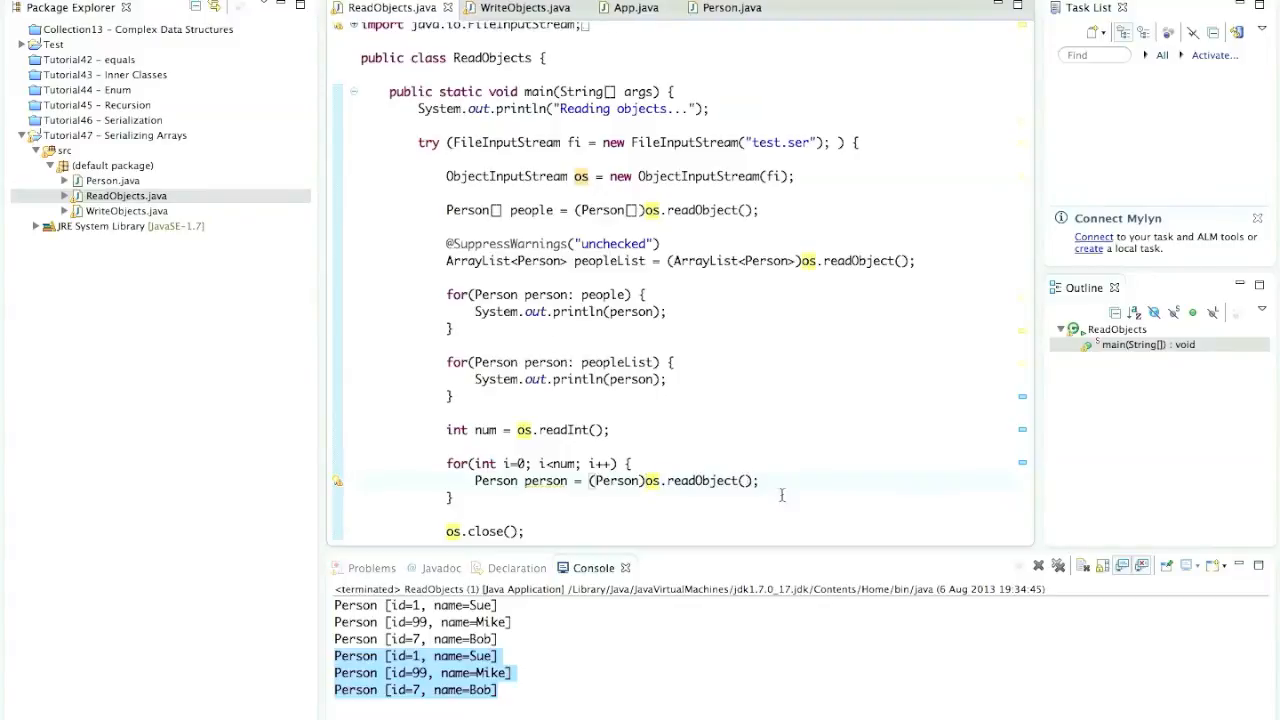
text(sys)
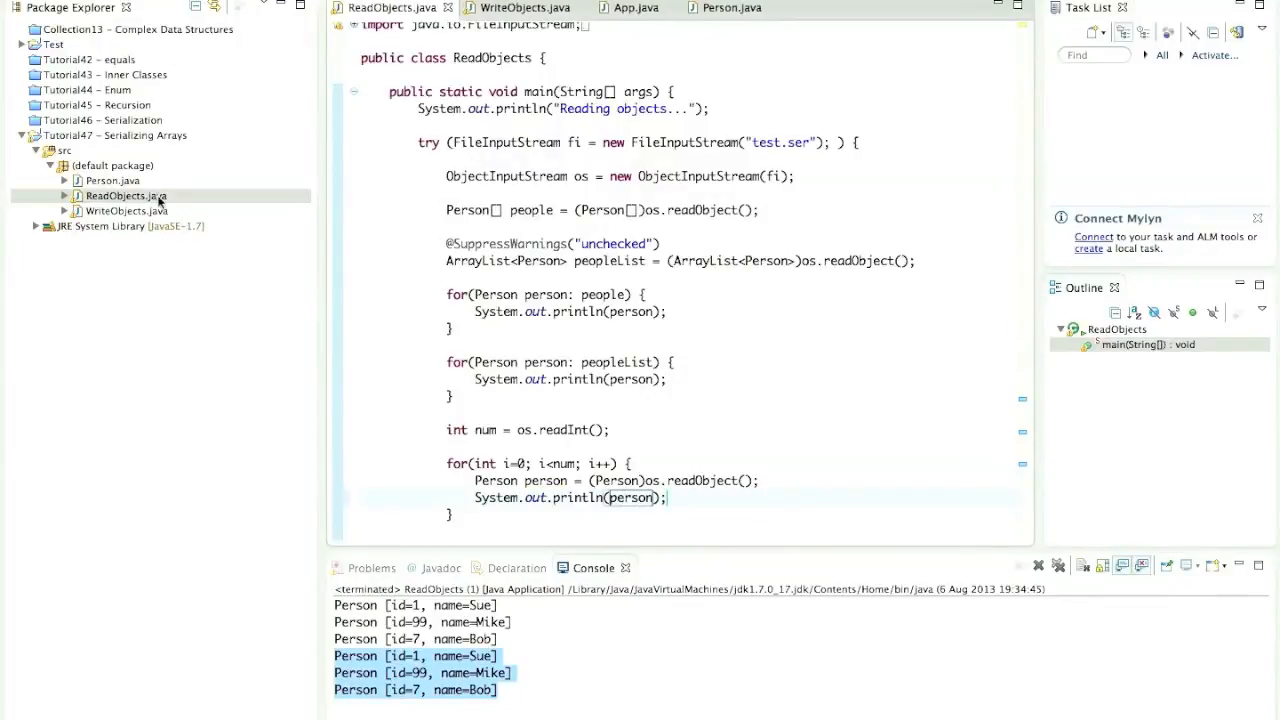
right_click(126, 212)
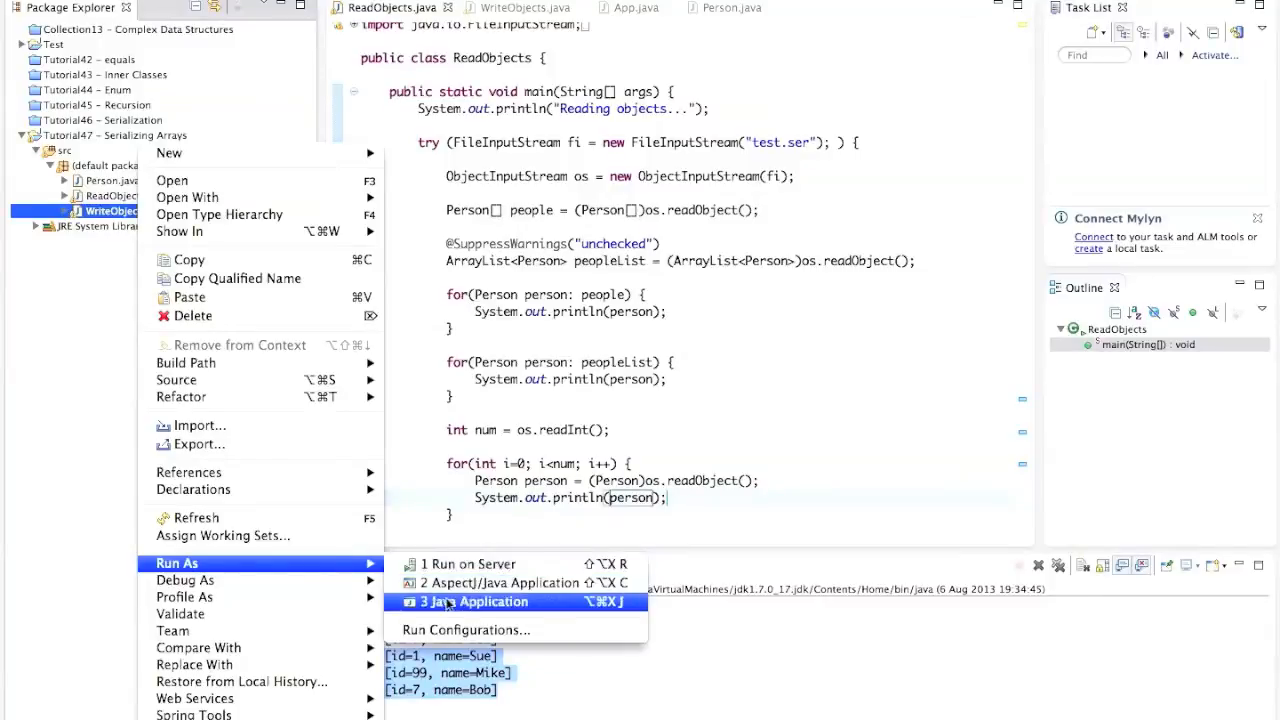
click(476, 600)
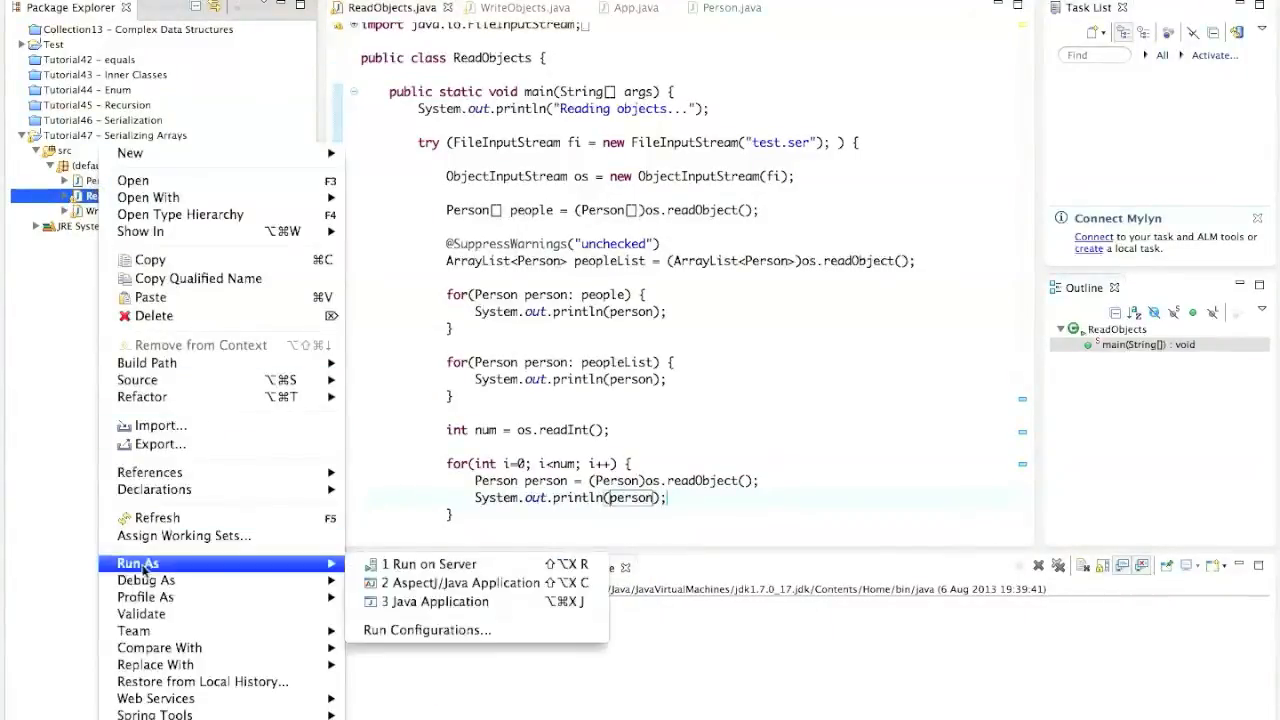
click(436, 600)
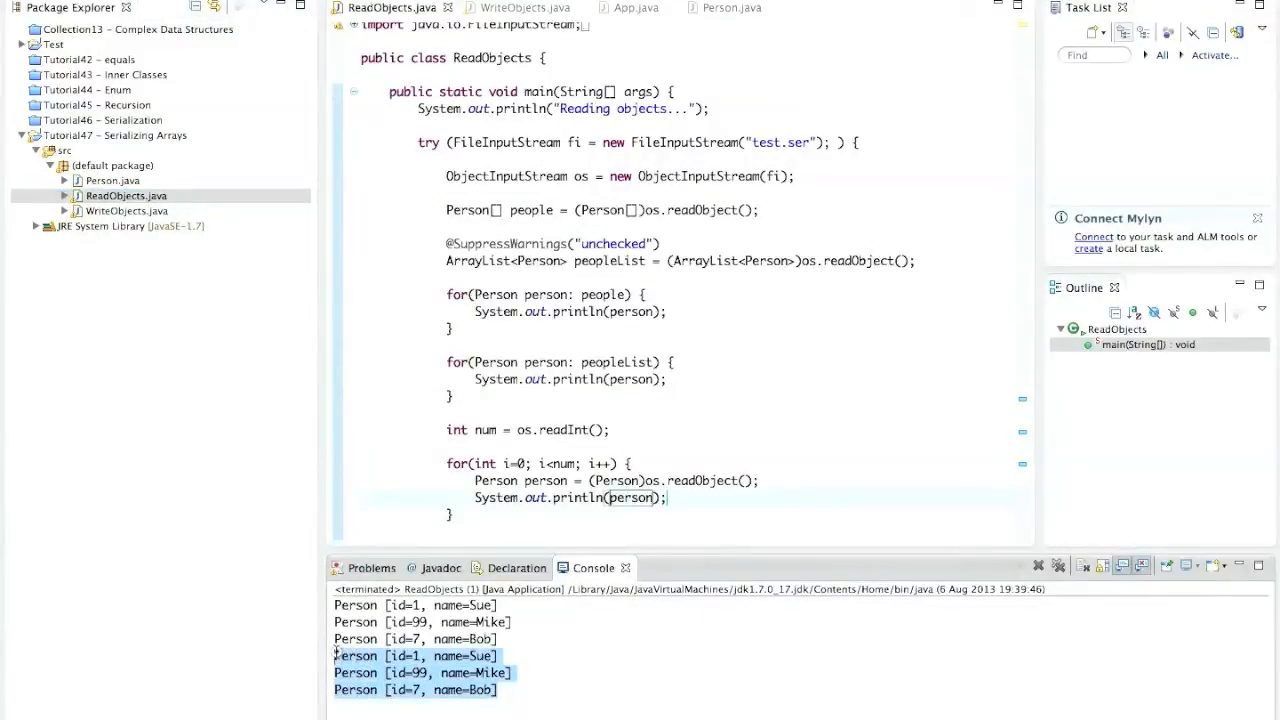
drag(446, 362, 624, 430)
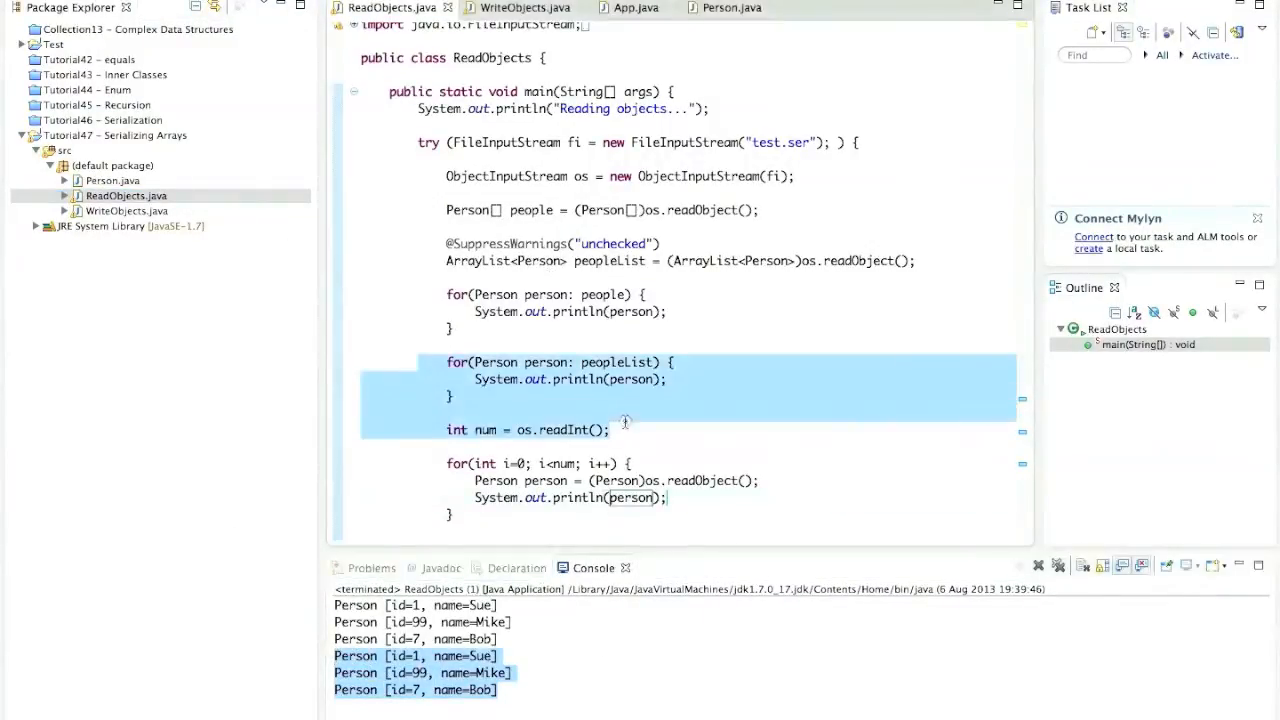
click(612, 428)
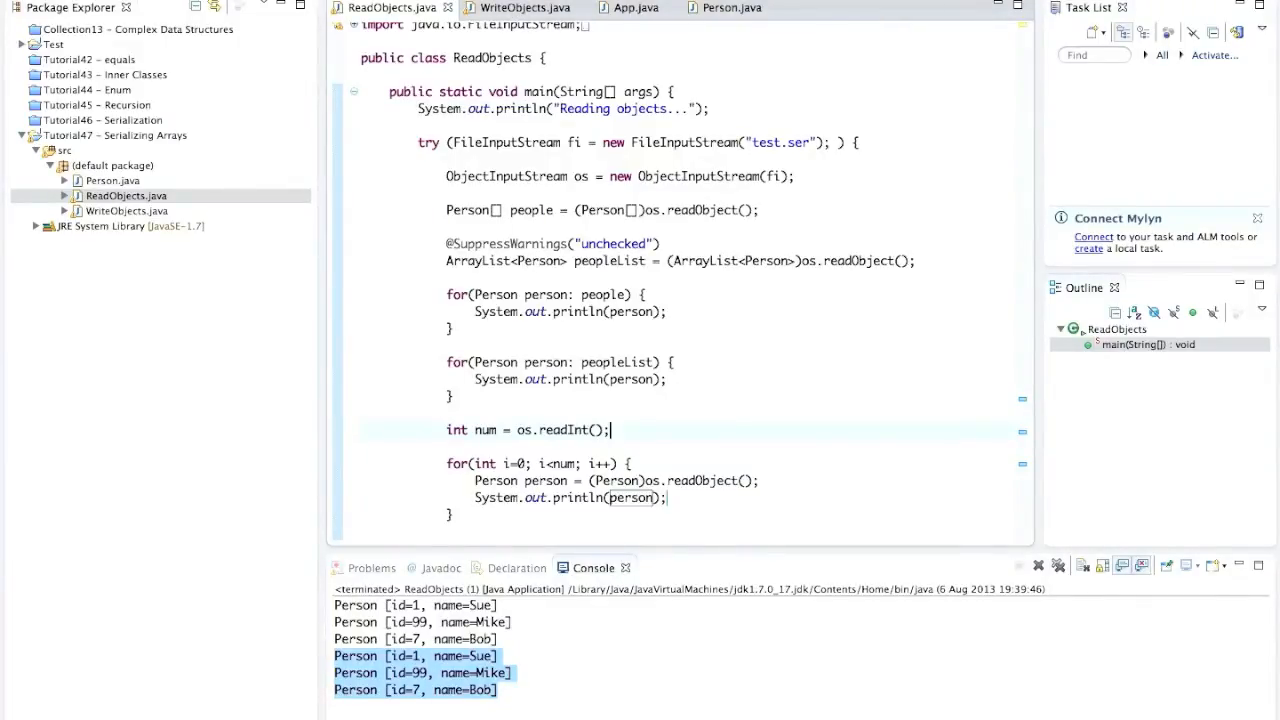
click(524, 8)
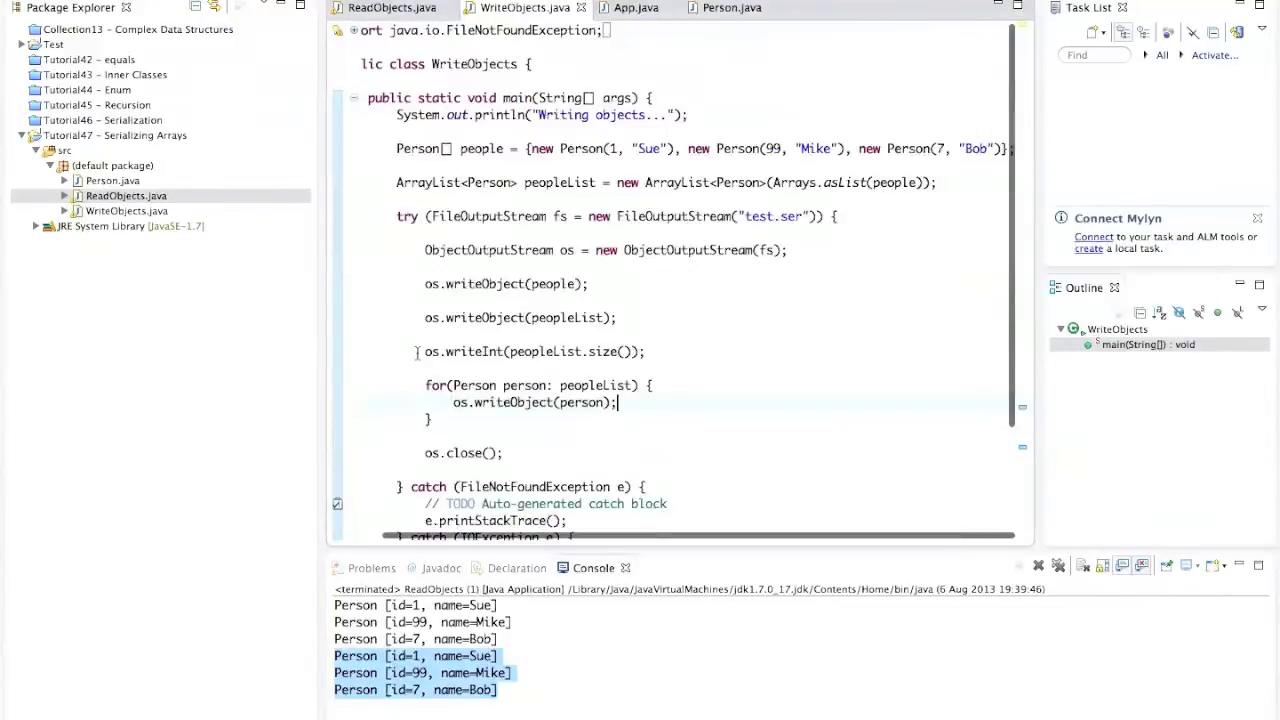
drag(424, 352, 432, 420)
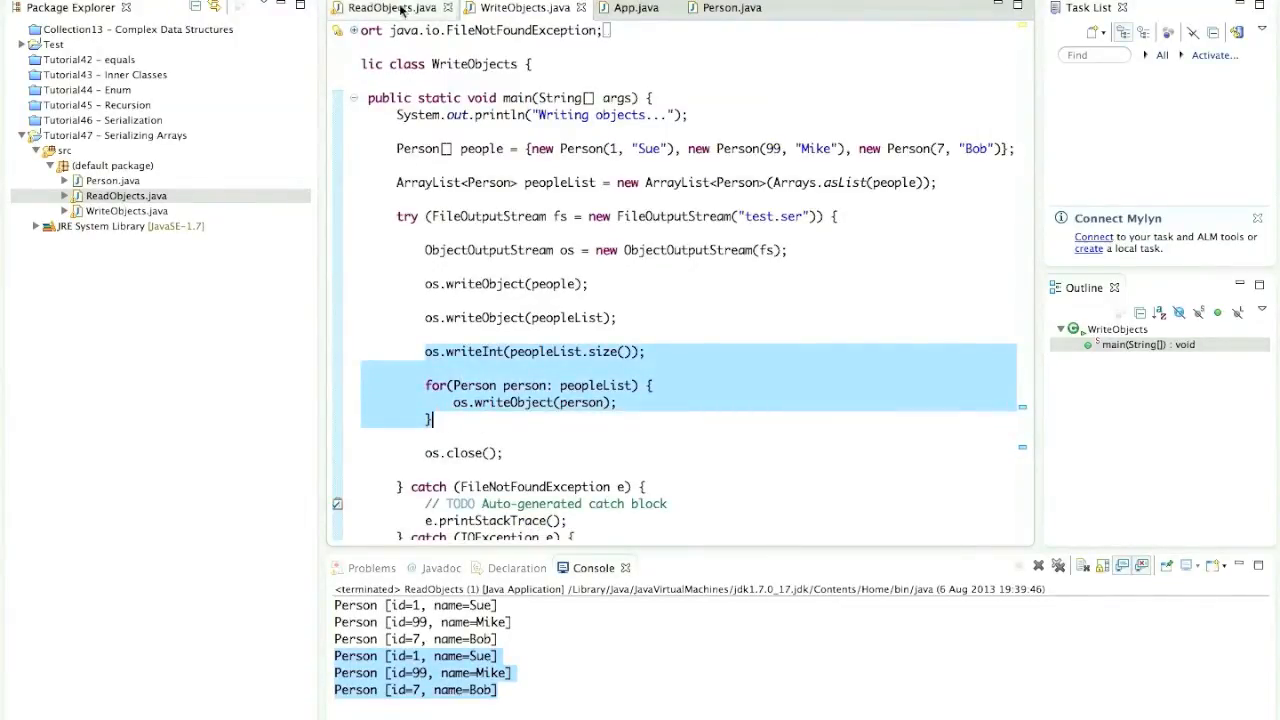
click(390, 8)
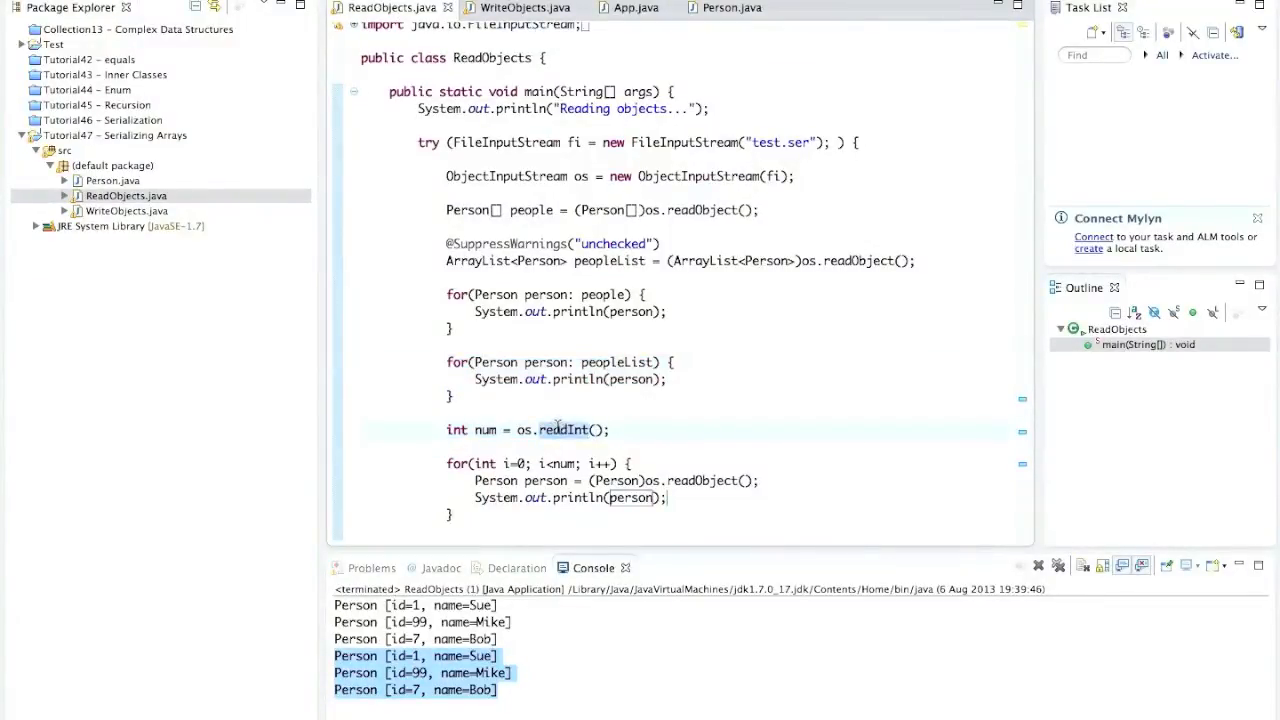
drag(446, 464, 668, 496)
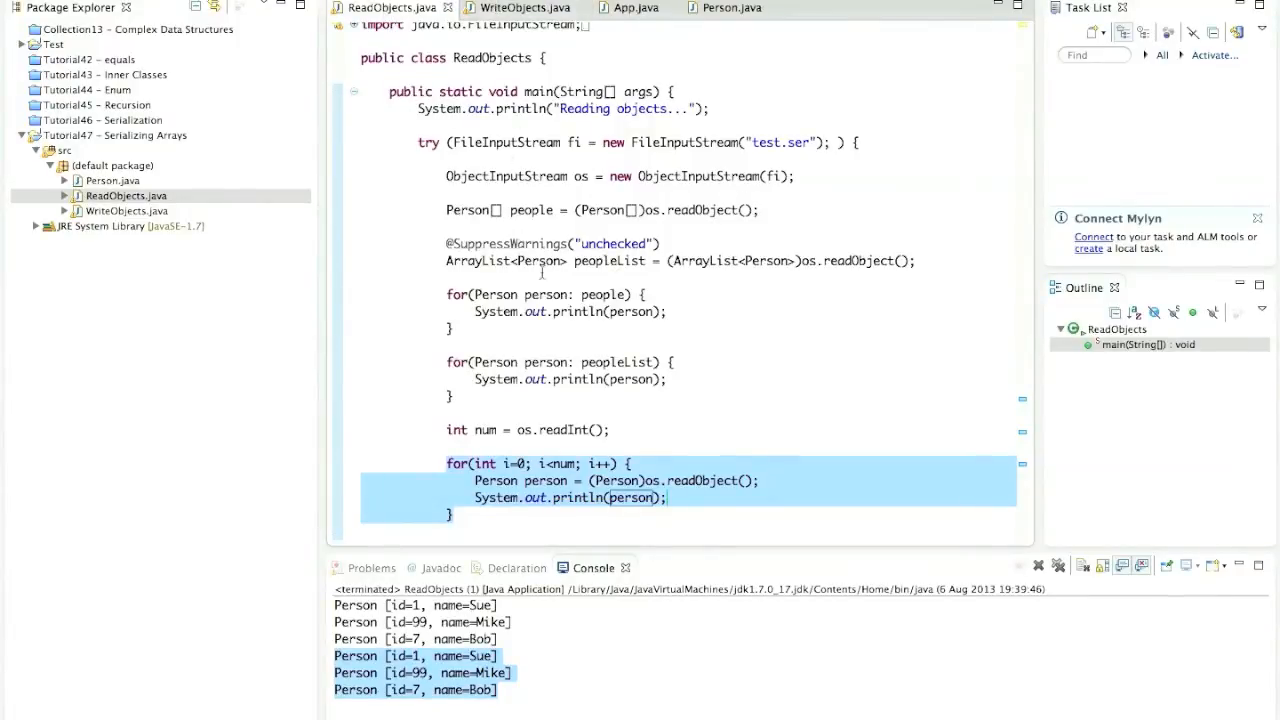
Review ReadObjects' os.close() call and exception handlers, then return to the WriteObjects source
scroll(down, 3)
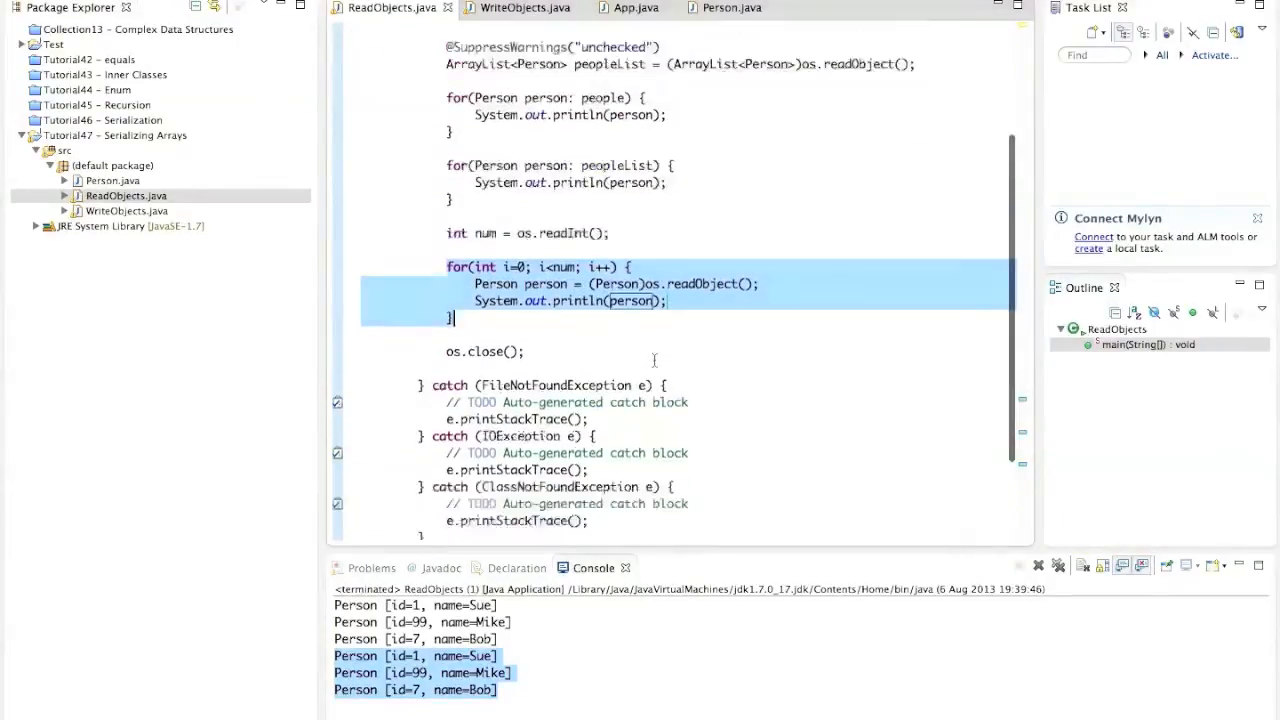
scroll(up, 3)
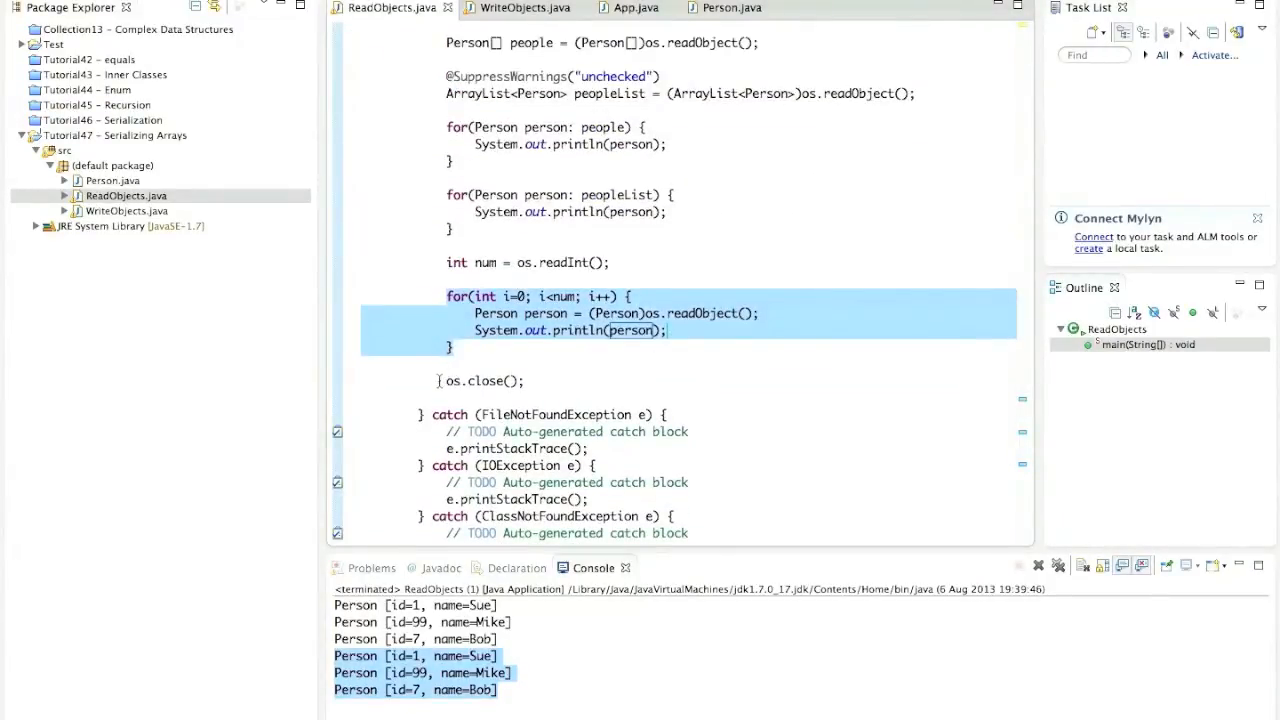
click(484, 380)
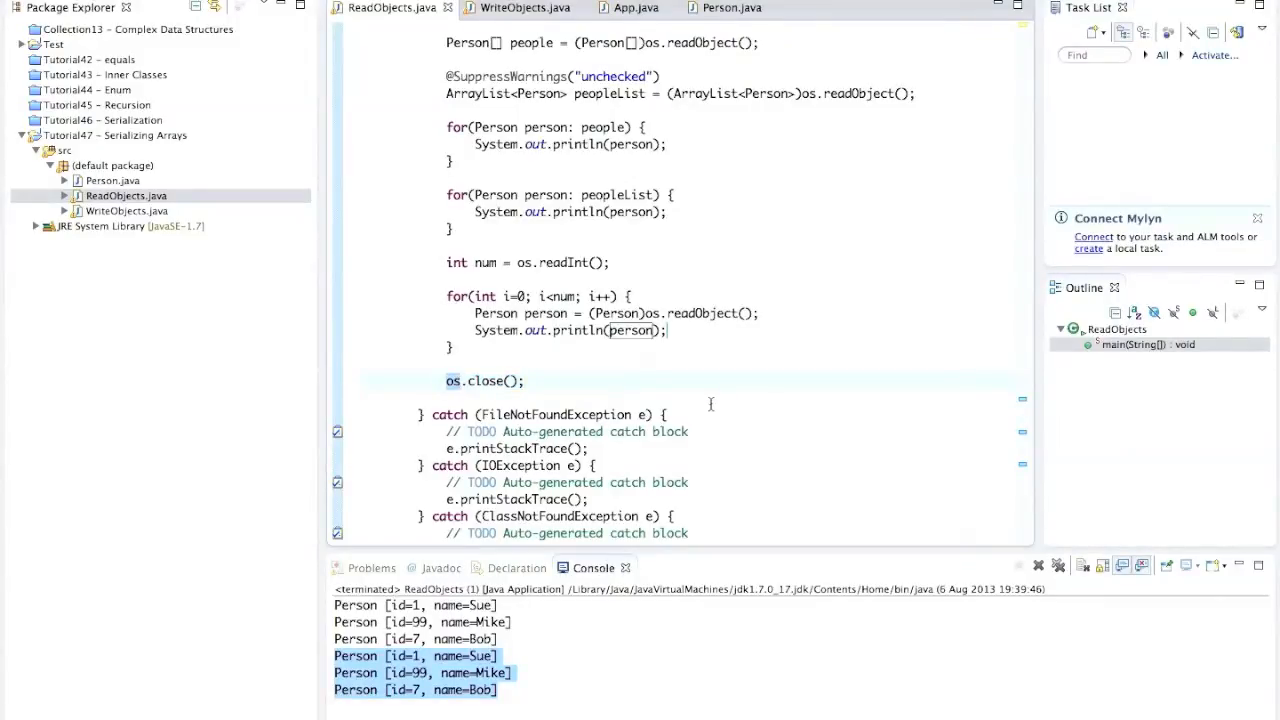
scroll(up, 3)
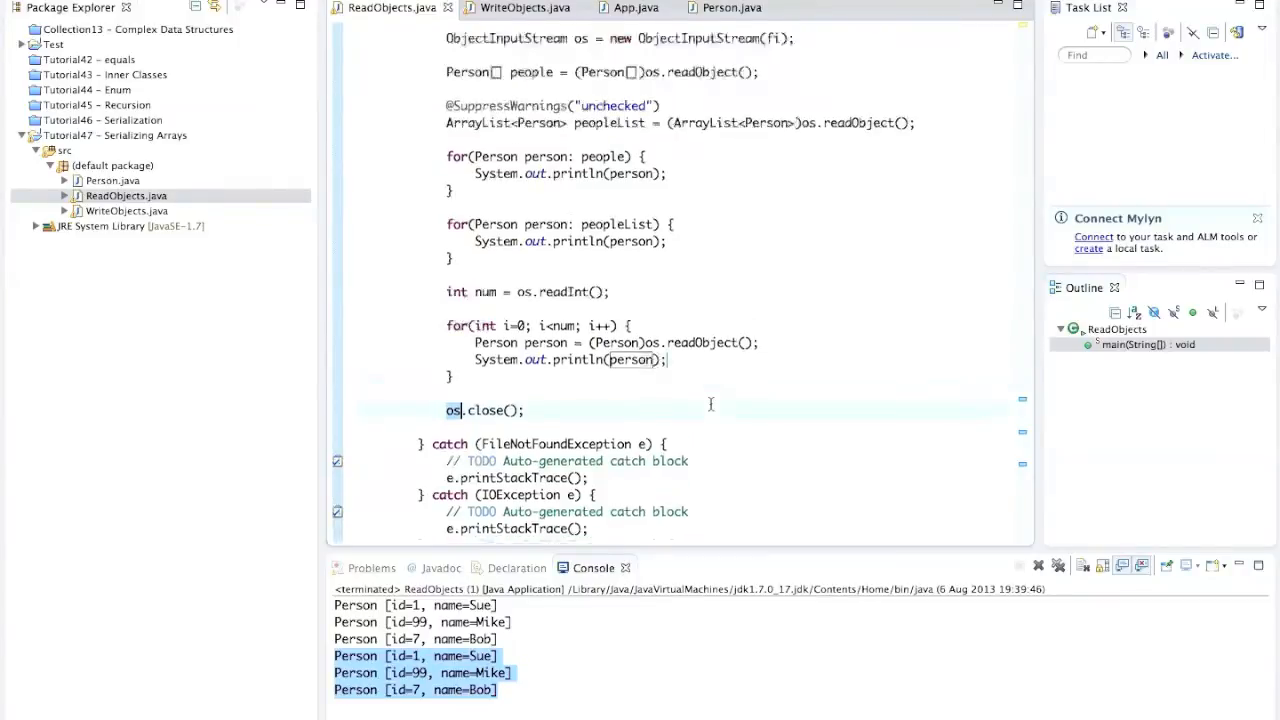
scroll(up, 3)
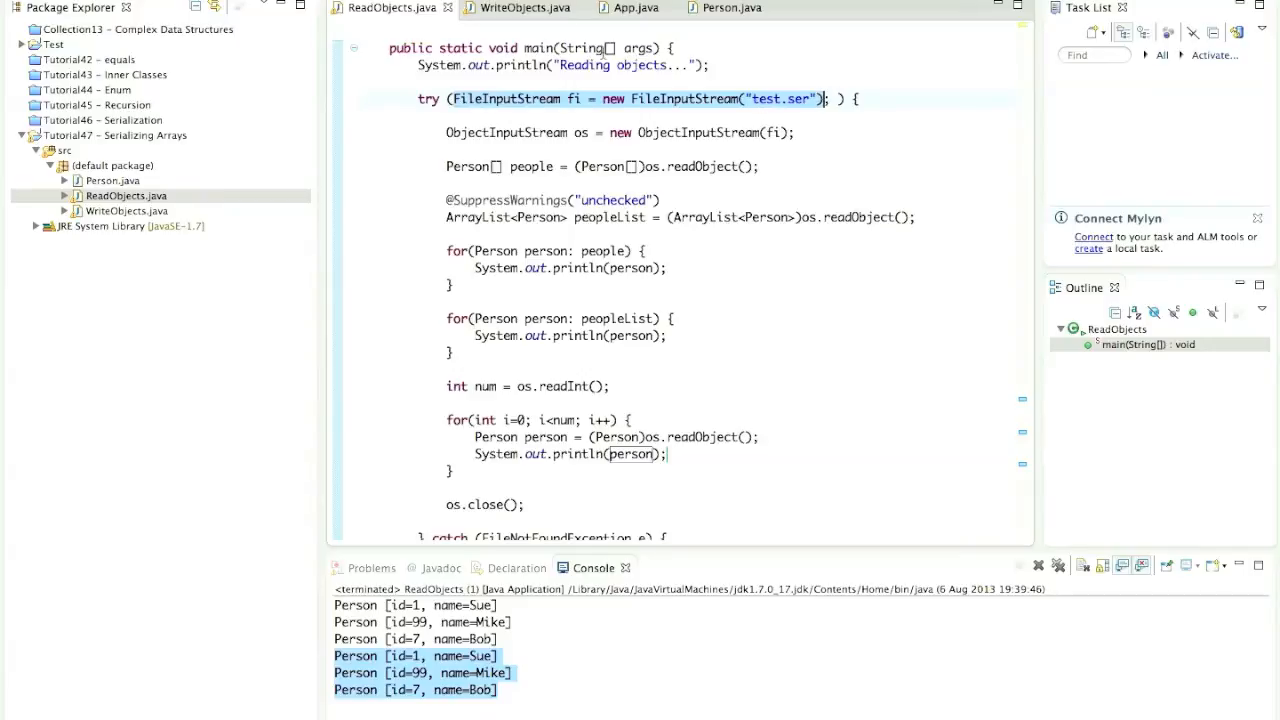
click(524, 8)
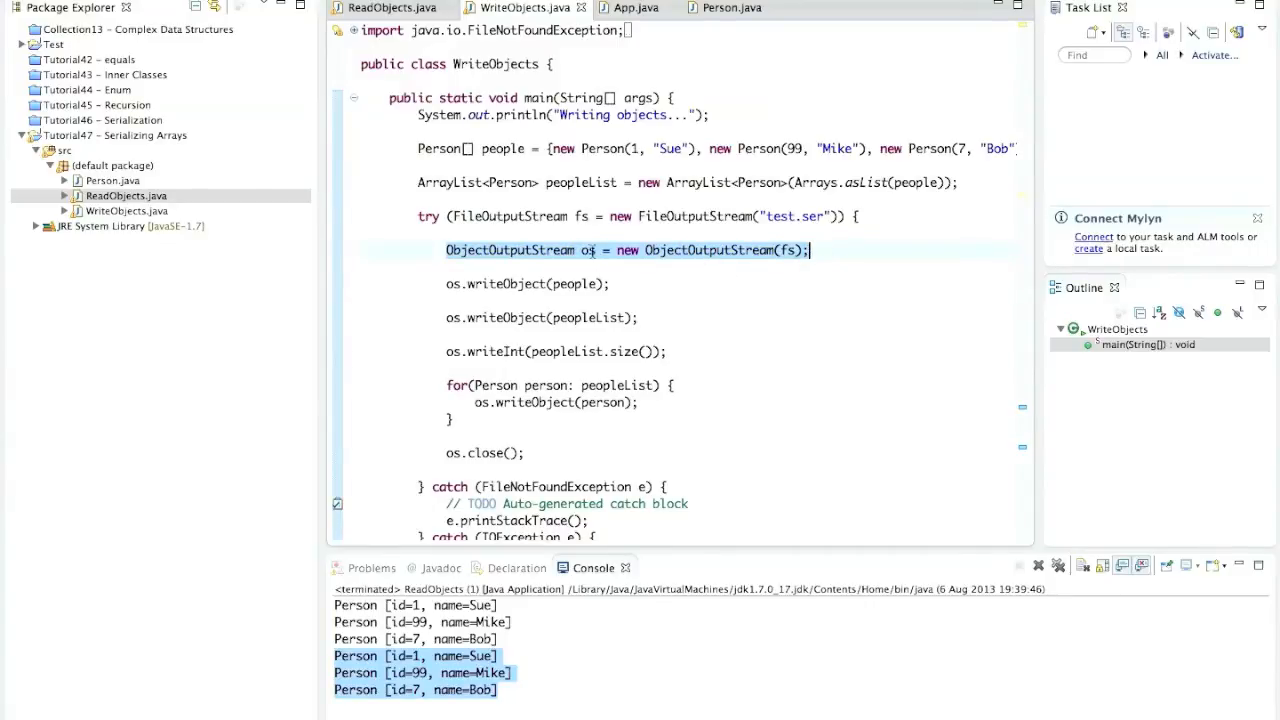
double_click(588, 250)
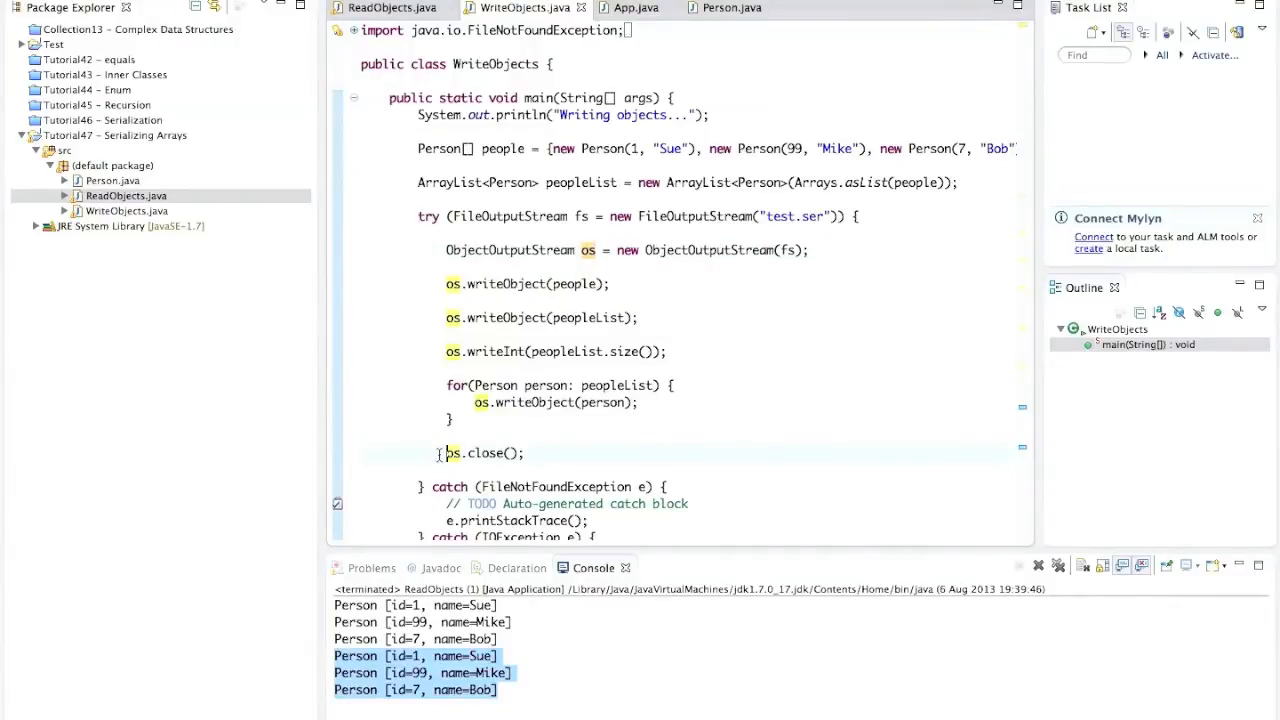
key(ctrl+/)
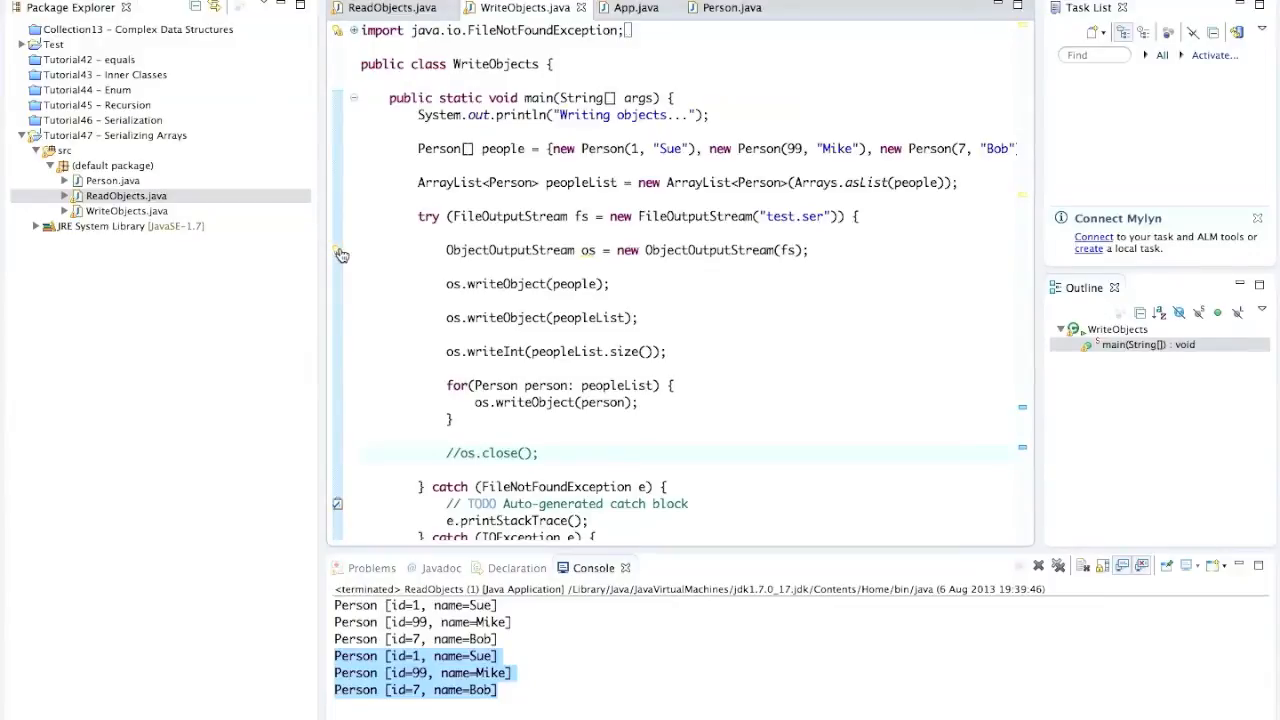
mouse_move(580, 432)
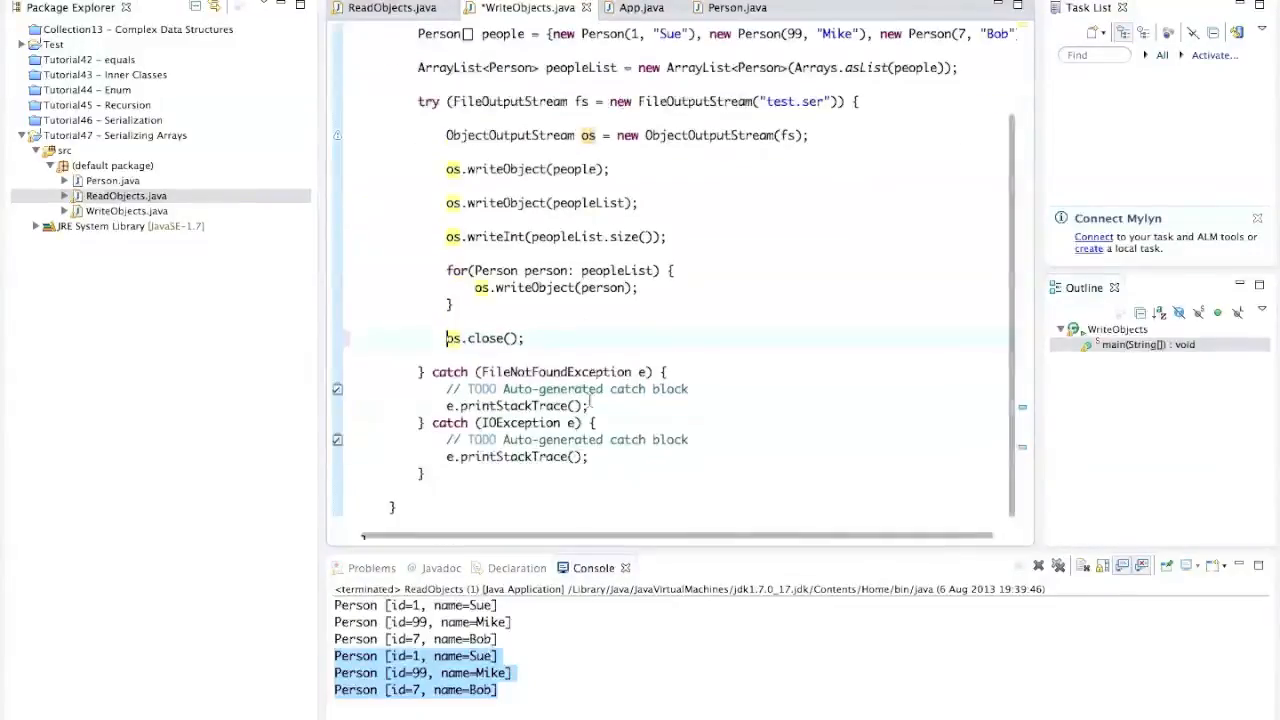
scroll(up, 3)
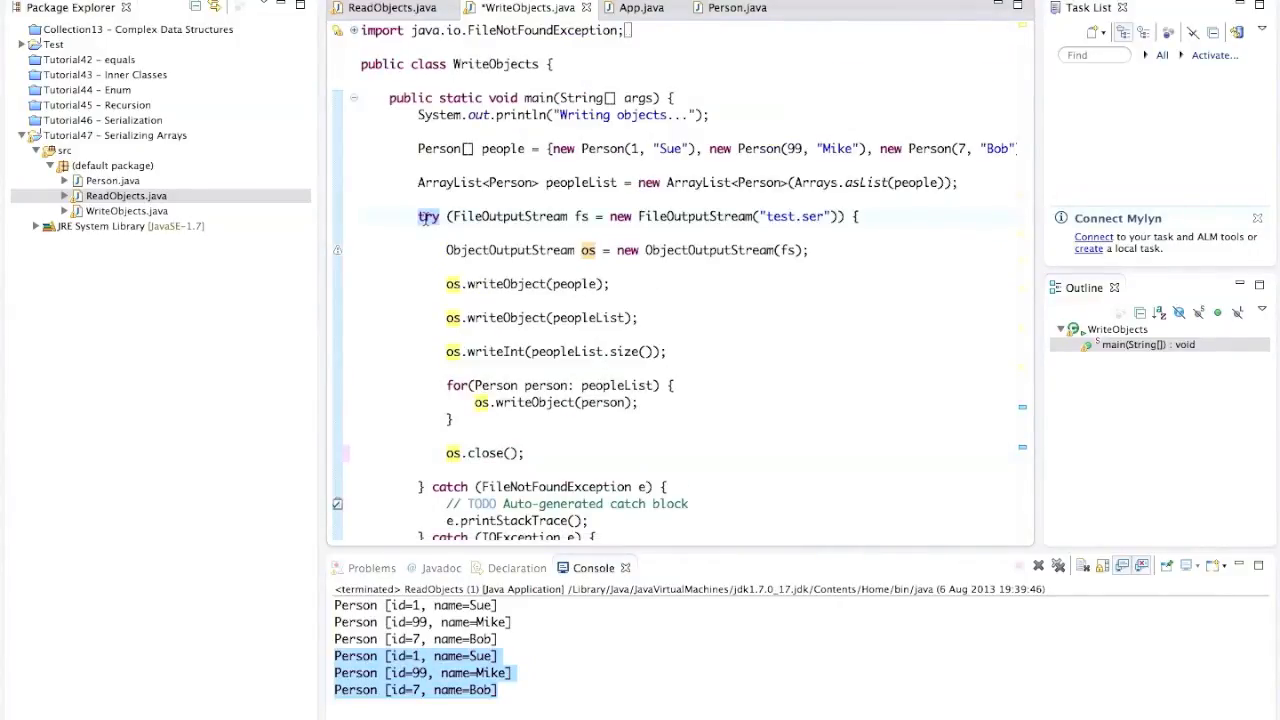
click(792, 216)
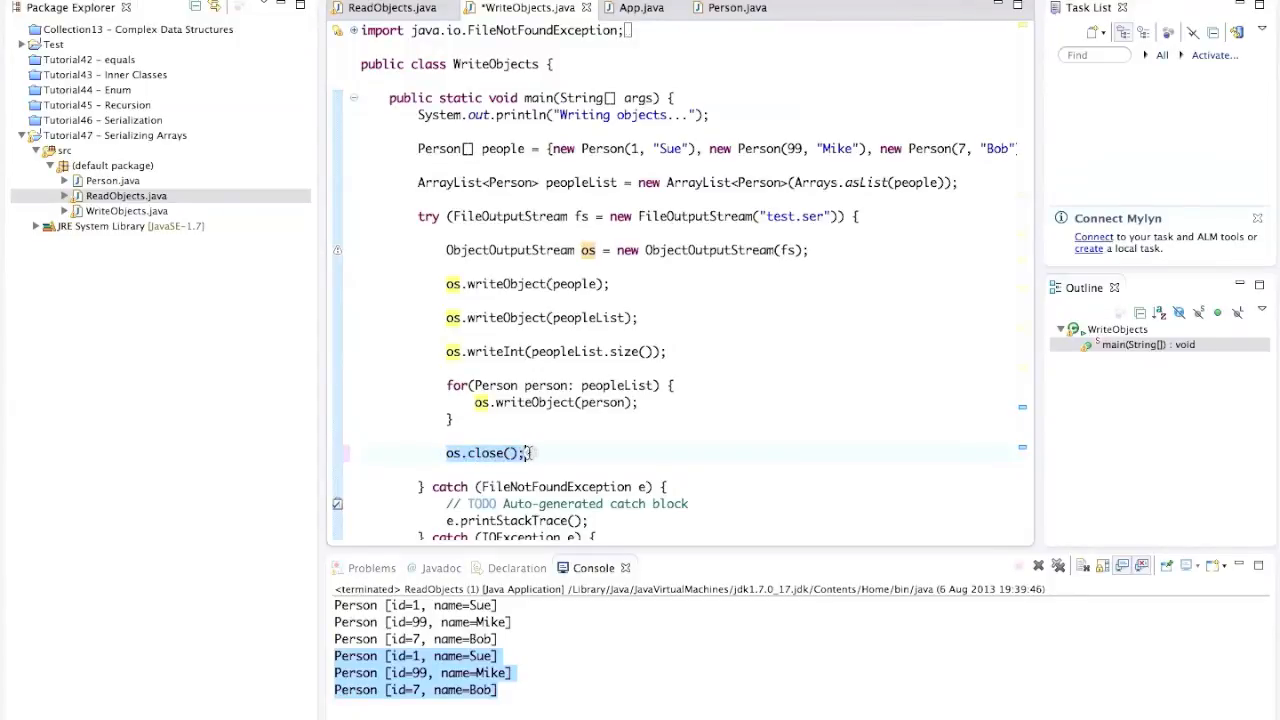
scroll(down, 3)
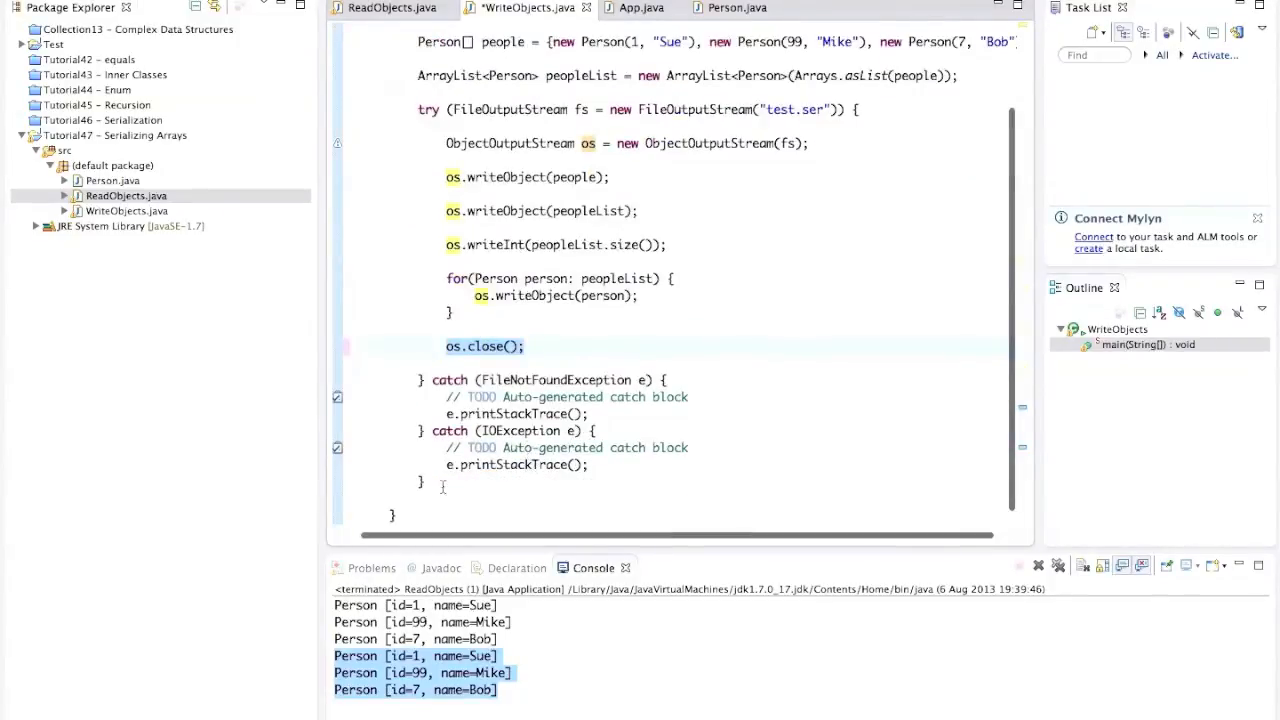
click(524, 346)
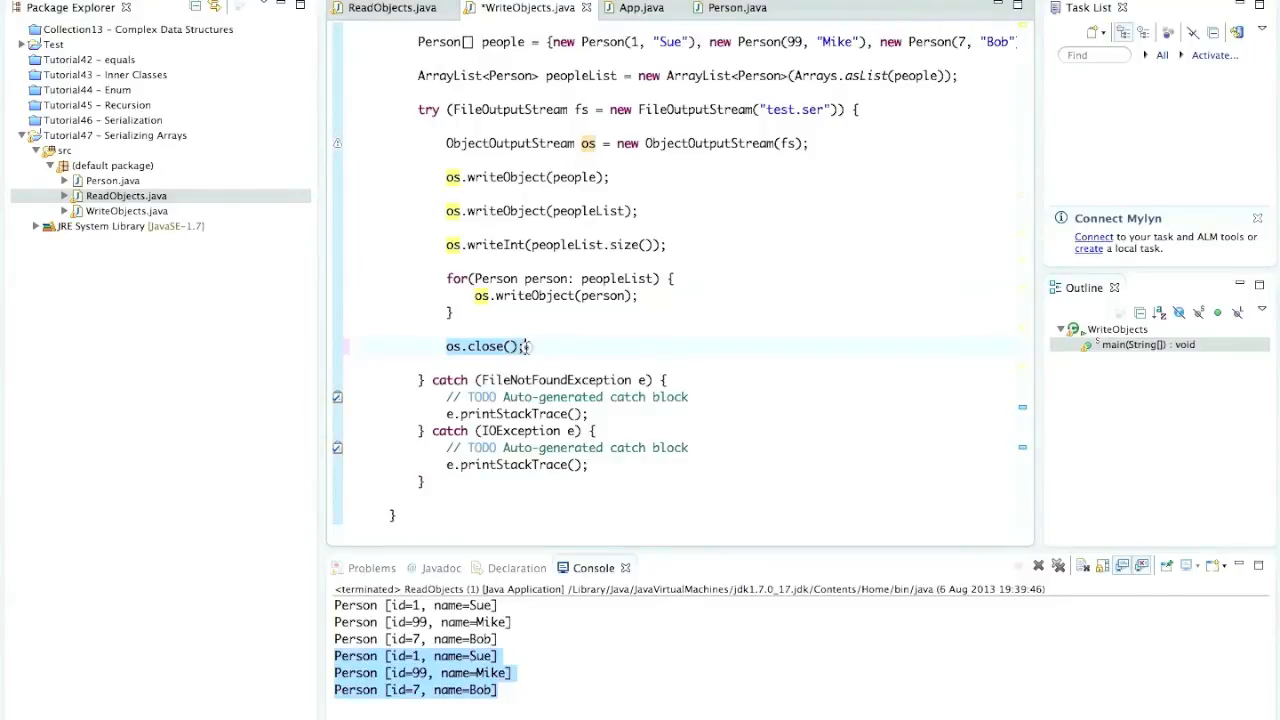
scroll(up, 3)
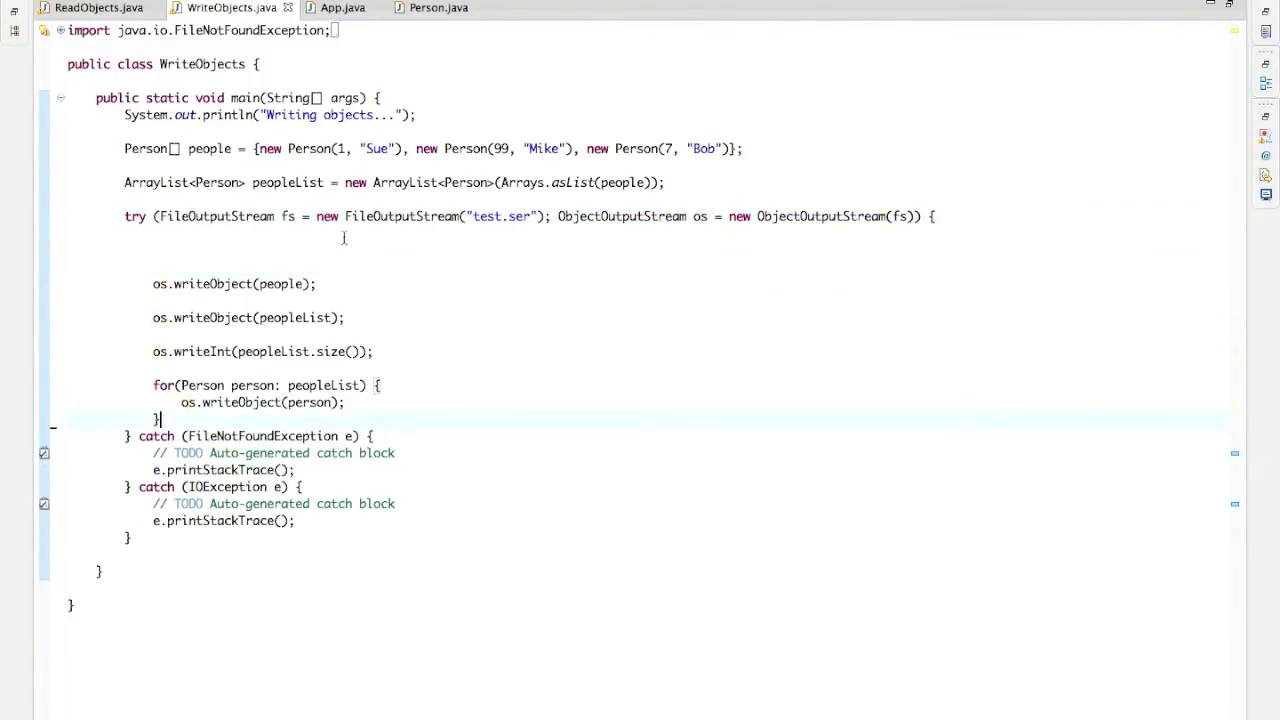
Remove the leftover blank lines in WriteObjects' try block and save the file
click(218, 232)
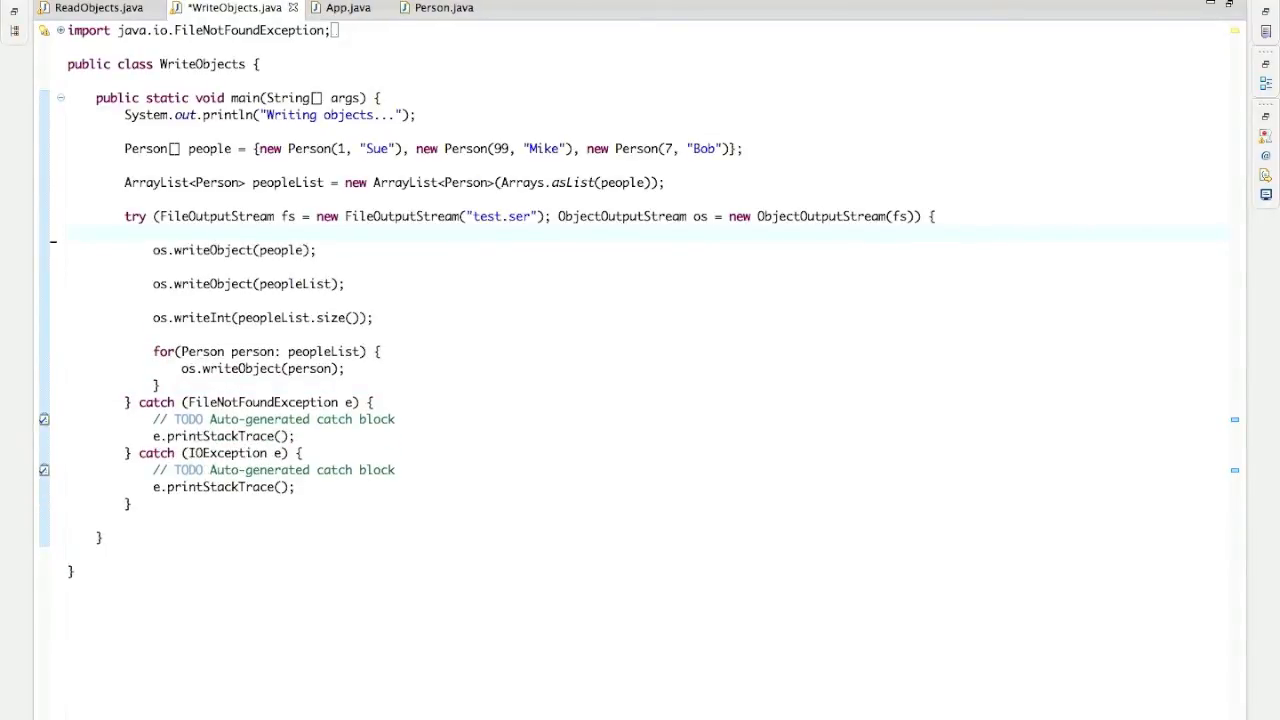
key(ctrl+s)
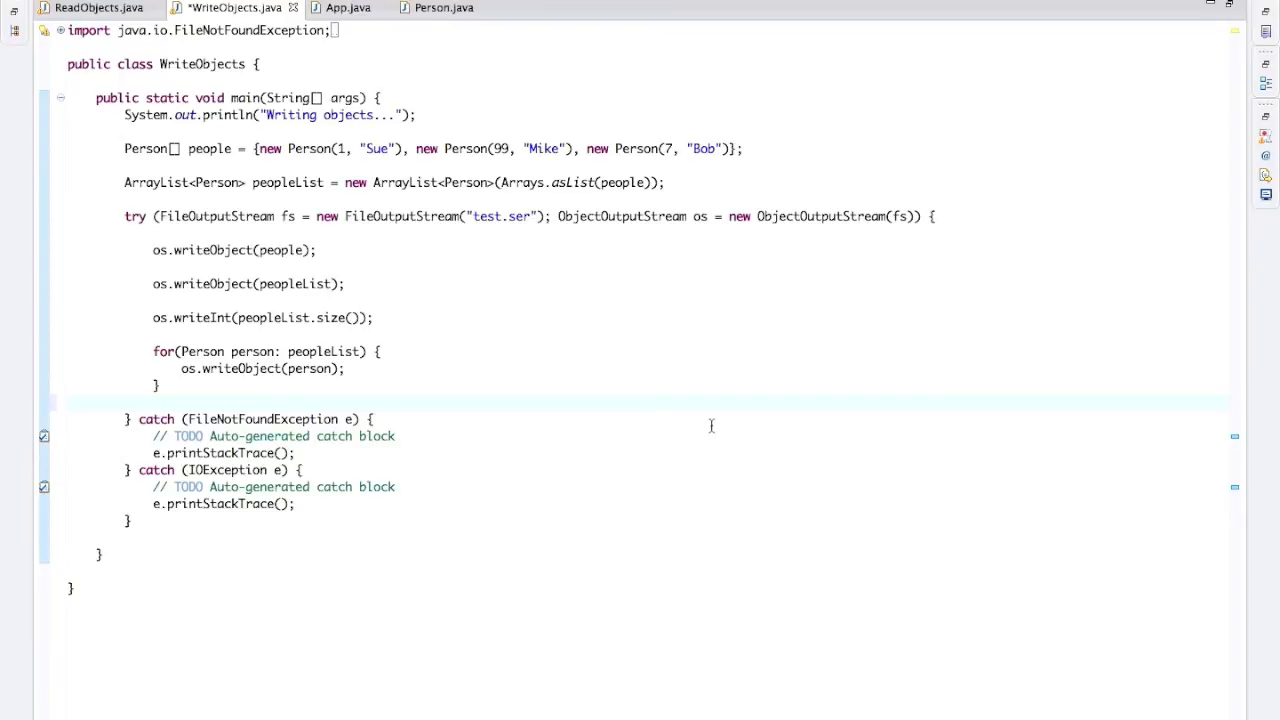
click(152, 402)
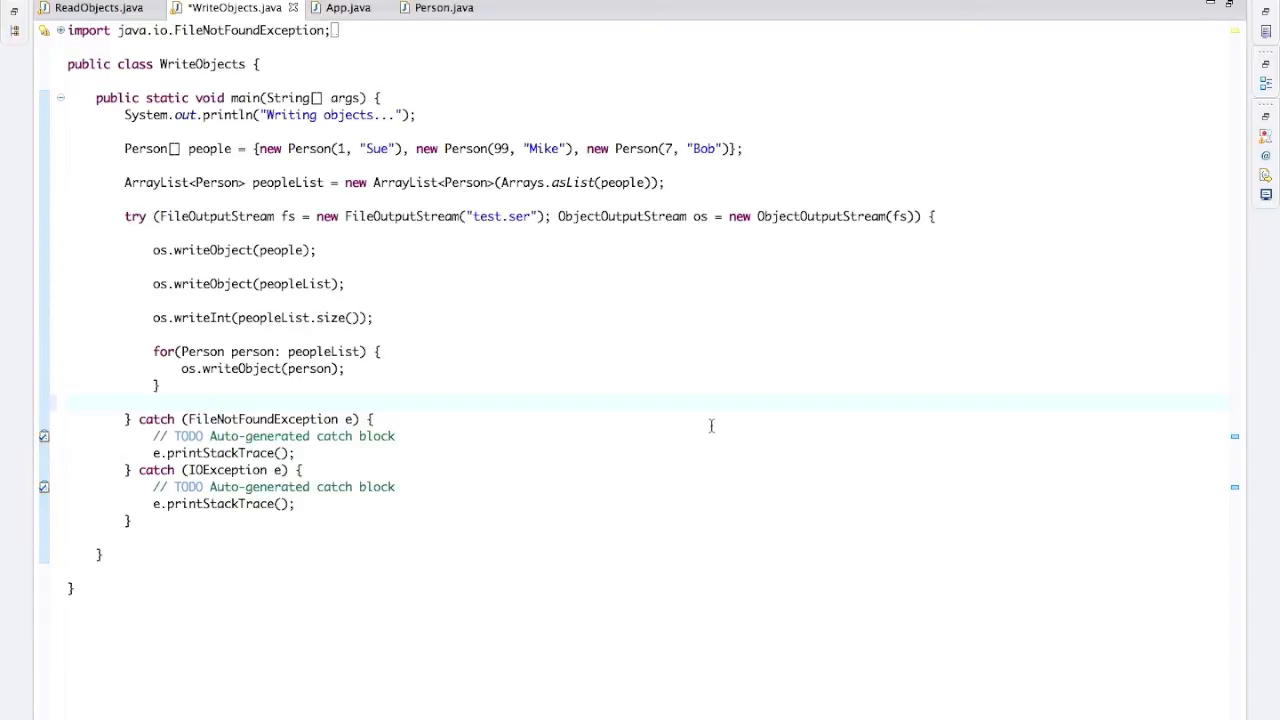
mouse_move(500, 408)
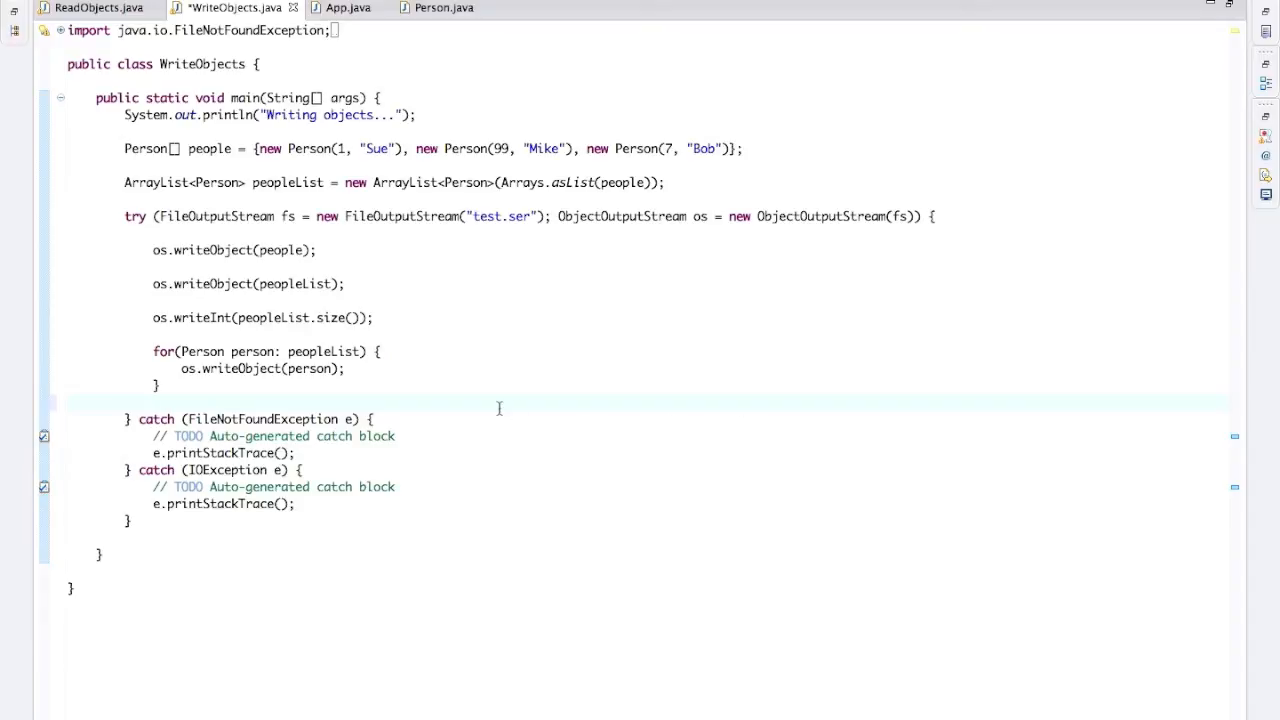
click(152, 402)
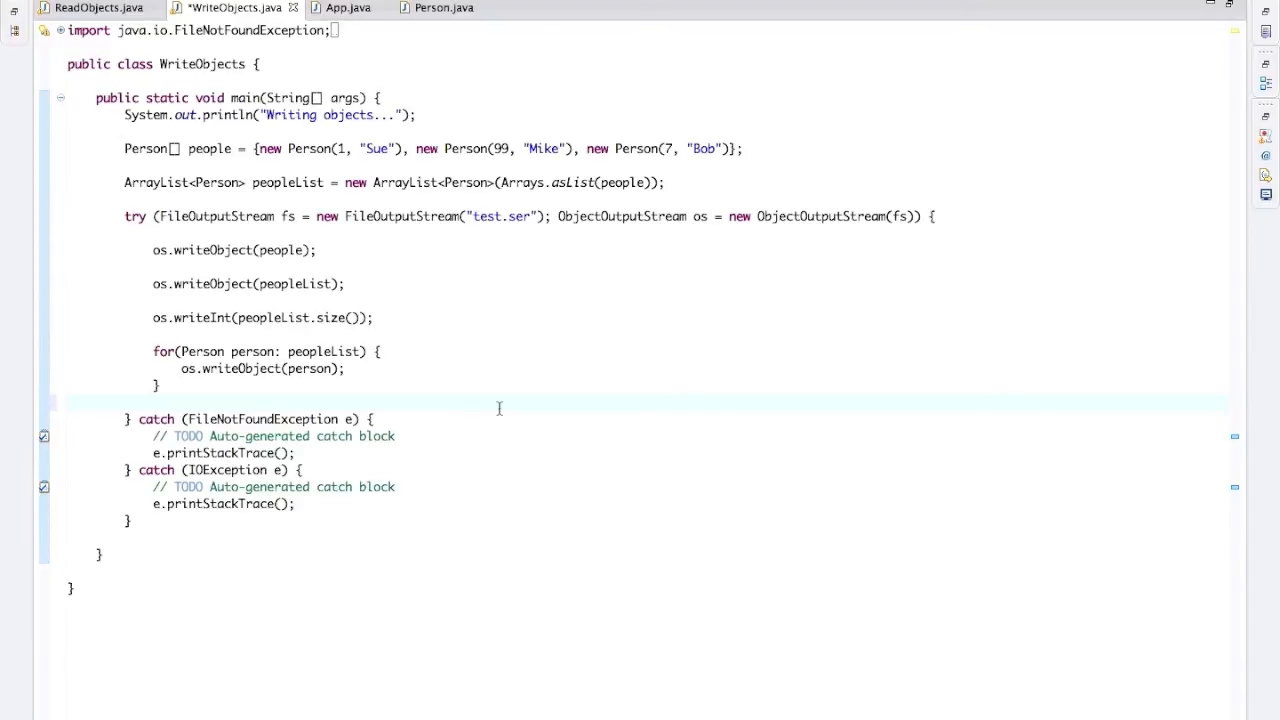
click(152, 402)
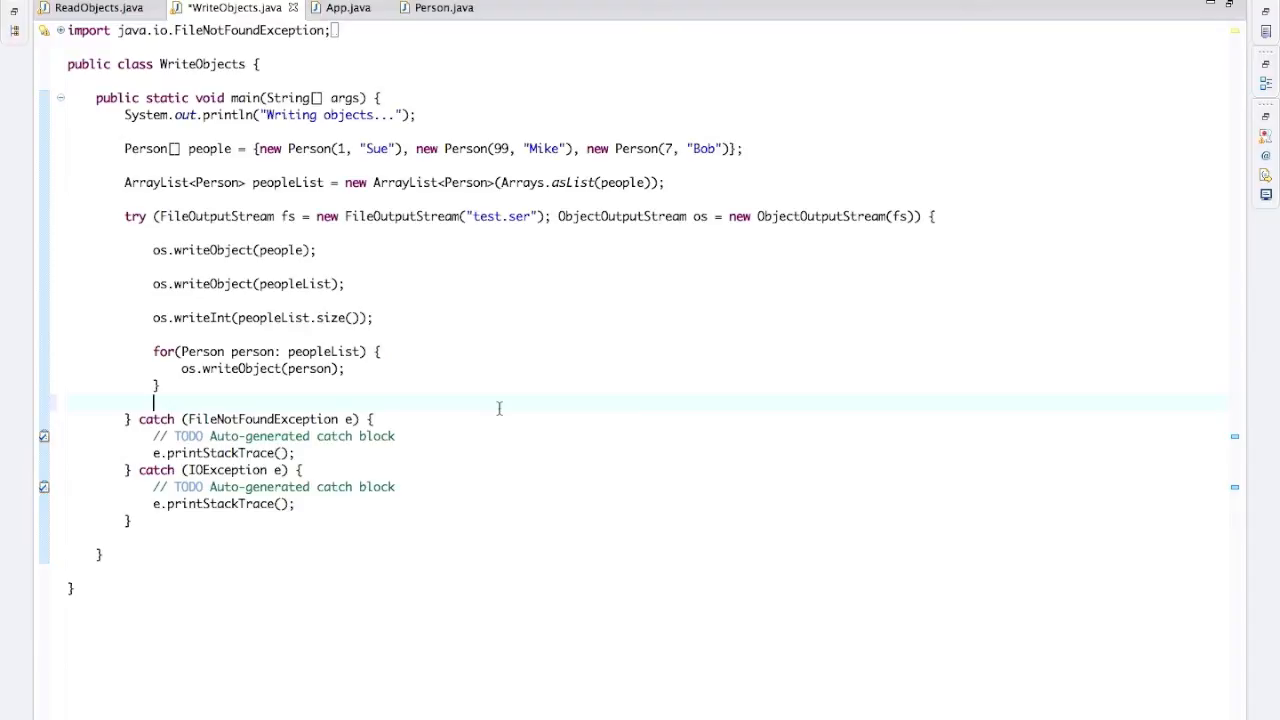